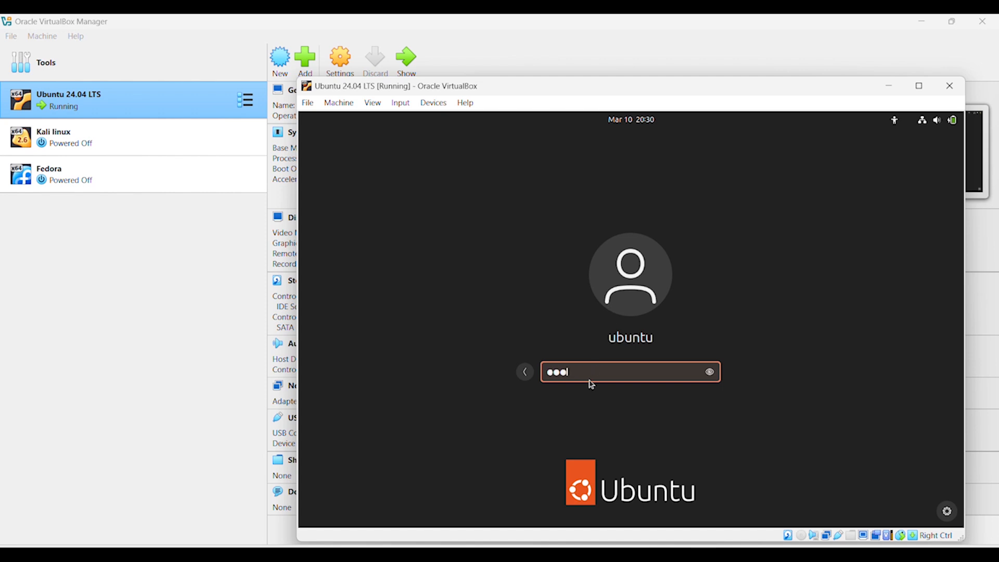
Enter the account password at the Ubuntu login screen to reach the desktop
{"action": "type", "text": "password"}
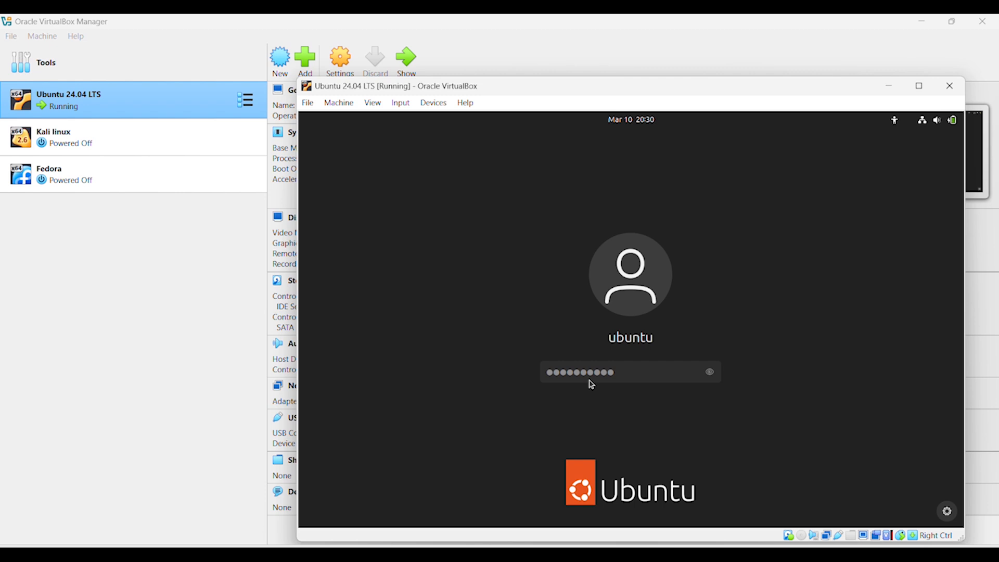
{"action": "key", "text": "Return"}
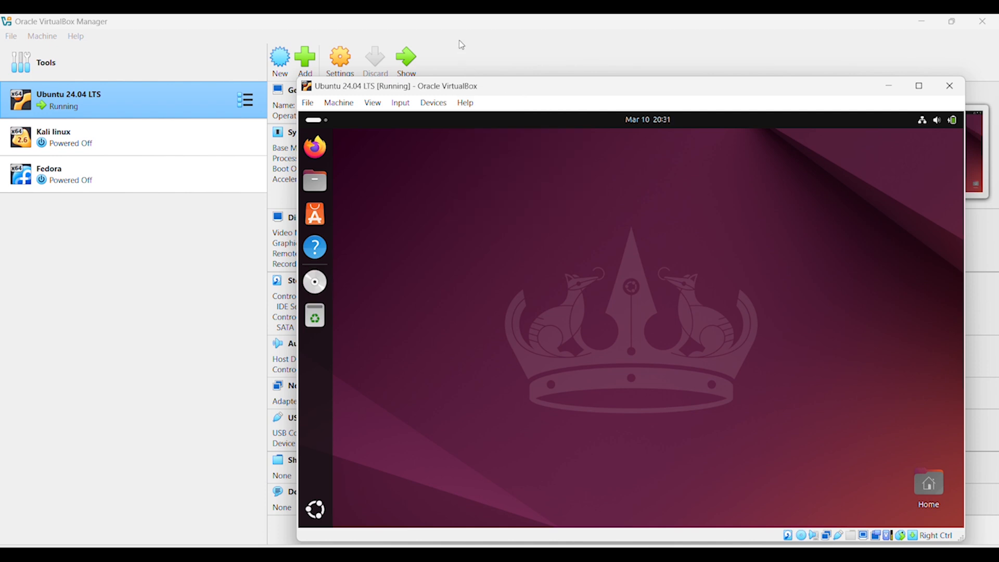
{"action": "mouse_move", "coordinate": [461, 44]}
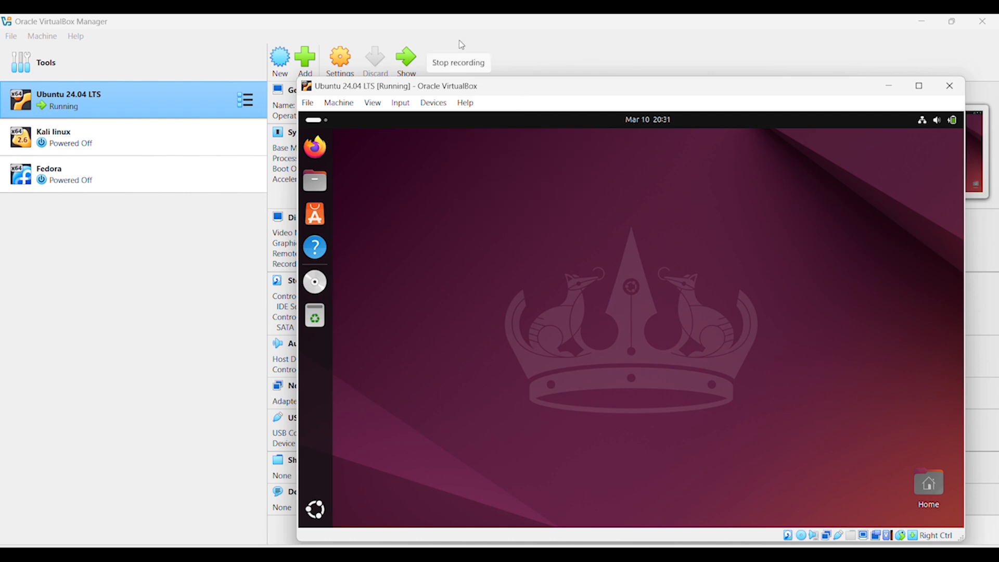
{"action": "mouse_move", "coordinate": [525, 290]}
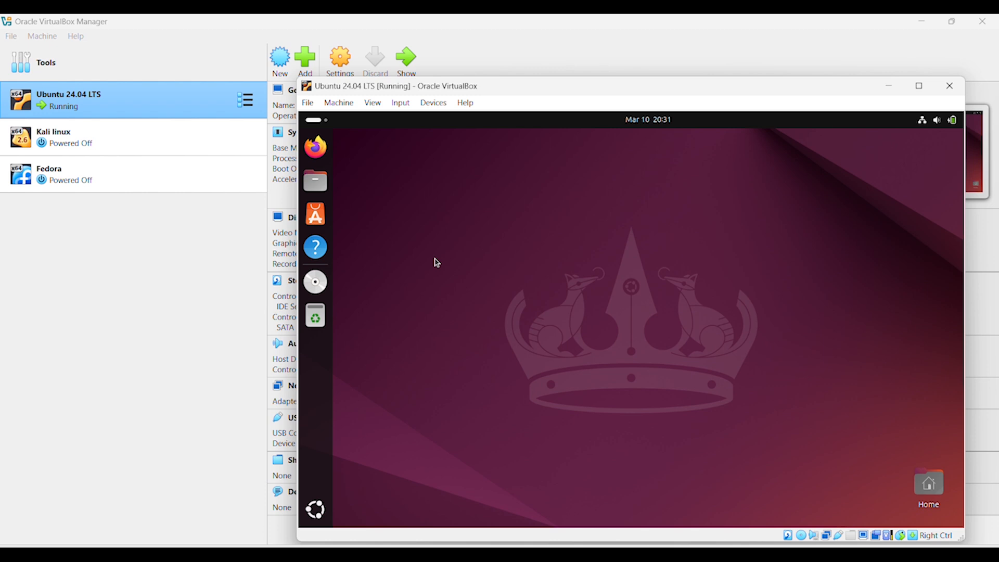
{"action": "mouse_move", "coordinate": [349, 445]}
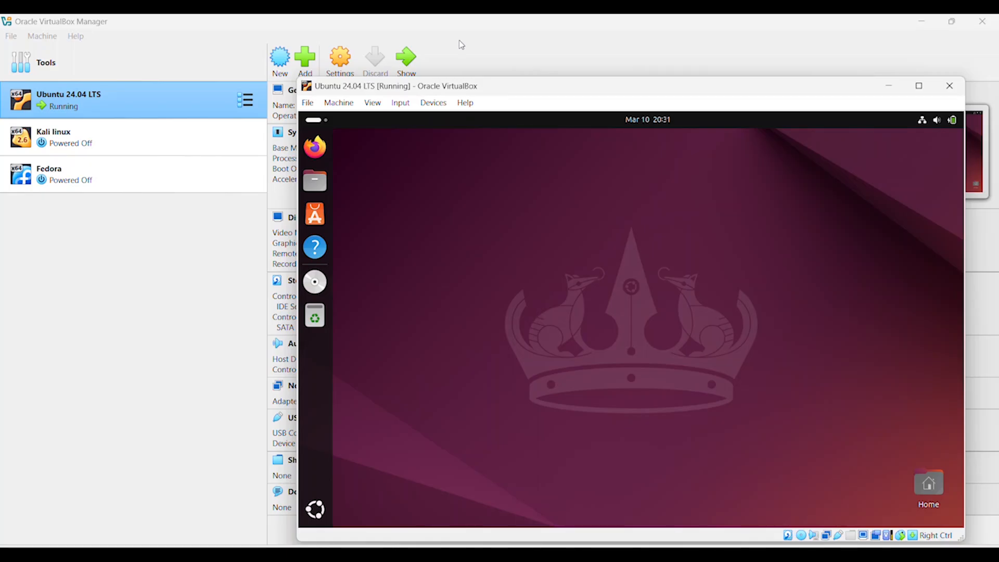
{"action": "mouse_move", "coordinate": [461, 43]}
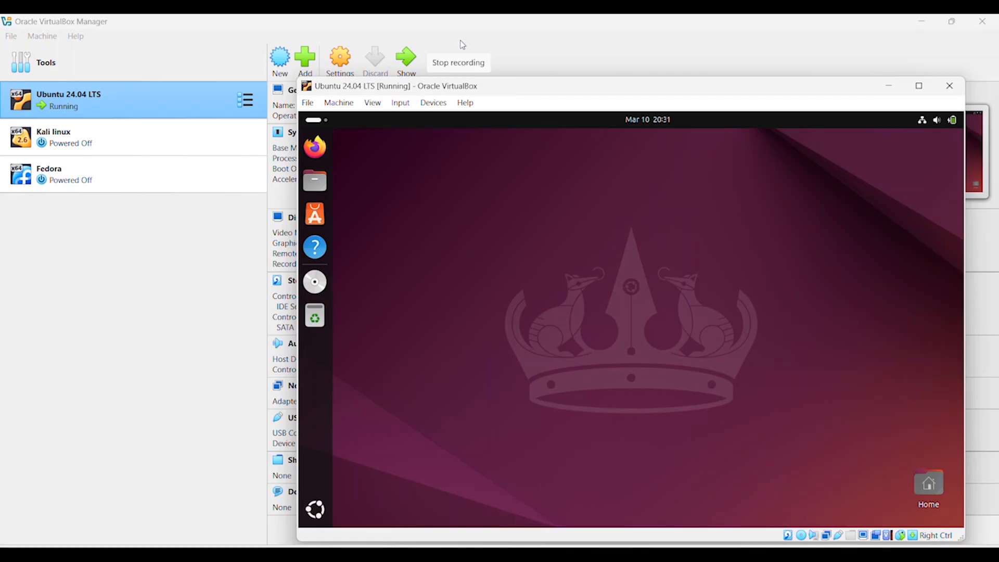
{"action": "mouse_move", "coordinate": [525, 289]}
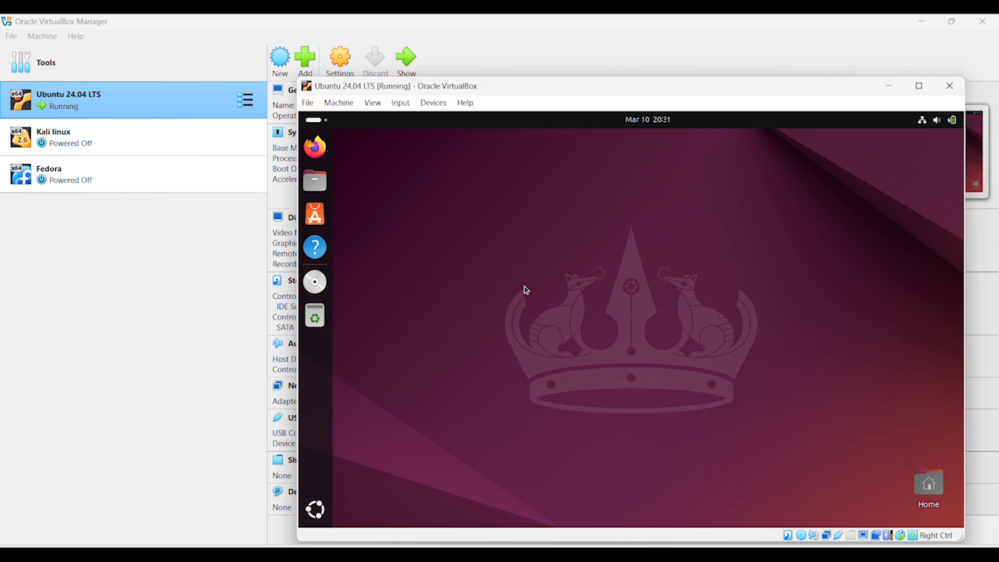
Start the Ubuntu 24.04 LTS VM, decline Scale mode, and choose the ubuntu user
{"action": "left_click", "coordinate": [314, 280]}
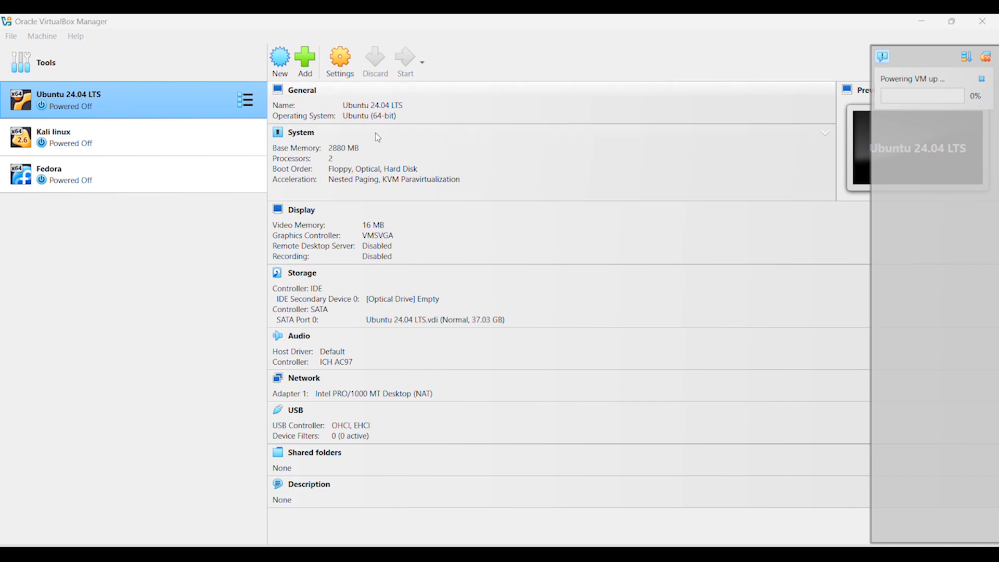
{"action": "mouse_move", "coordinate": [205, 300]}
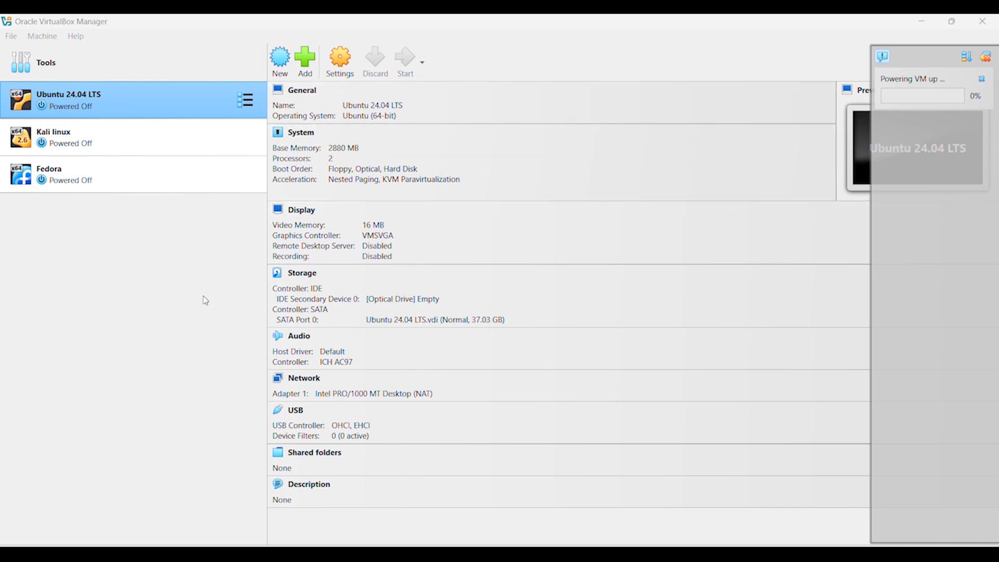
{"action": "mouse_move", "coordinate": [219, 288]}
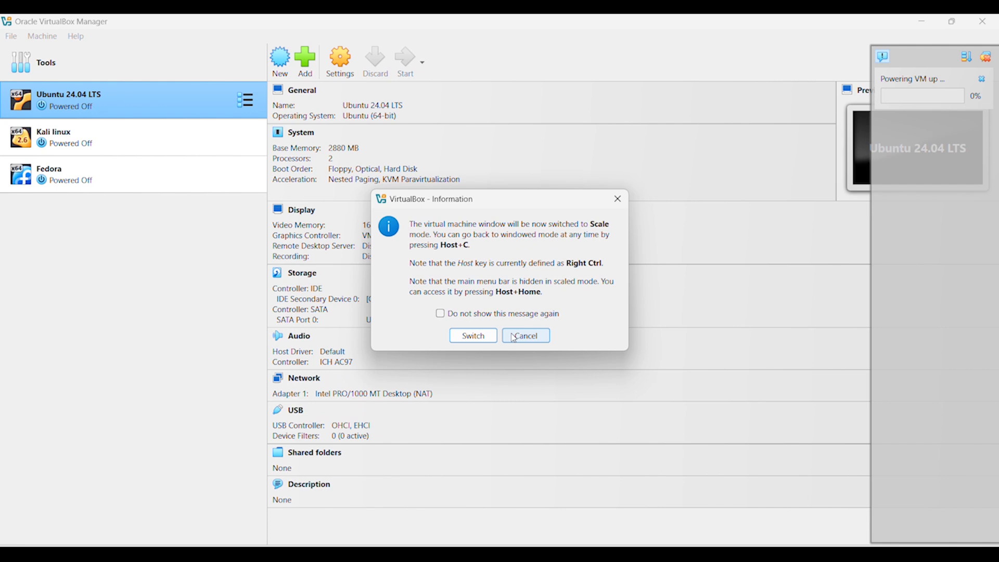
{"action": "left_click", "coordinate": [524, 336]}
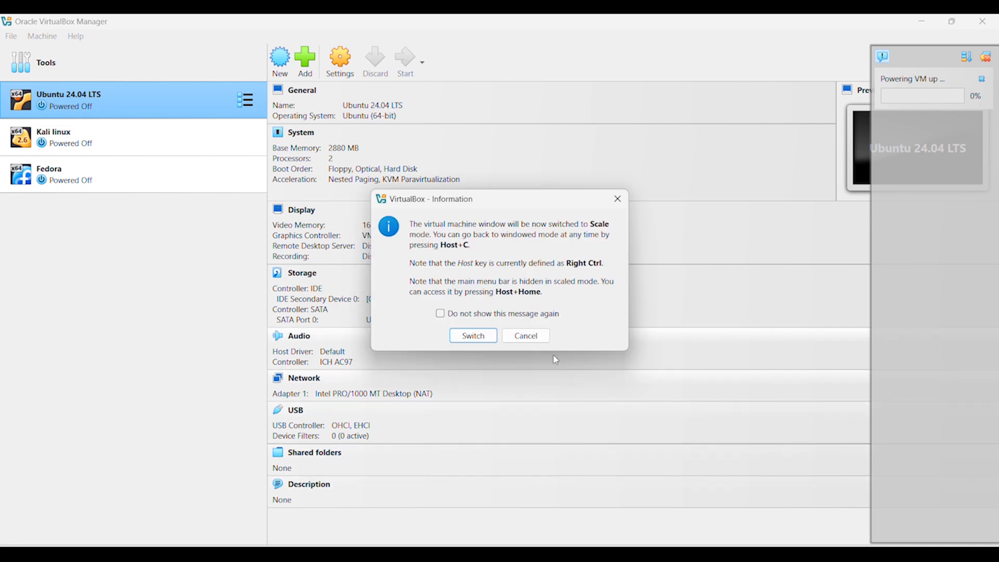
{"action": "left_click", "coordinate": [525, 335]}
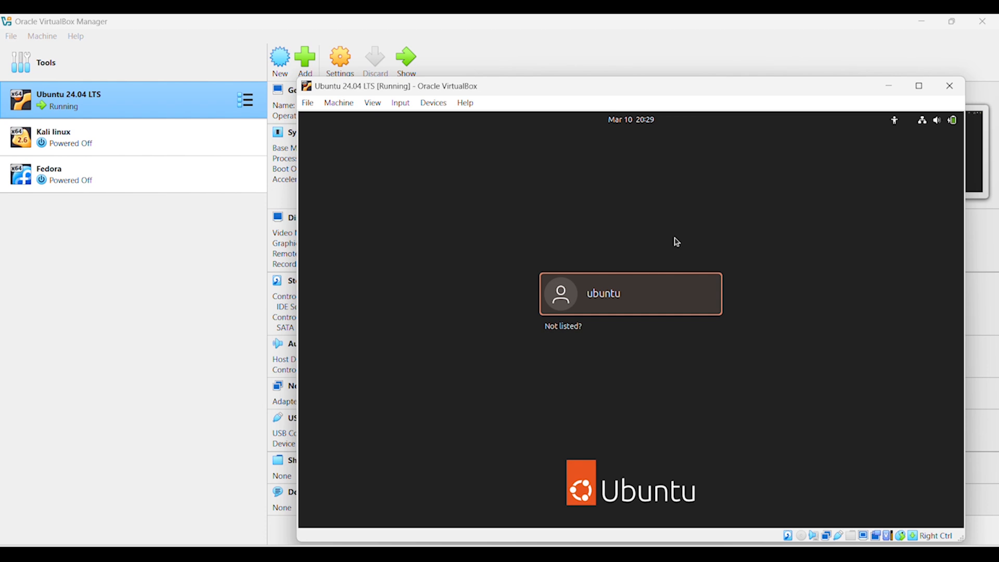
{"action": "left_click", "coordinate": [630, 293]}
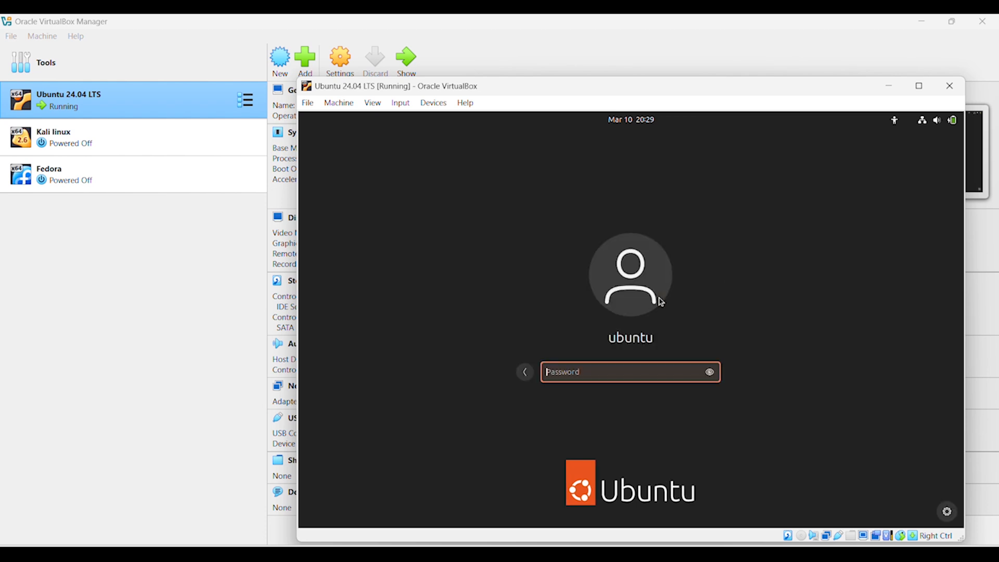
{"action": "mouse_move", "coordinate": [615, 266]}
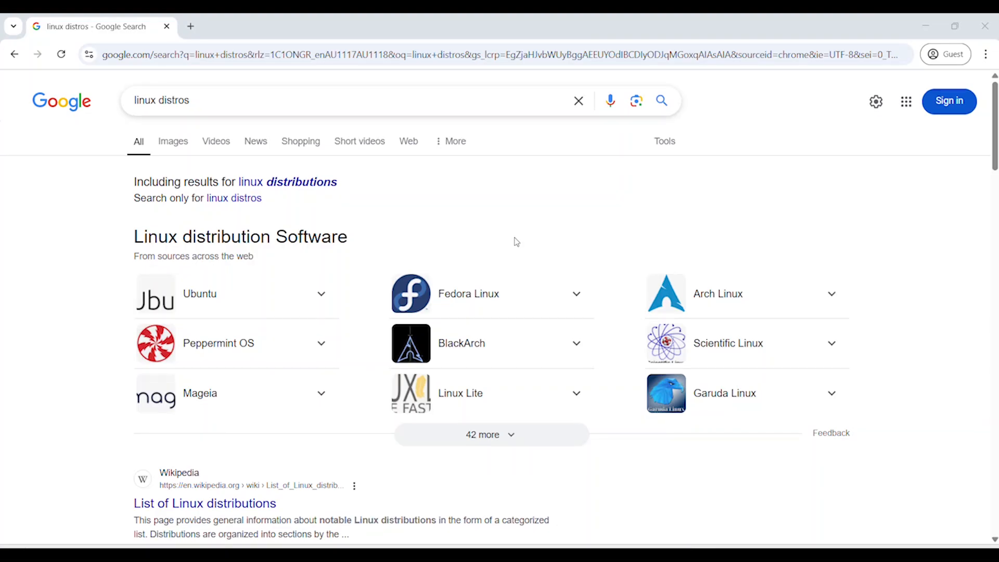
Browse the Google results and the Fedora, Ubuntu and Ubuntu forums sites
{"action": "scroll", "scroll_direction": "down", "scroll_amount": 3}
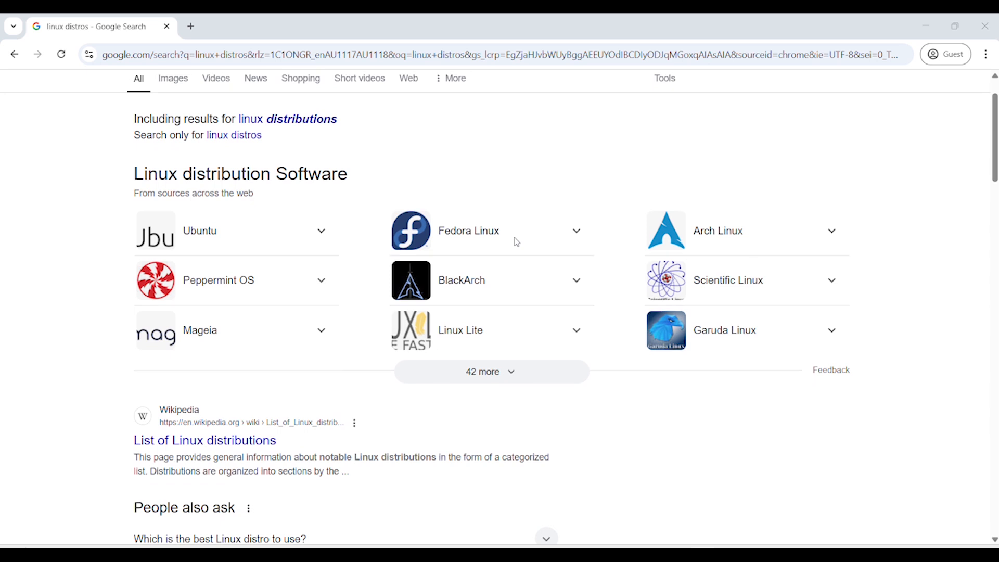
{"action": "scroll", "scroll_direction": "up", "scroll_amount": 3}
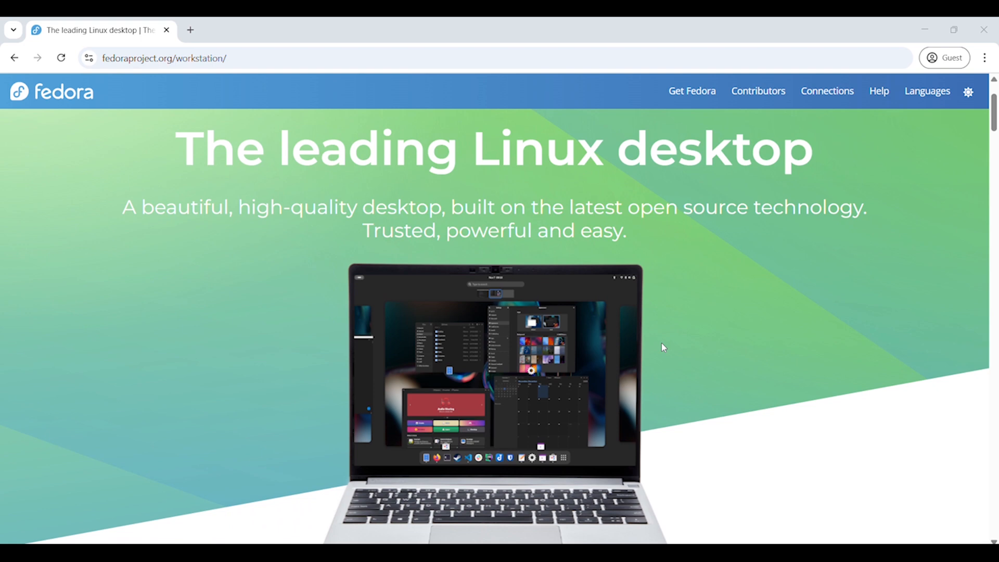
{"action": "scroll", "scroll_direction": "down", "scroll_amount": 3}
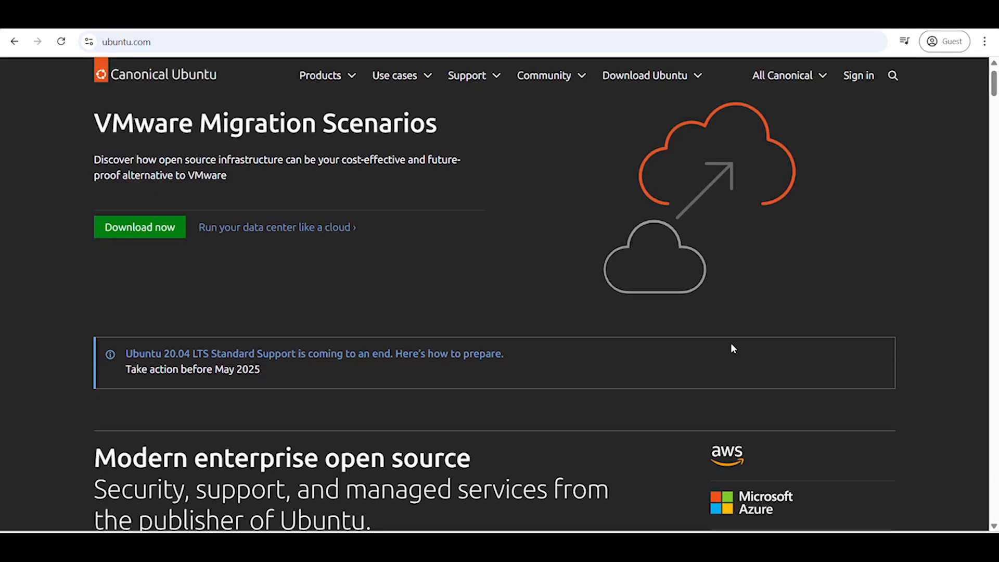
{"action": "scroll", "scroll_direction": "down", "scroll_amount": 3}
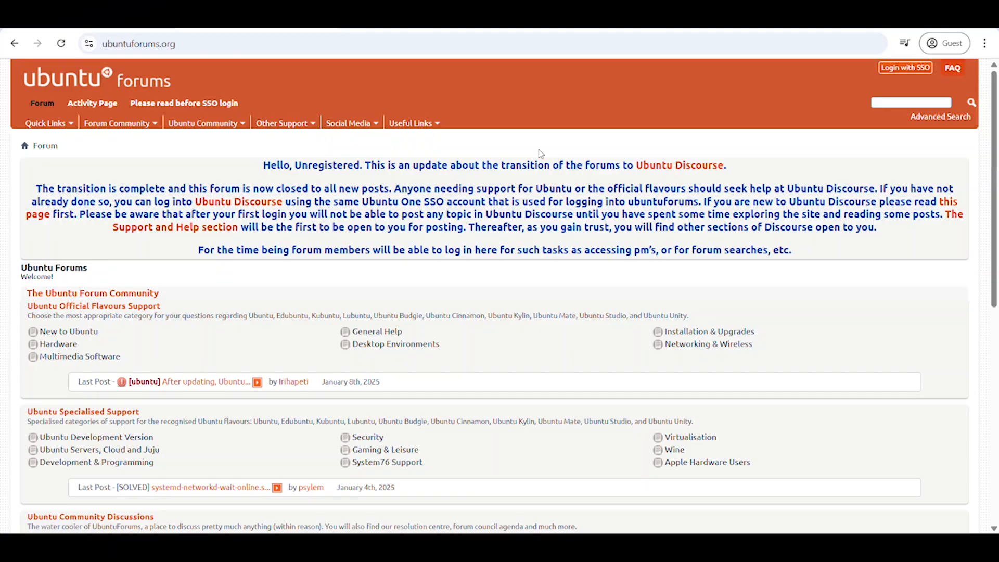
{"action": "mouse_move", "coordinate": [552, 268]}
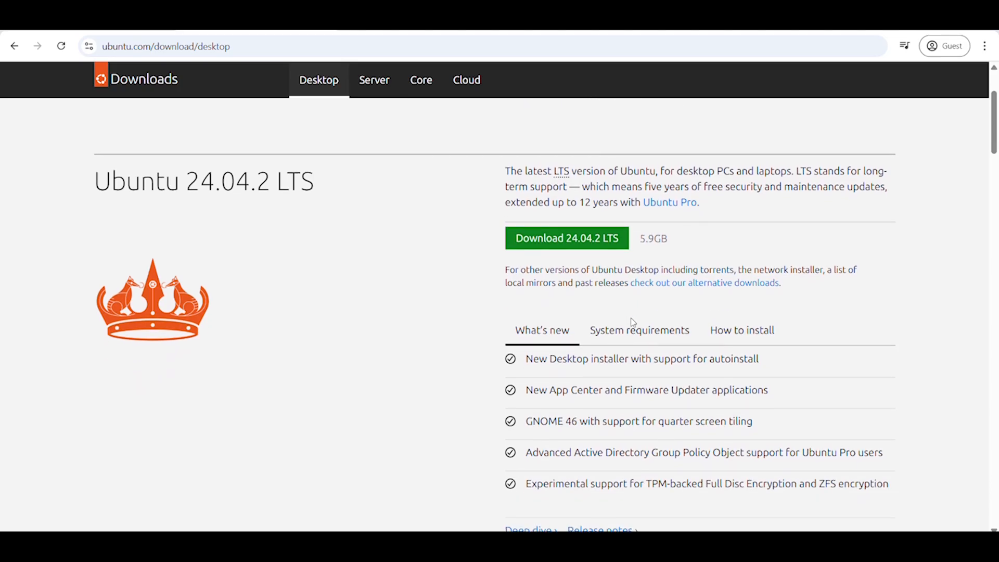
{"action": "scroll", "scroll_direction": "down", "scroll_amount": 3}
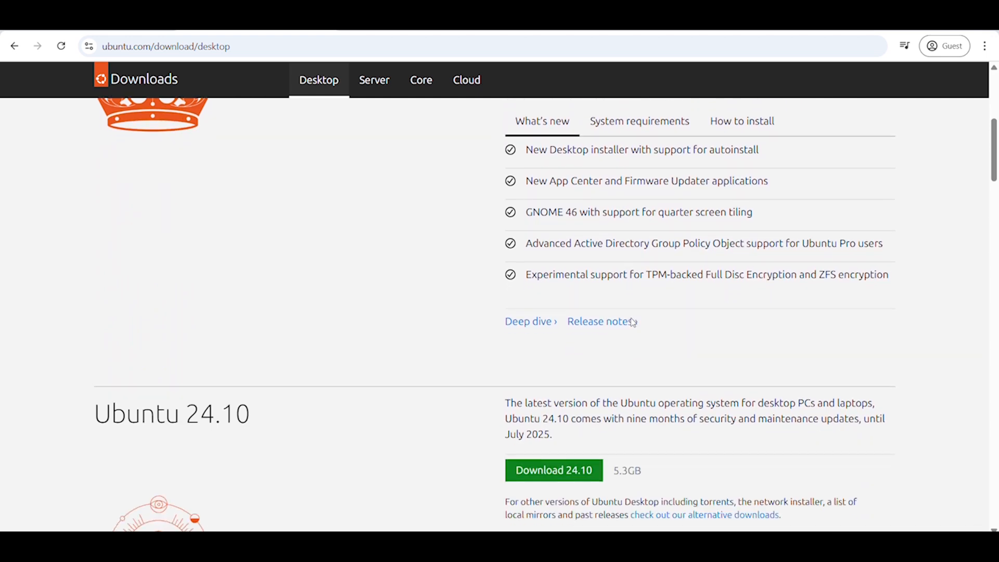
Open Ubuntu's release cycle information and scroll through the lifecycle chart
{"action": "left_click", "coordinate": [598, 321]}
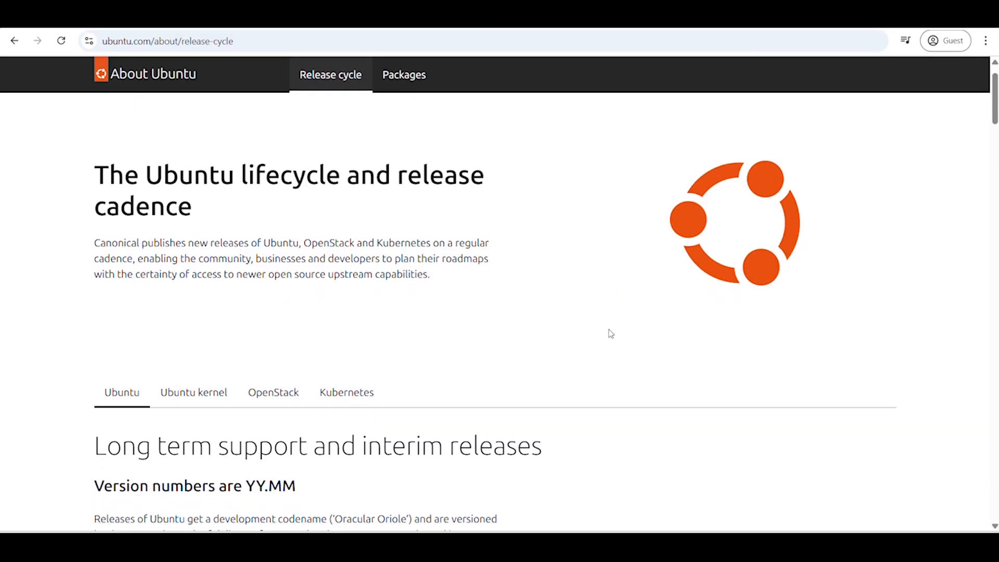
{"action": "scroll", "scroll_direction": "down", "scroll_amount": 3}
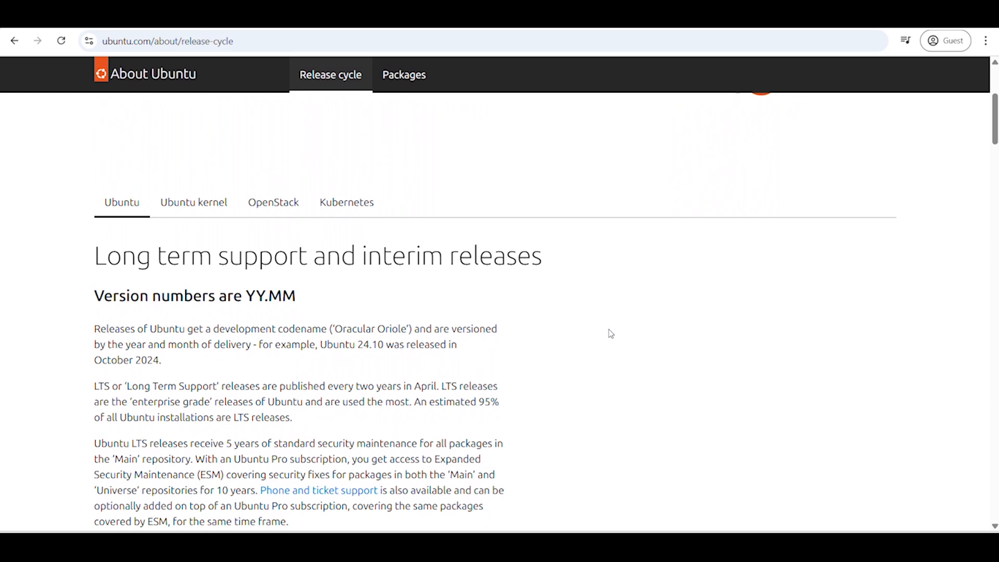
{"action": "scroll", "scroll_direction": "down", "scroll_amount": 3}
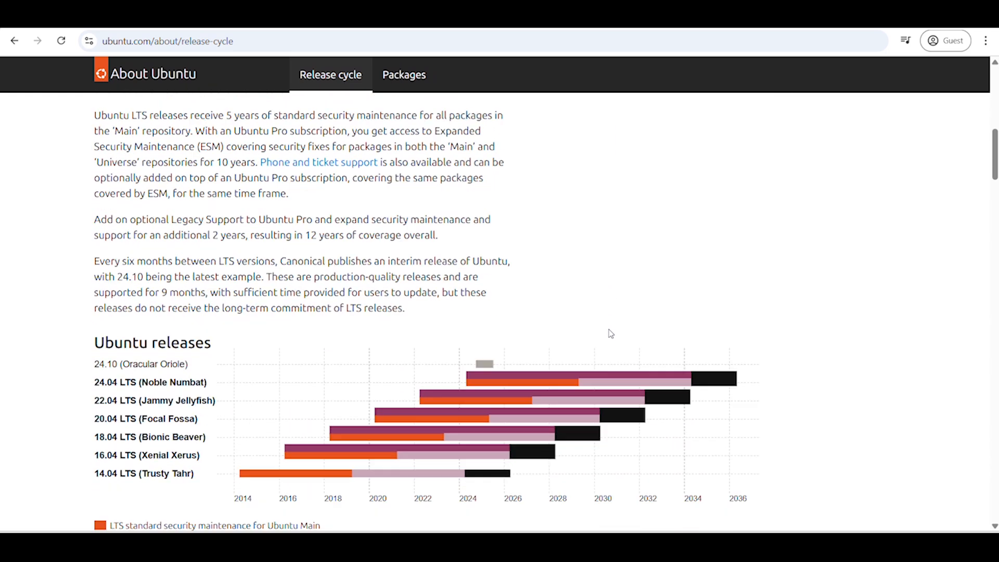
{"action": "scroll", "scroll_direction": "down", "scroll_amount": 3}
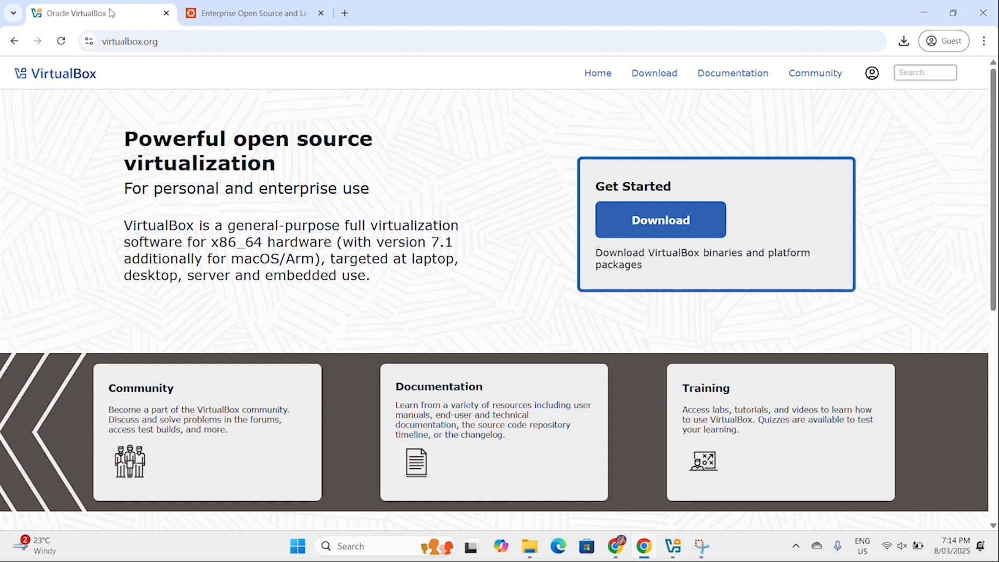
{"action": "mouse_move", "coordinate": [422, 188]}
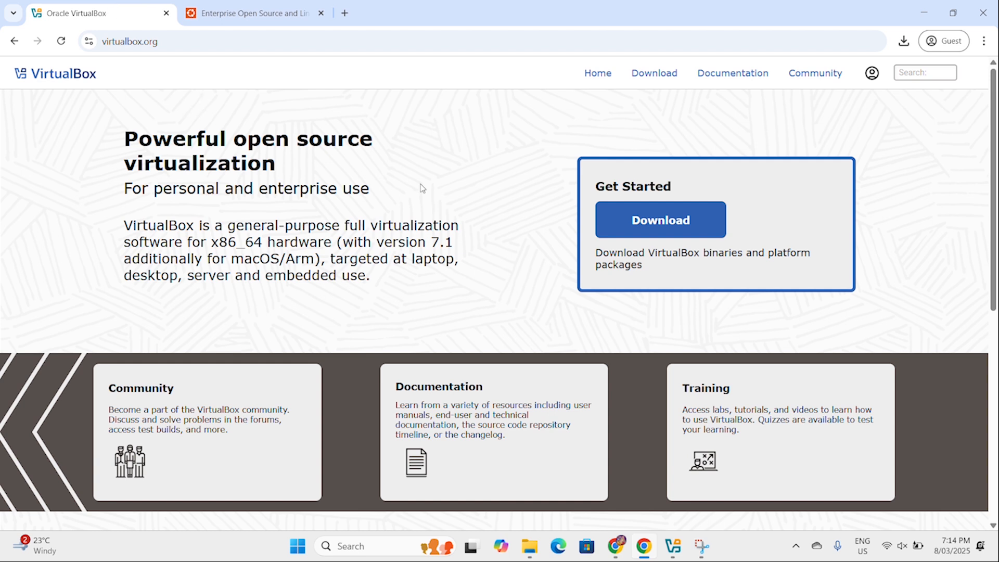
Go to the VirtualBox downloads page and download the 7.1.6 Windows hosts package
{"action": "left_click", "coordinate": [660, 220]}
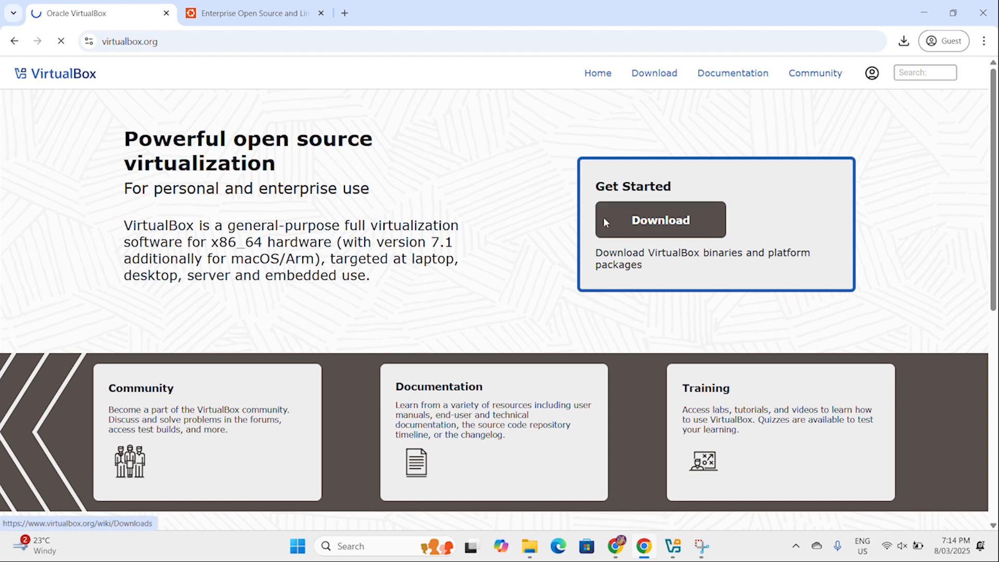
{"action": "left_click", "coordinate": [660, 219]}
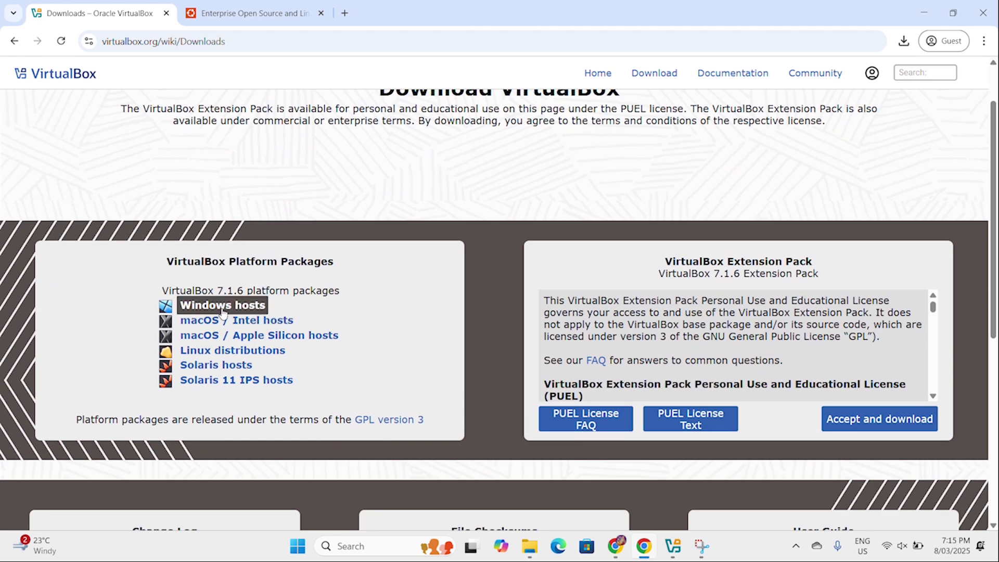
{"action": "left_click", "coordinate": [222, 305]}
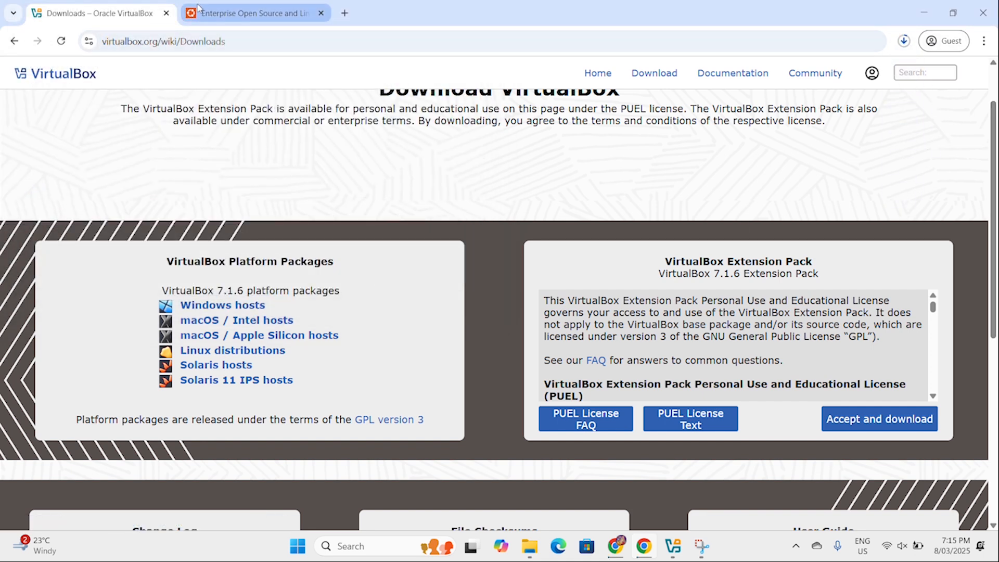
Open the Ubuntu Desktop download page and review the 24.04.2 LTS version listings
{"action": "left_click", "coordinate": [252, 13]}
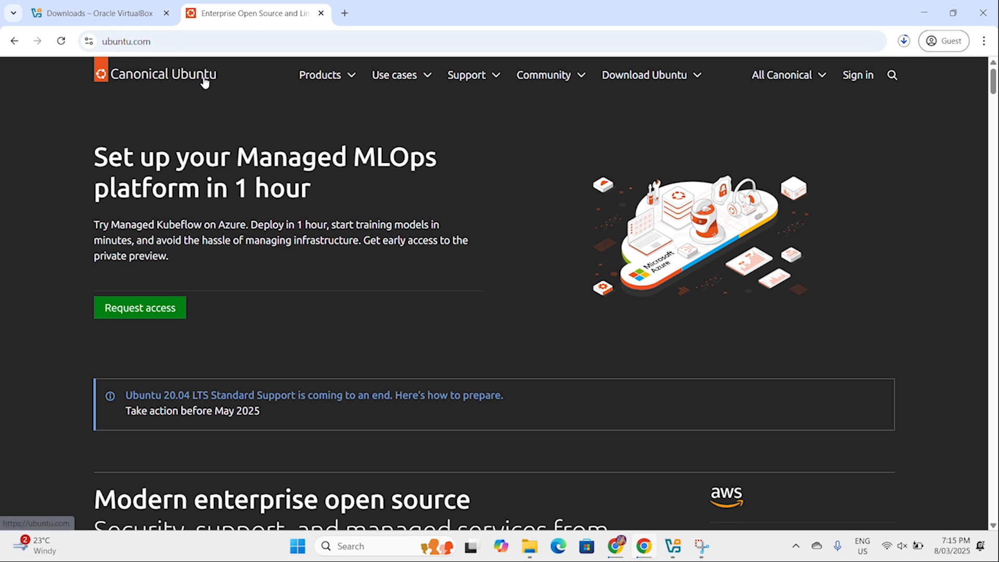
{"action": "mouse_move", "coordinate": [210, 109]}
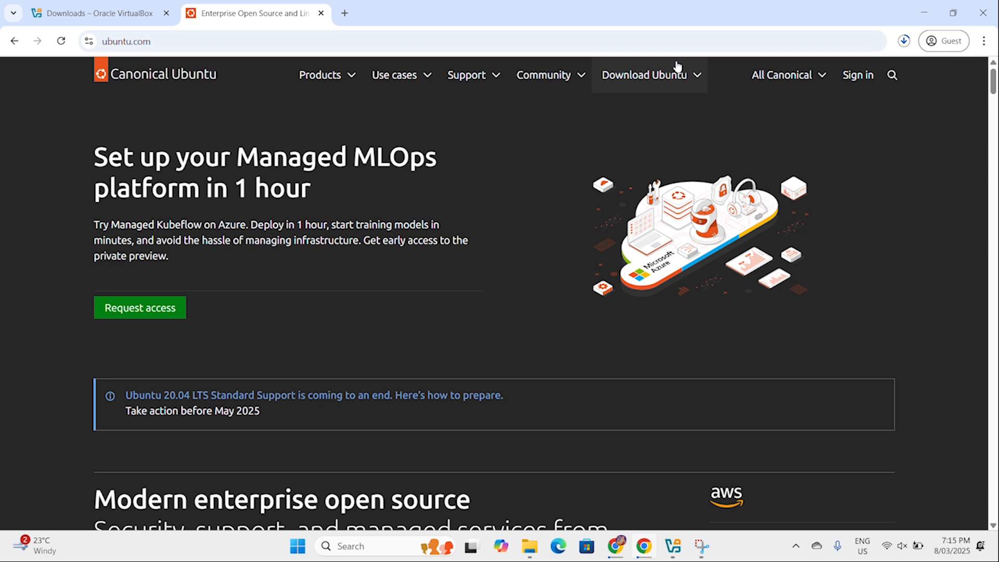
{"action": "left_click", "coordinate": [644, 75]}
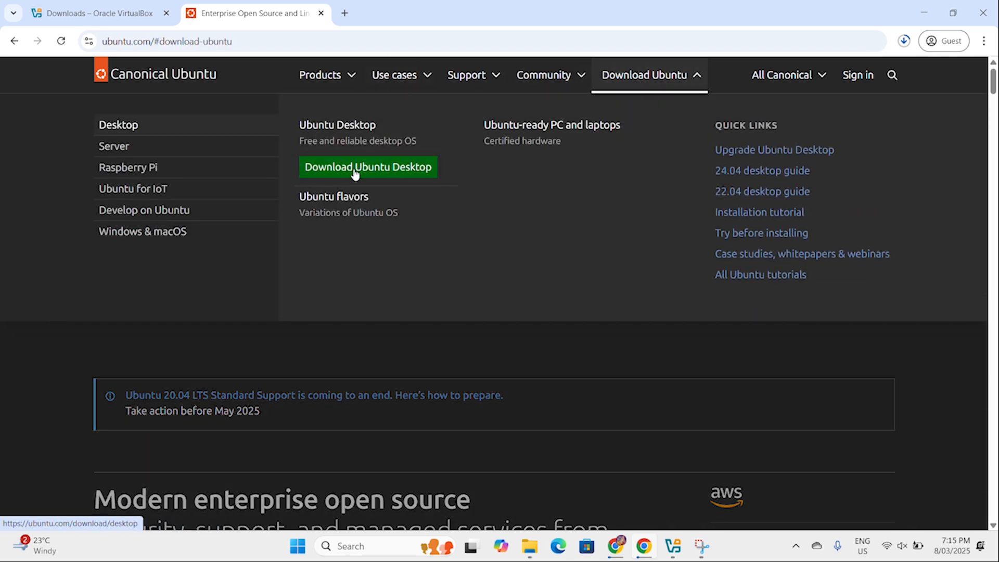
{"action": "left_click", "coordinate": [368, 167]}
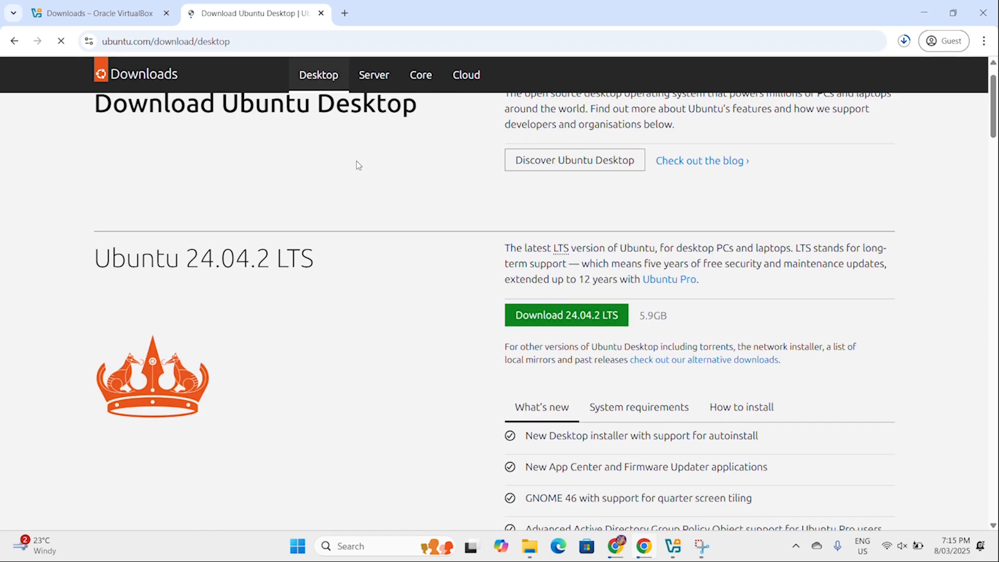
{"action": "scroll", "scroll_direction": "down", "scroll_amount": 3}
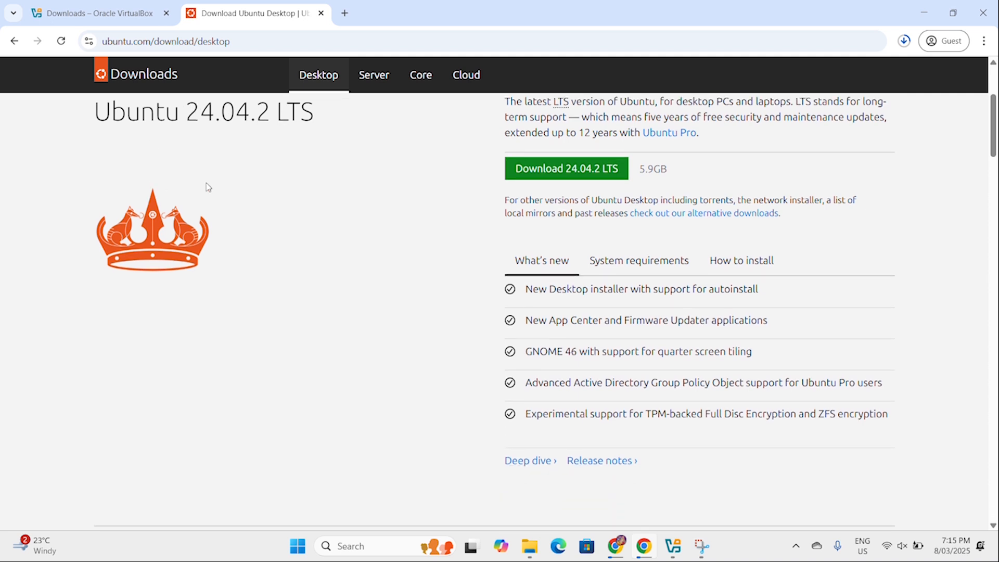
{"action": "scroll", "scroll_direction": "up", "scroll_amount": 3}
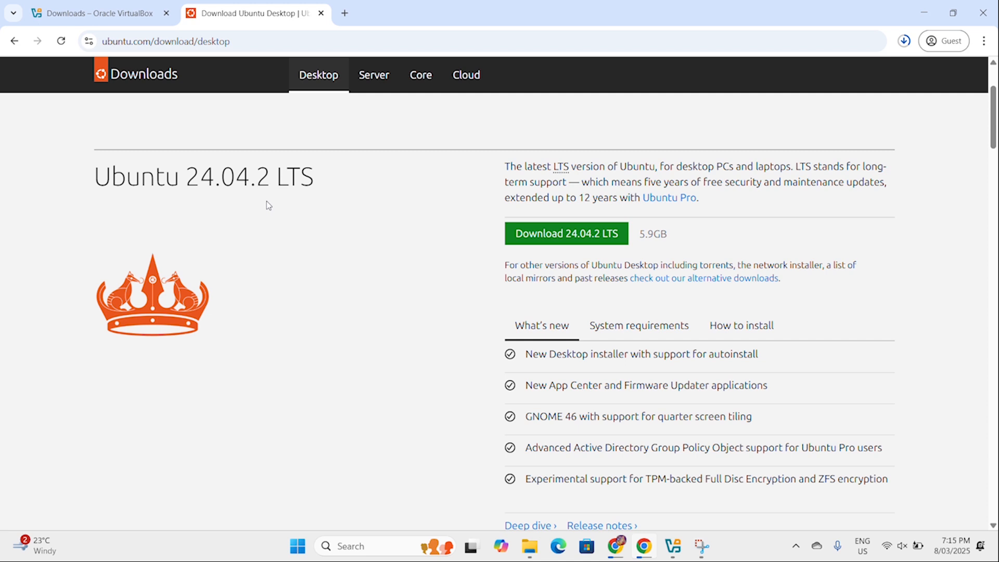
{"action": "double_click", "coordinate": [293, 175]}
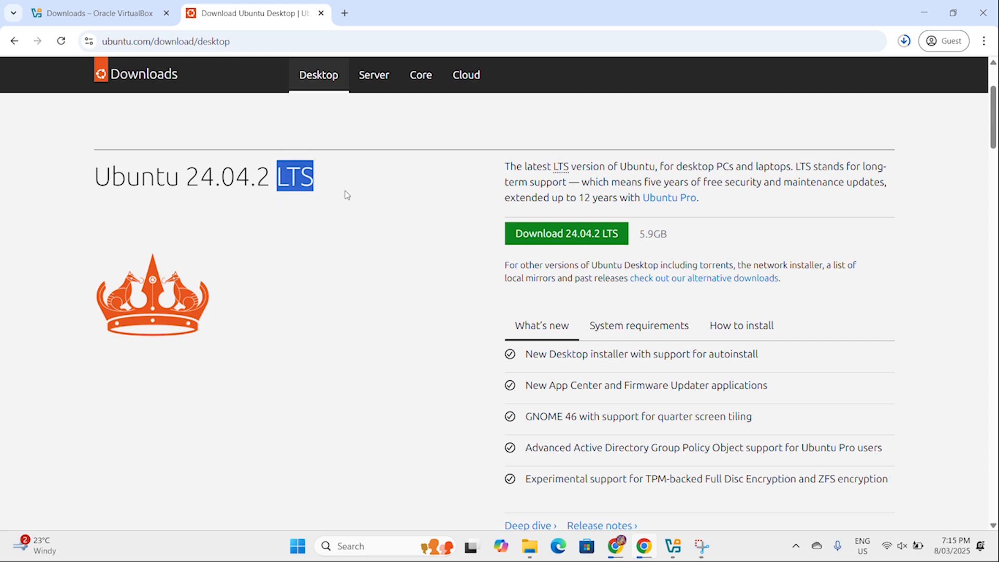
{"action": "scroll", "scroll_direction": "down", "scroll_amount": 3}
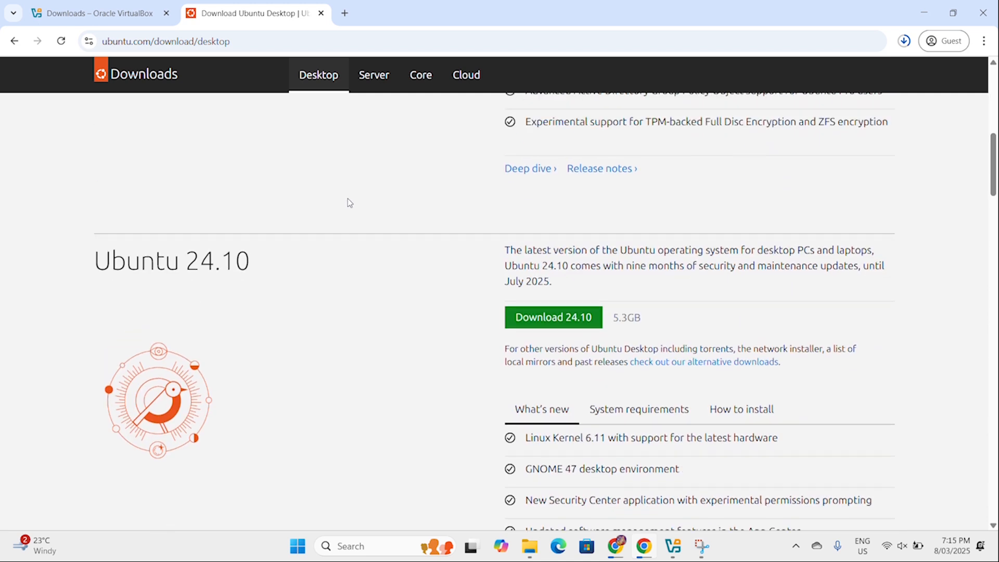
{"action": "scroll", "scroll_direction": "up", "scroll_amount": 3}
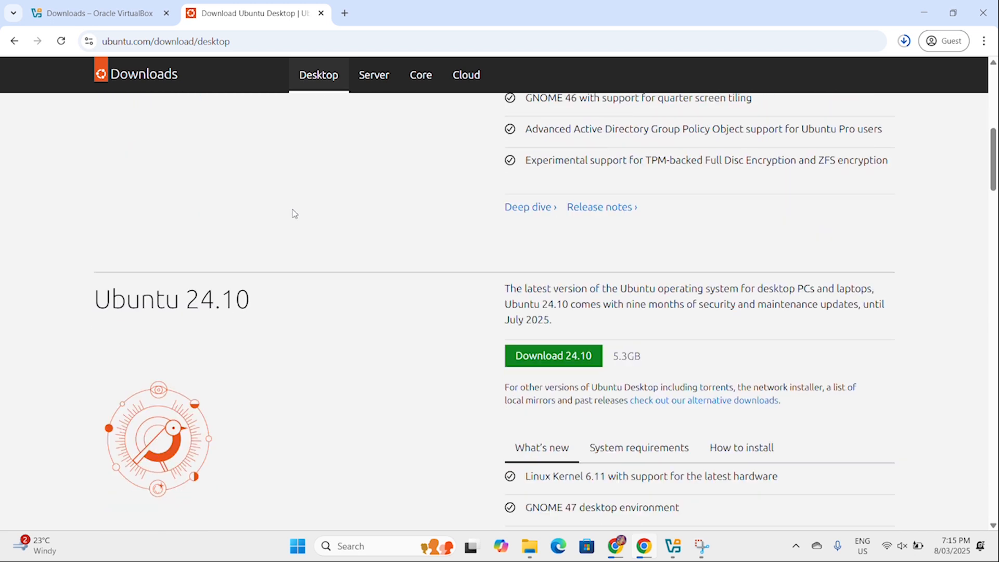
{"action": "scroll", "scroll_direction": "down", "scroll_amount": 3}
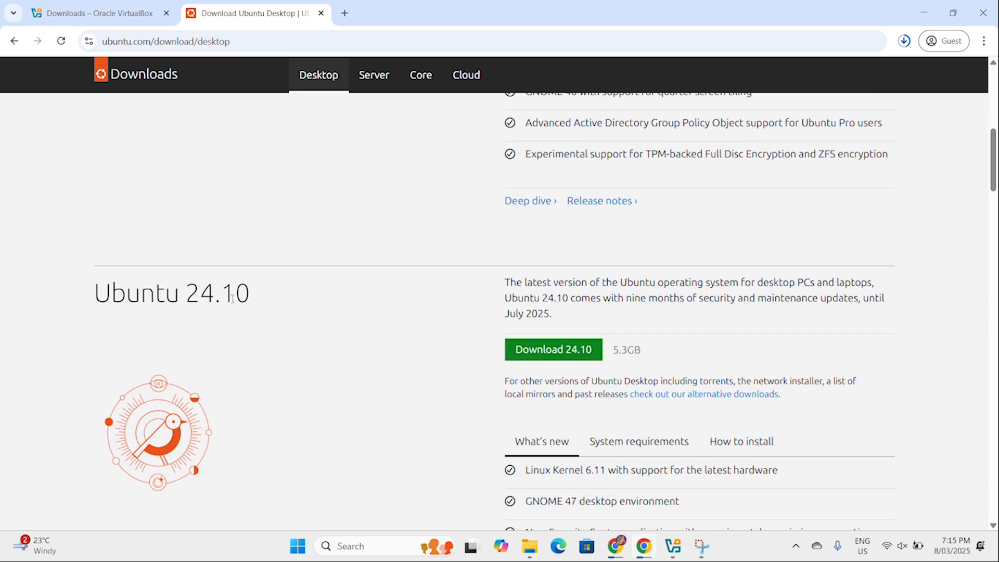
{"action": "mouse_move", "coordinate": [264, 298]}
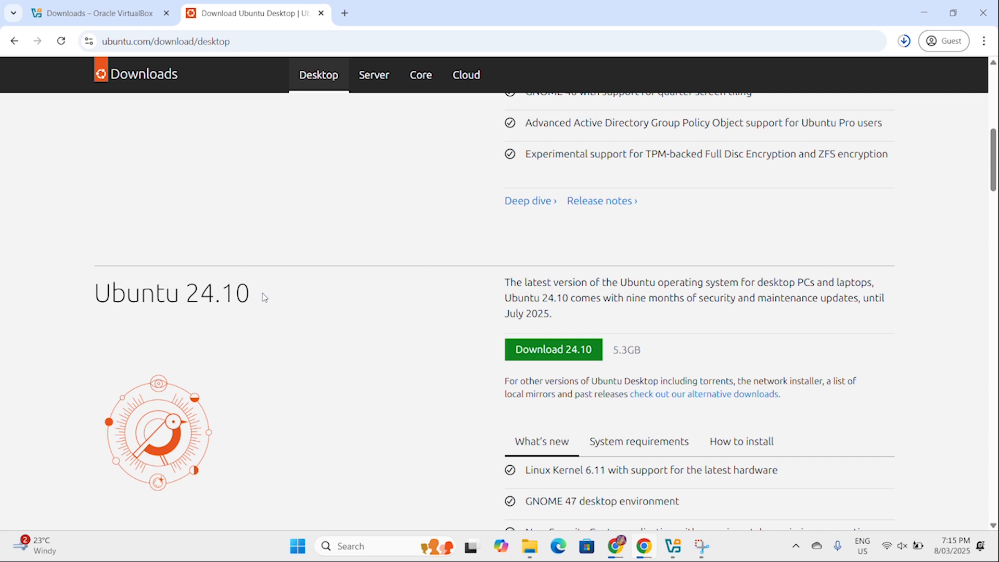
{"action": "mouse_move", "coordinate": [714, 274]}
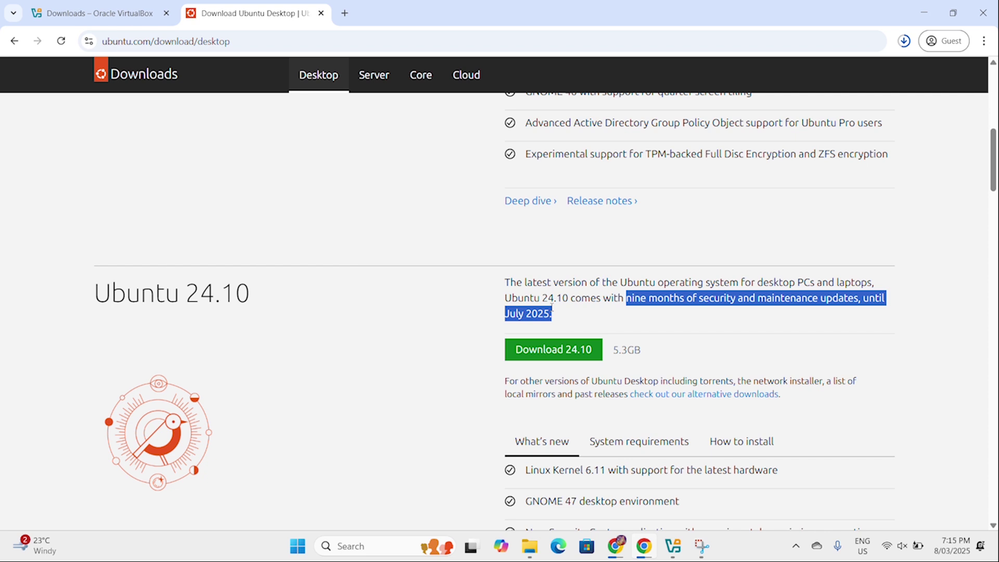
{"action": "scroll", "scroll_direction": "up", "scroll_amount": 3}
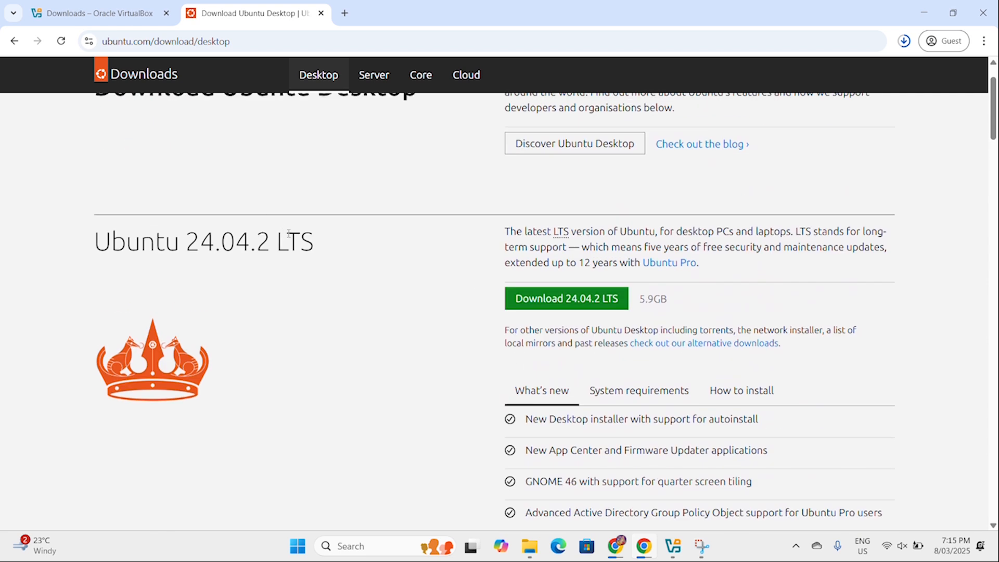
{"action": "scroll", "scroll_direction": "down", "scroll_amount": 3}
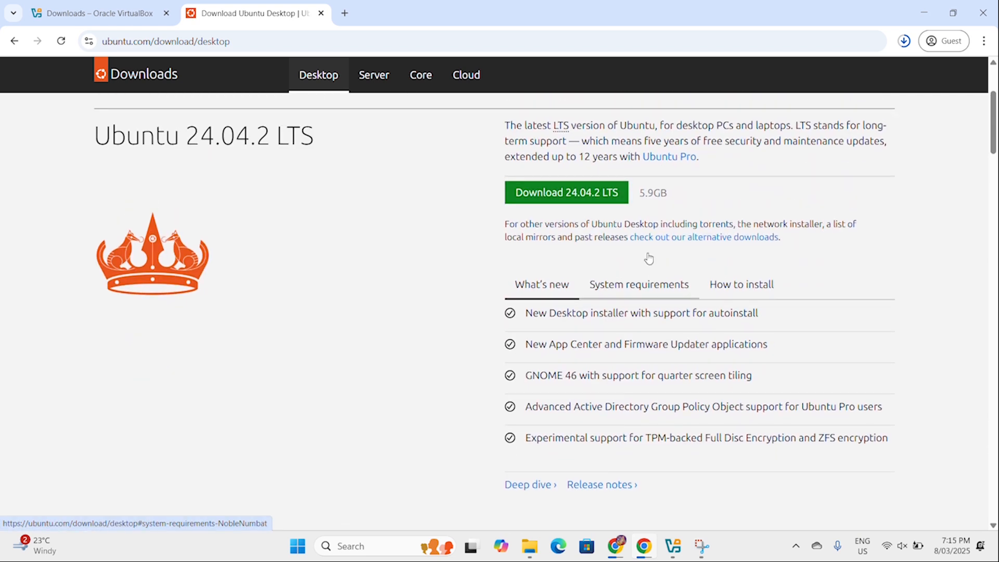
{"action": "scroll", "scroll_direction": "down", "scroll_amount": 3}
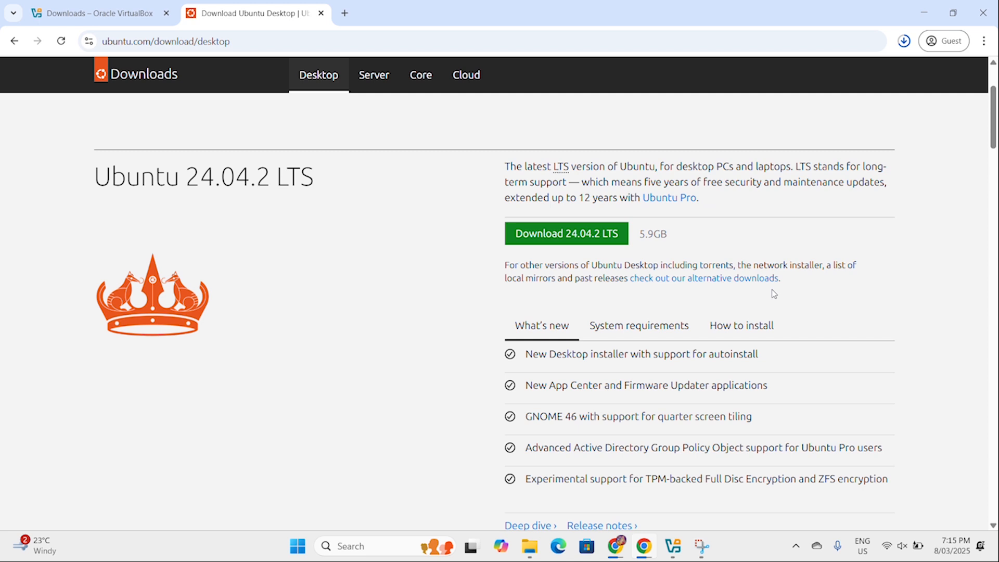
Show the How to install steps for Ubuntu 24.04.2 LTS and read through them
{"action": "left_click", "coordinate": [639, 325]}
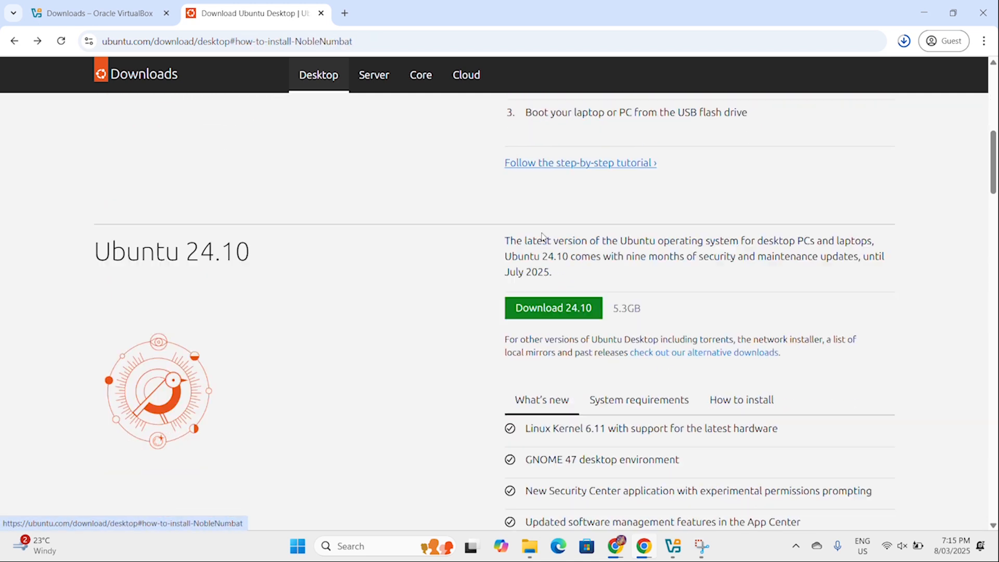
{"action": "scroll", "scroll_direction": "up", "scroll_amount": 3}
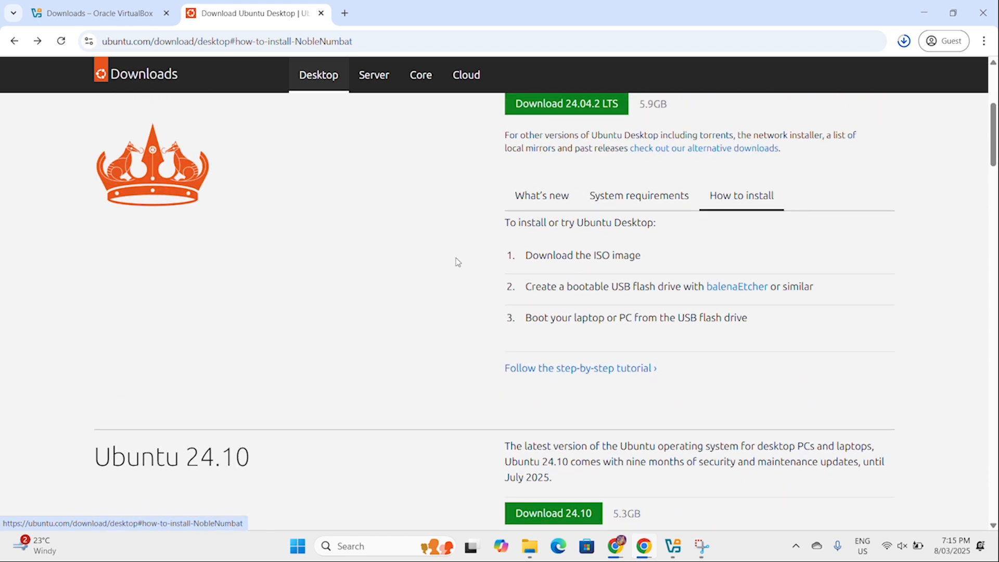
{"action": "scroll", "scroll_direction": "up", "scroll_amount": 3}
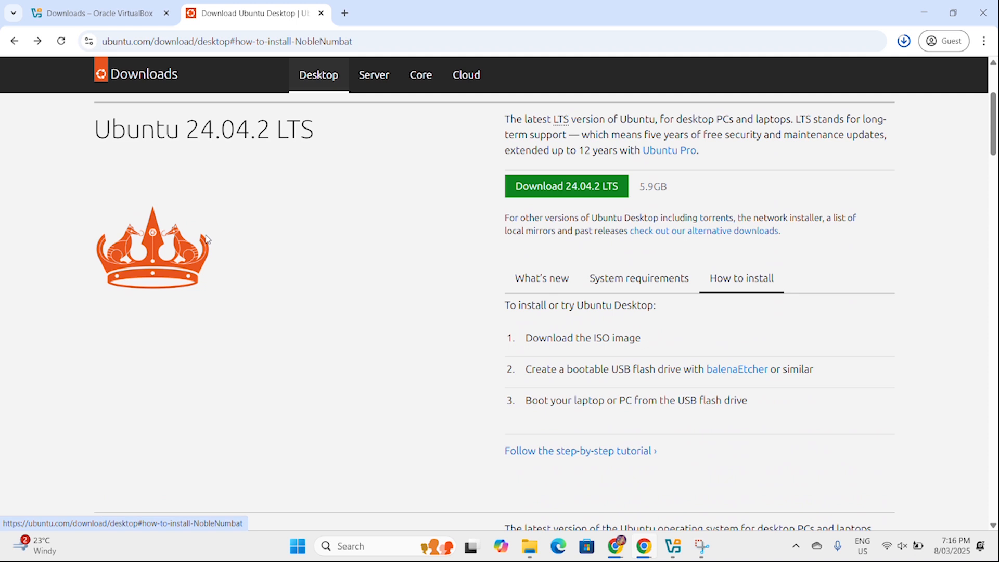
{"action": "scroll", "scroll_direction": "up", "scroll_amount": 3}
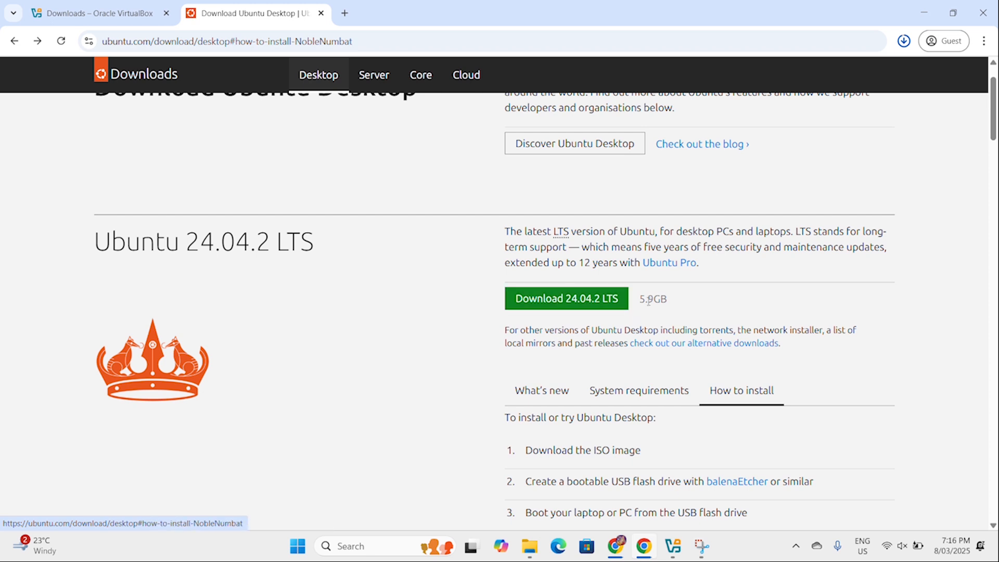
{"action": "scroll", "scroll_direction": "down", "scroll_amount": 3}
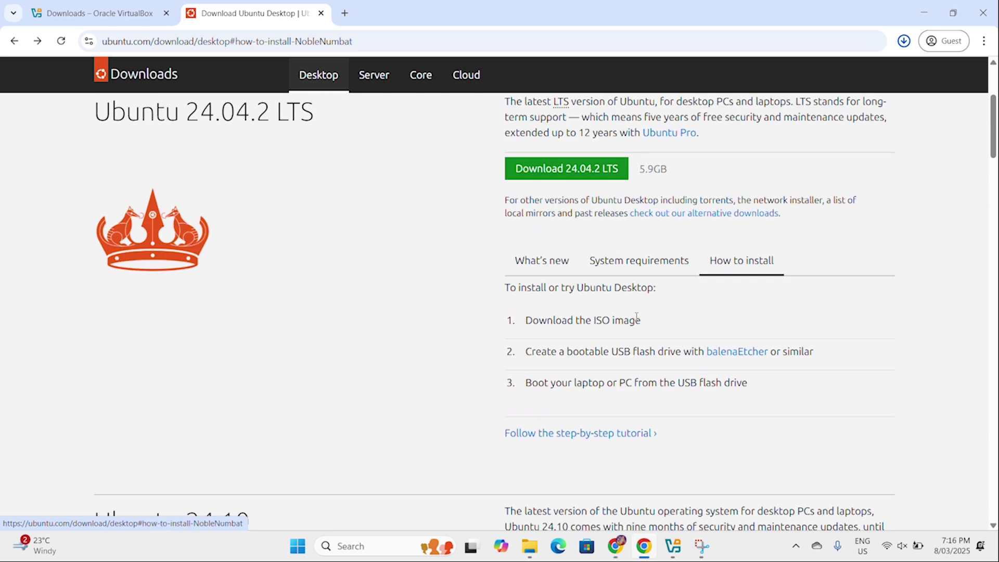
{"action": "left_click", "coordinate": [902, 40]}
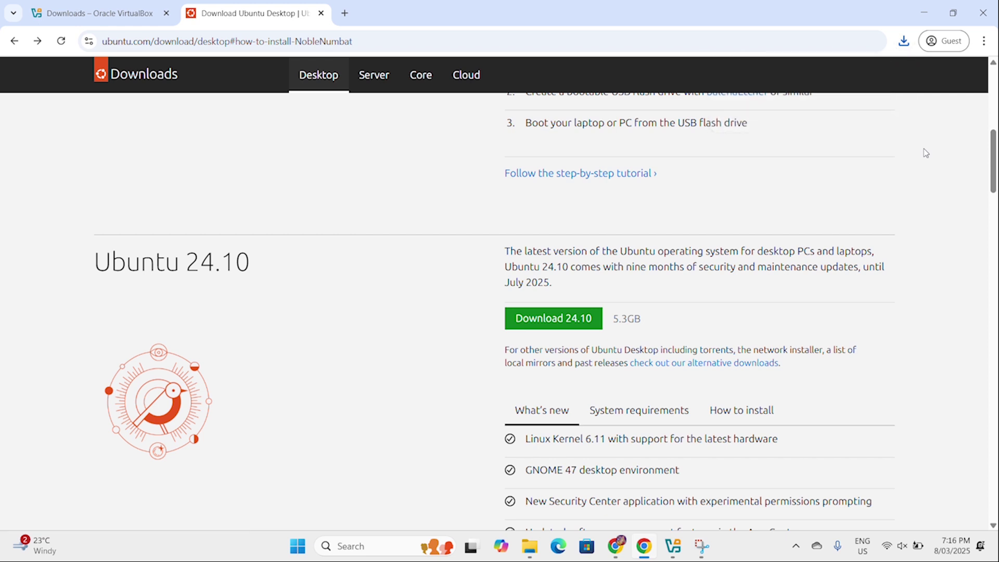
{"action": "scroll", "scroll_direction": "up", "scroll_amount": 3}
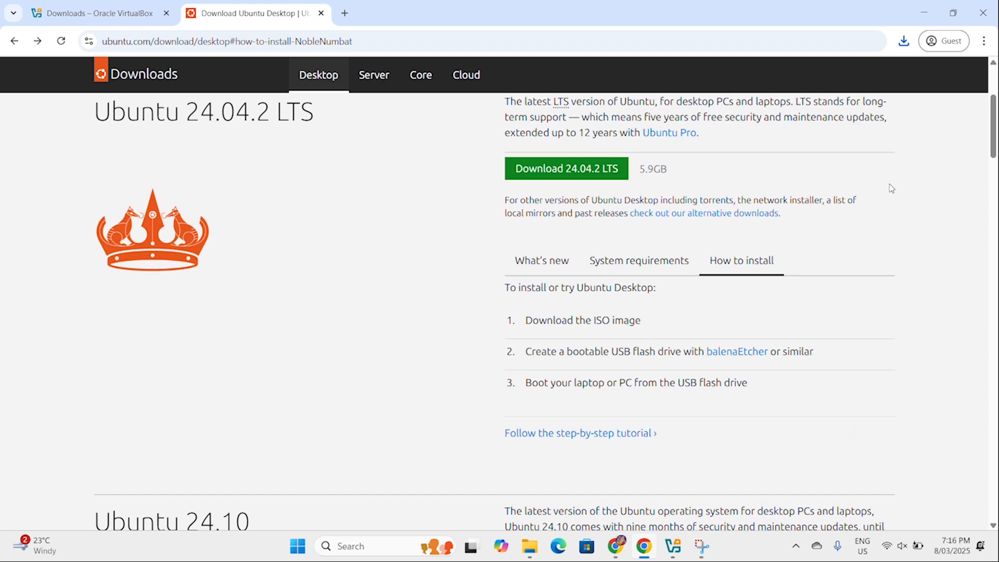
{"action": "mouse_move", "coordinate": [825, 153]}
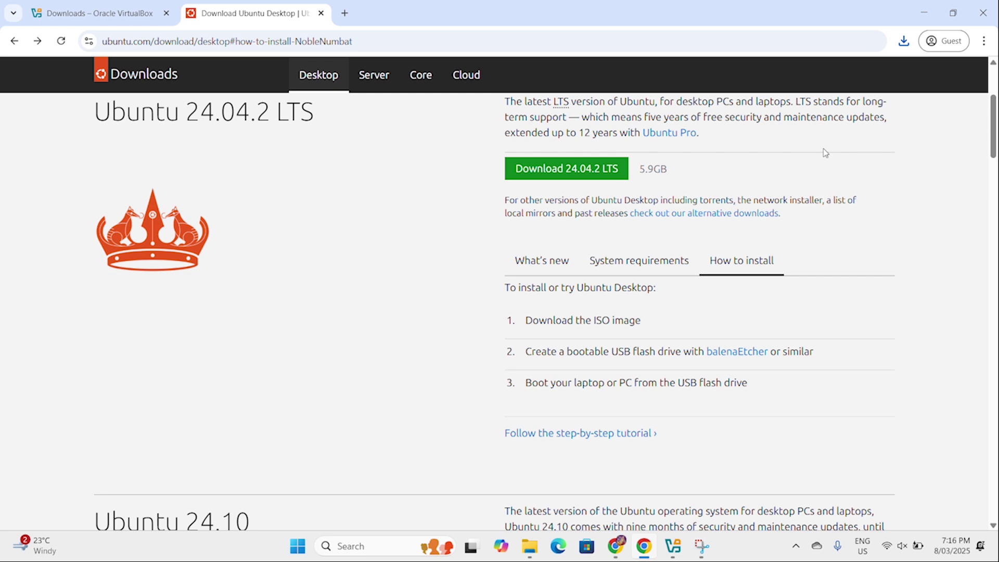
{"action": "scroll", "scroll_direction": "up", "scroll_amount": 3}
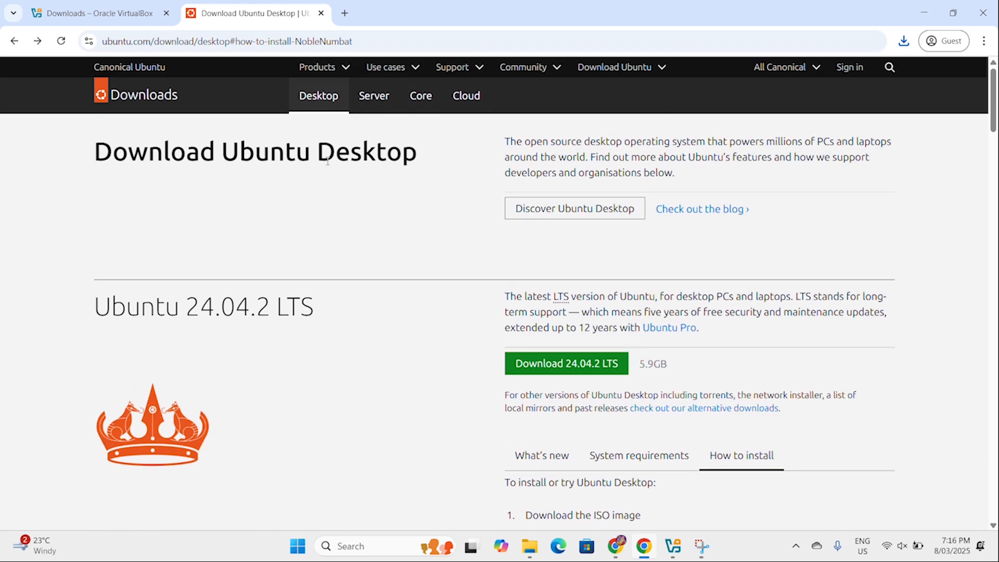
{"action": "mouse_move", "coordinate": [454, 226]}
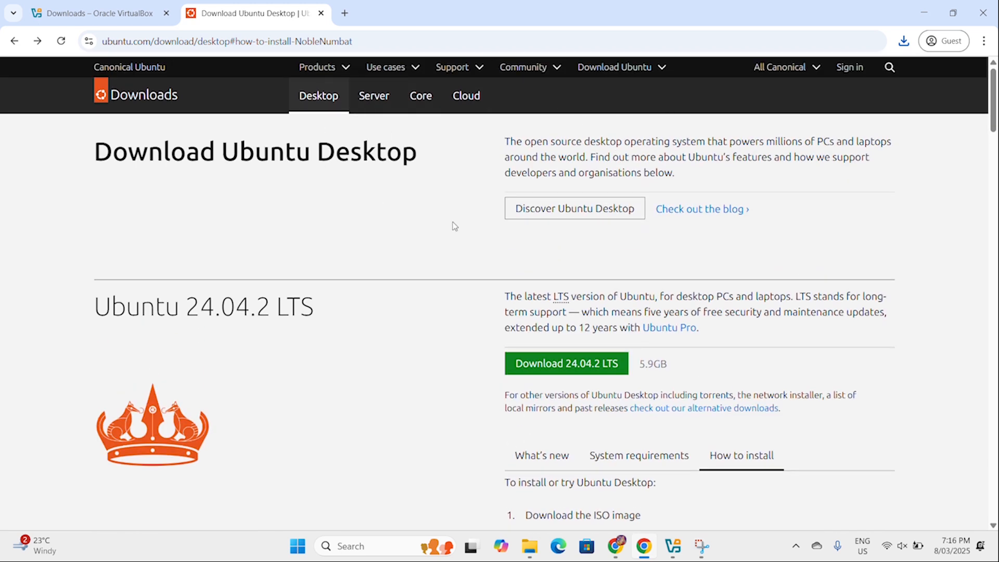
{"action": "mouse_move", "coordinate": [524, 181]}
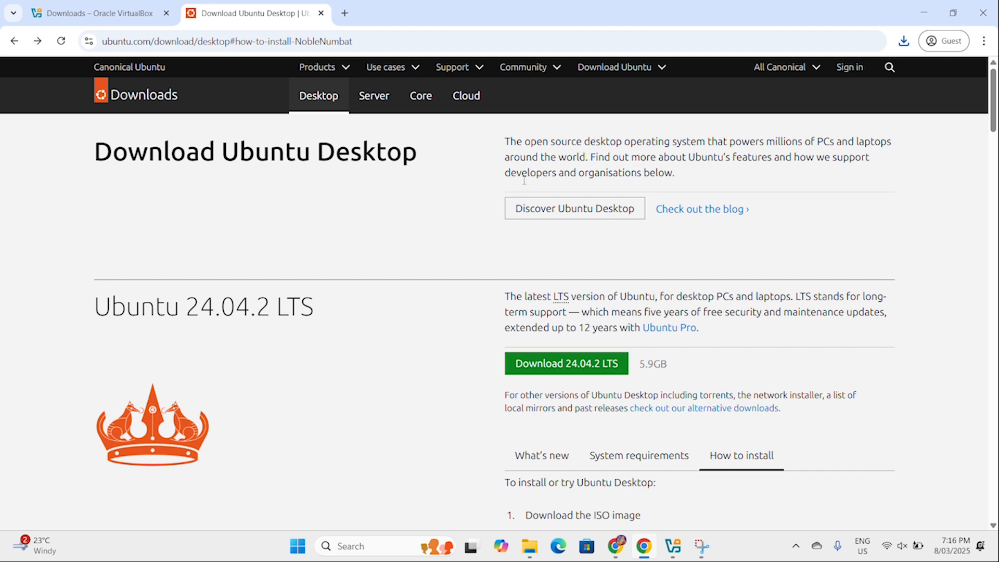
{"action": "left_click", "coordinate": [529, 546]}
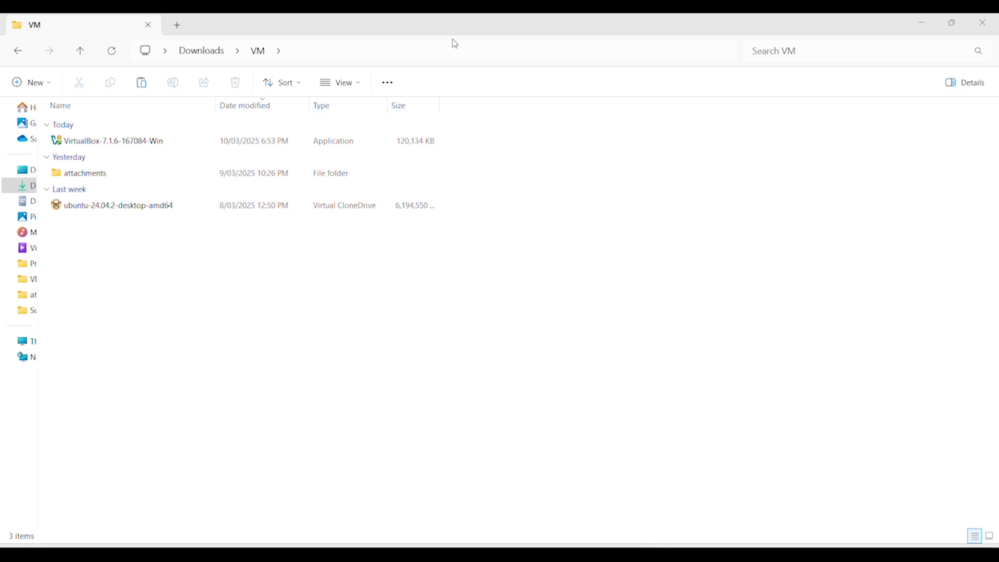
{"action": "mouse_move", "coordinate": [210, 19]}
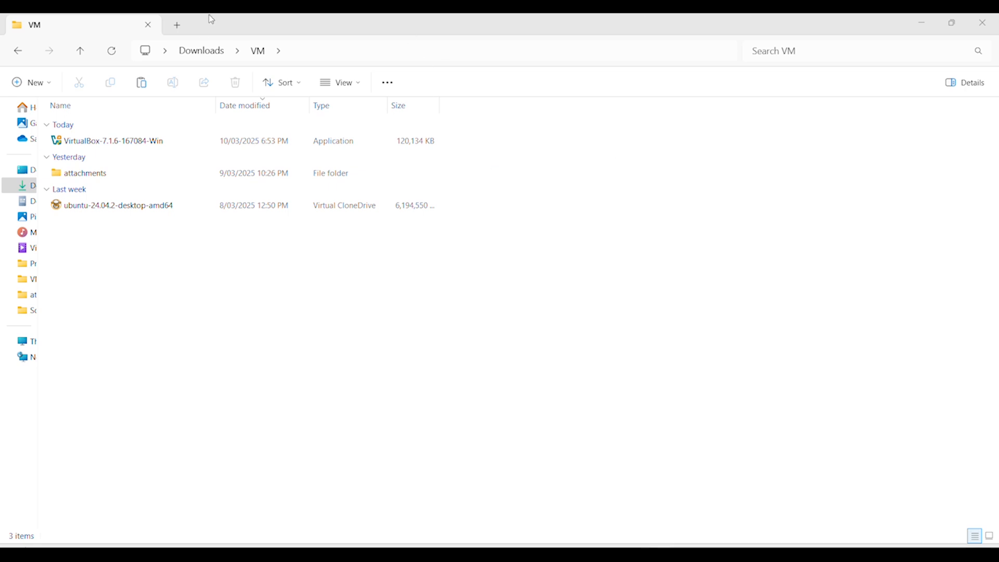
Run the VirtualBox-7.1.6-167084-Win installer from Downloads > VM as administrator
{"action": "left_click", "coordinate": [113, 141]}
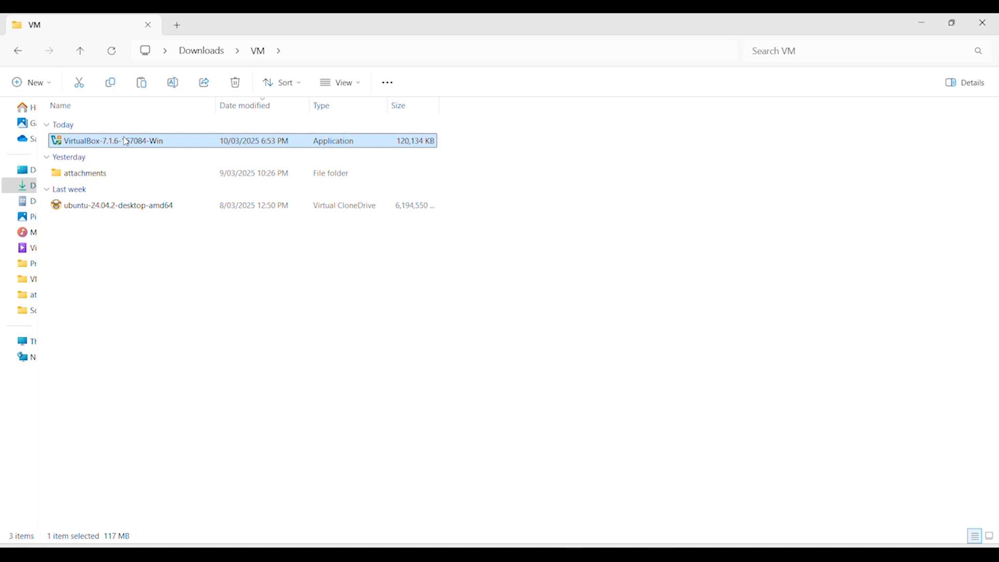
{"action": "right_click", "coordinate": [113, 140]}
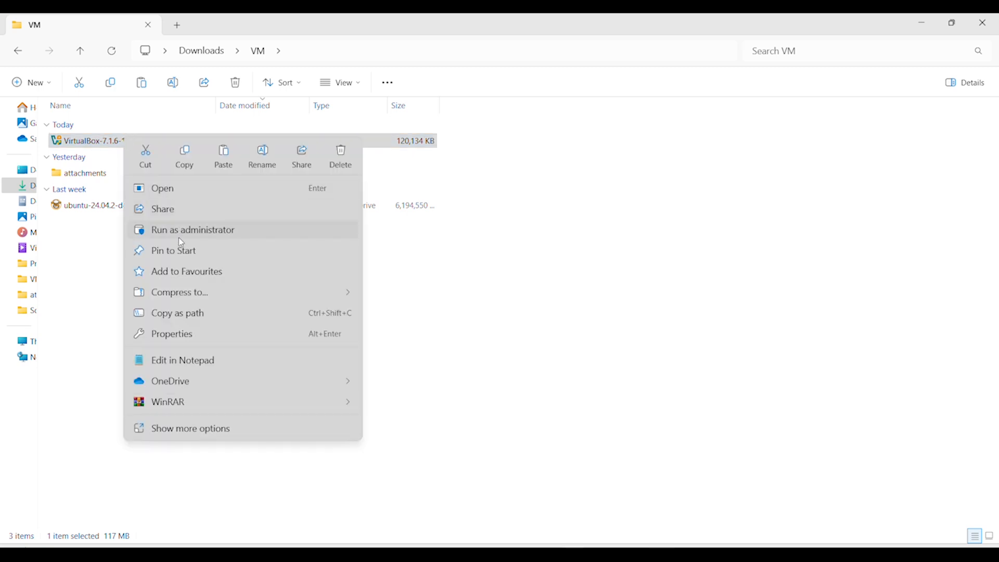
{"action": "left_click", "coordinate": [438, 398]}
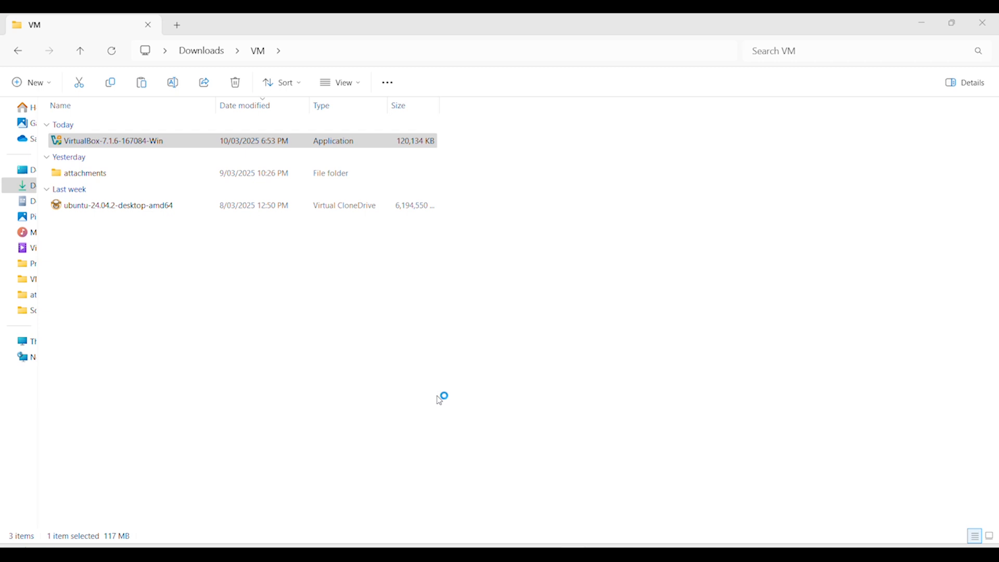
{"action": "double_click", "coordinate": [113, 141]}
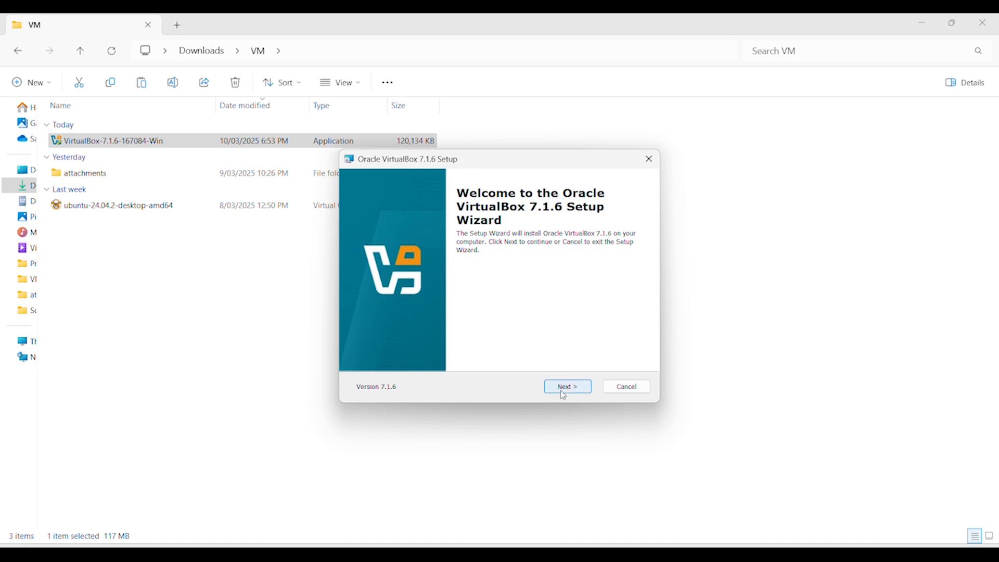
Install VirtualBox 7.1.6, accepting the license, networking feature and default shortcuts, then finish
{"action": "left_click", "coordinate": [566, 386]}
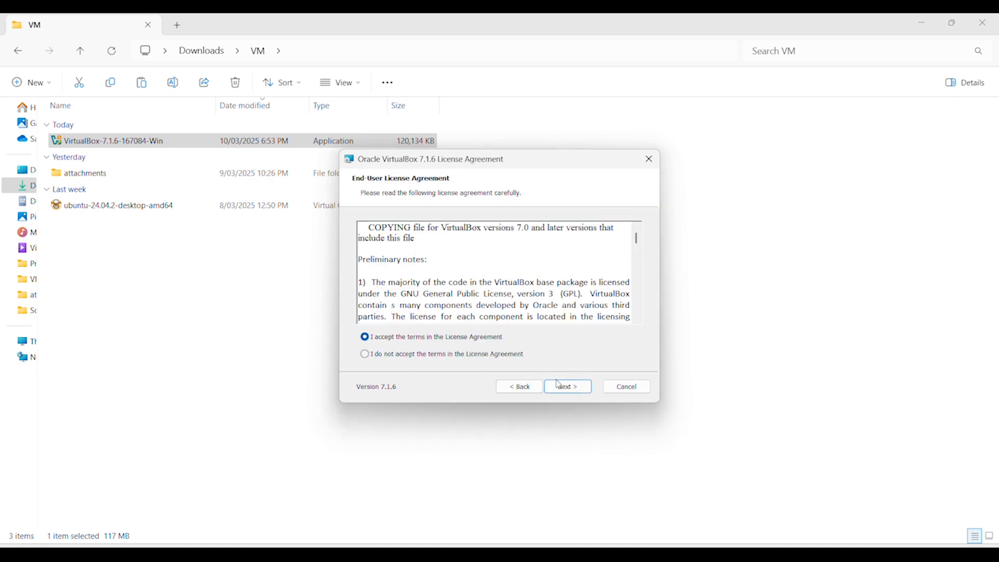
{"action": "left_click", "coordinate": [566, 386]}
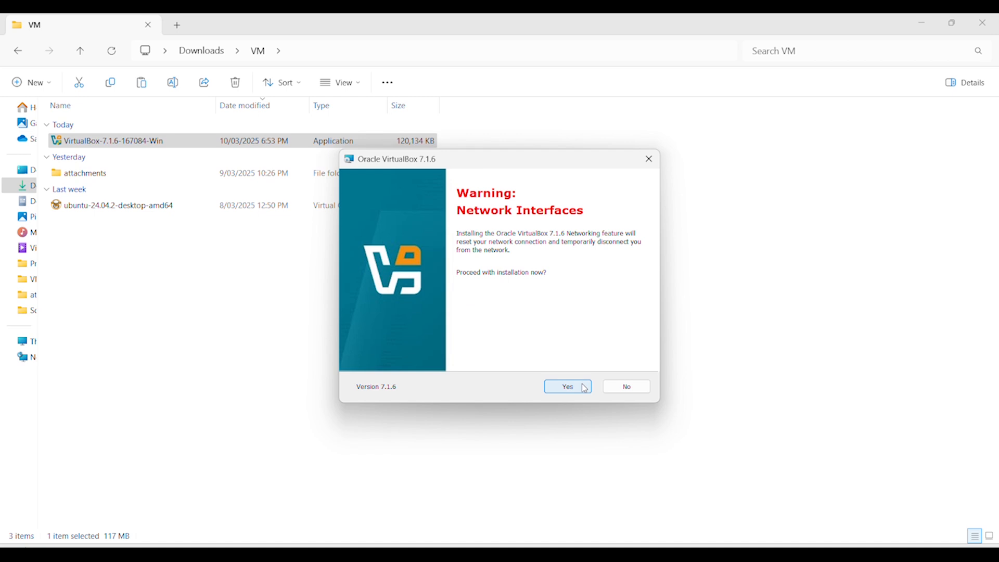
{"action": "left_click", "coordinate": [566, 386]}
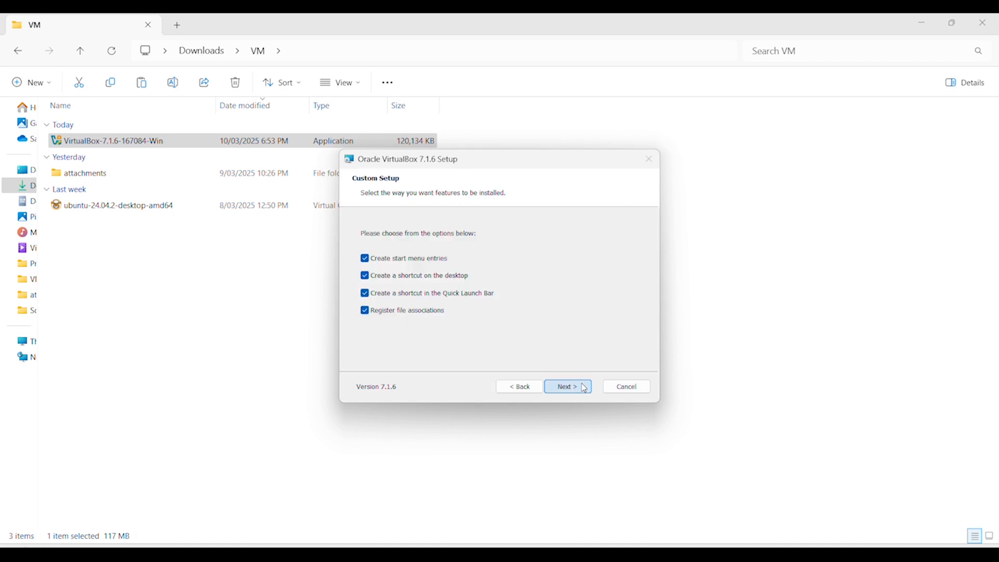
{"action": "left_click", "coordinate": [567, 386]}
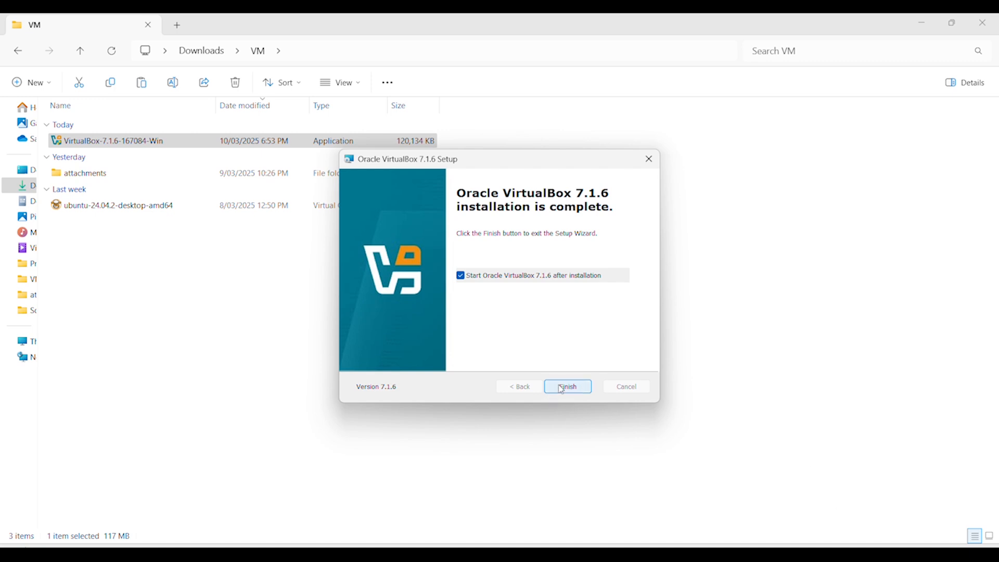
{"action": "left_click", "coordinate": [567, 386]}
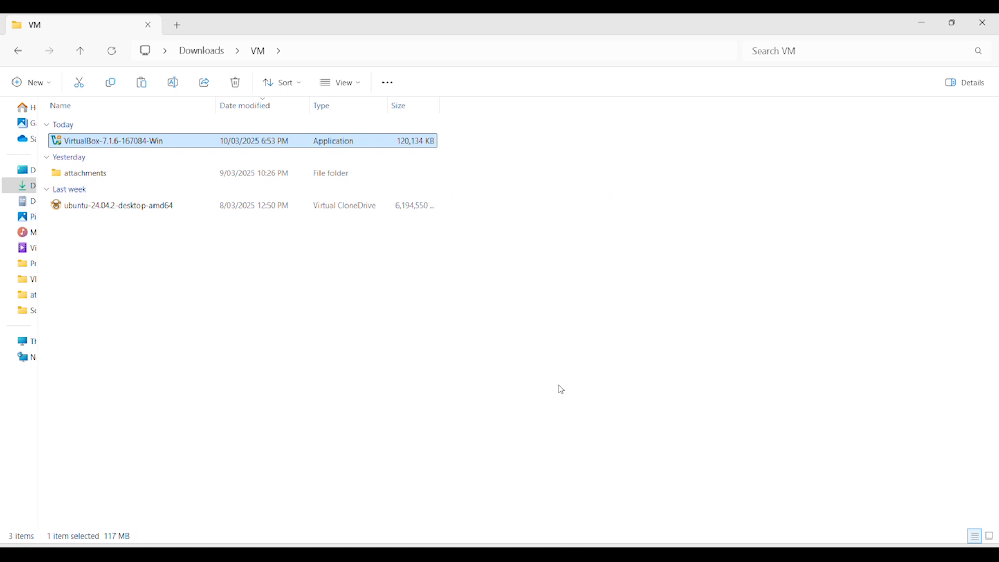
Launch VirtualBox Manager and start a New virtual machine
{"action": "double_click", "coordinate": [113, 140]}
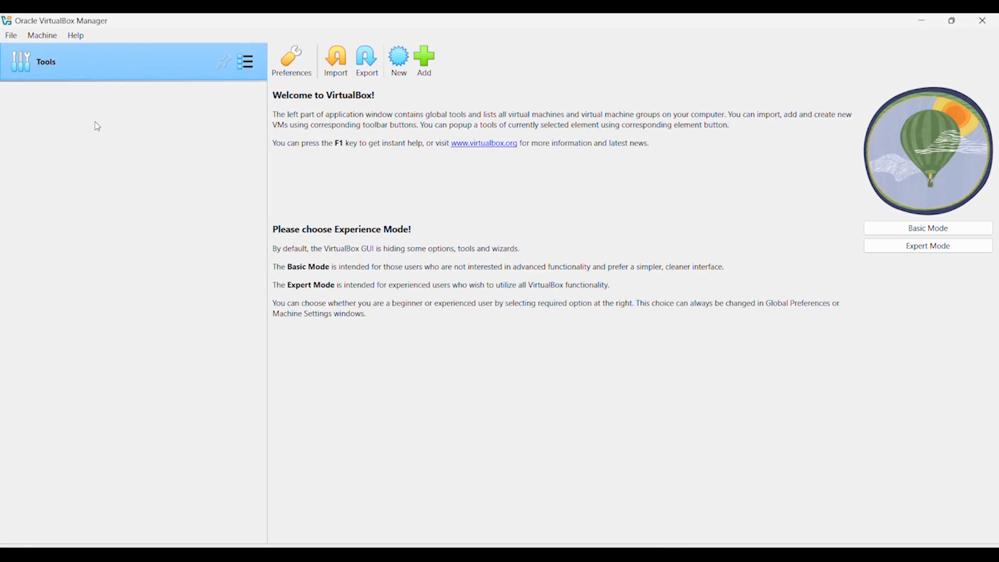
{"action": "mouse_move", "coordinate": [253, 205]}
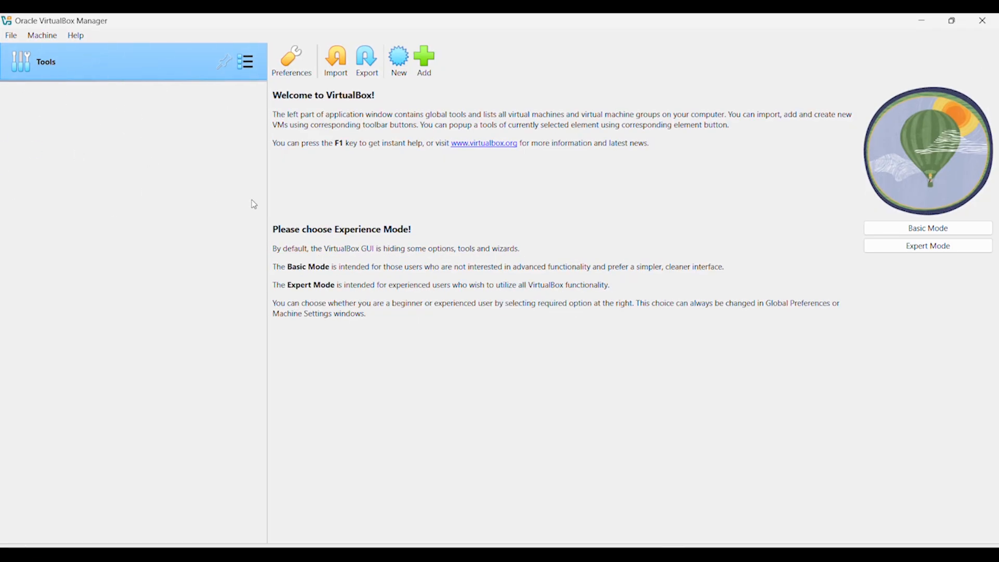
{"action": "mouse_move", "coordinate": [373, 132]}
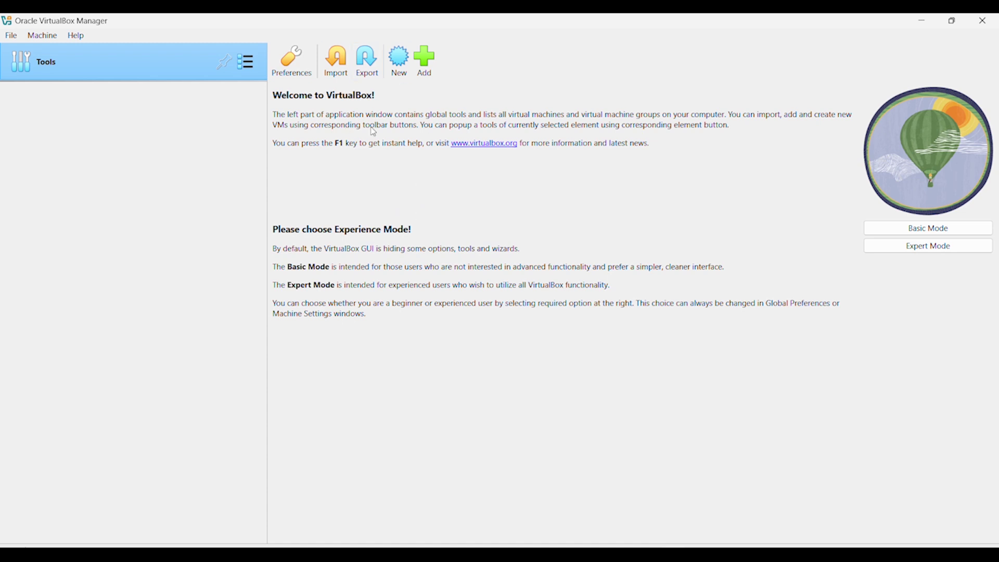
{"action": "mouse_move", "coordinate": [379, 78]}
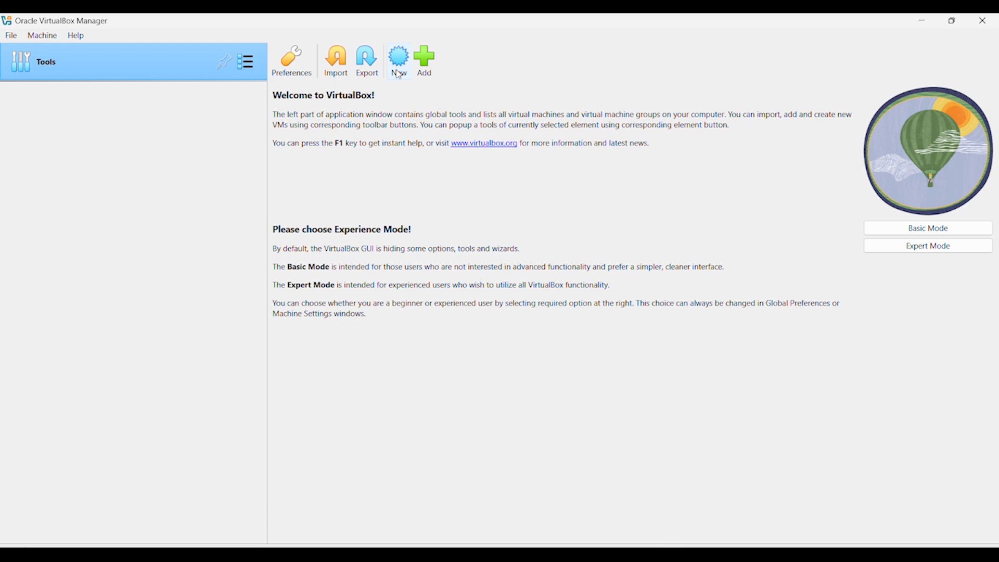
{"action": "left_click", "coordinate": [398, 60]}
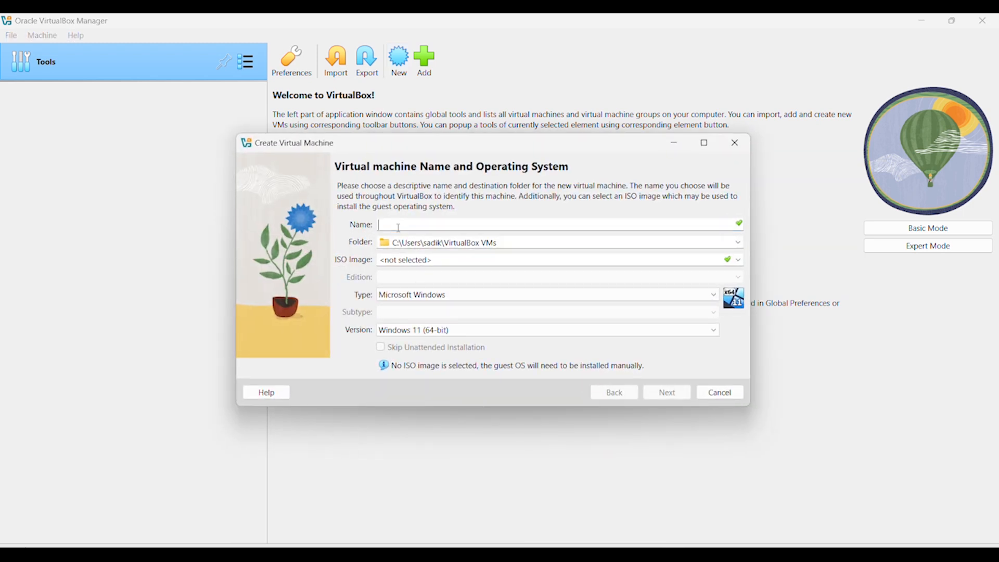
Name the new virtual machine 'Ubuntu 24.04 LTS'
{"action": "type", "text": "U"}
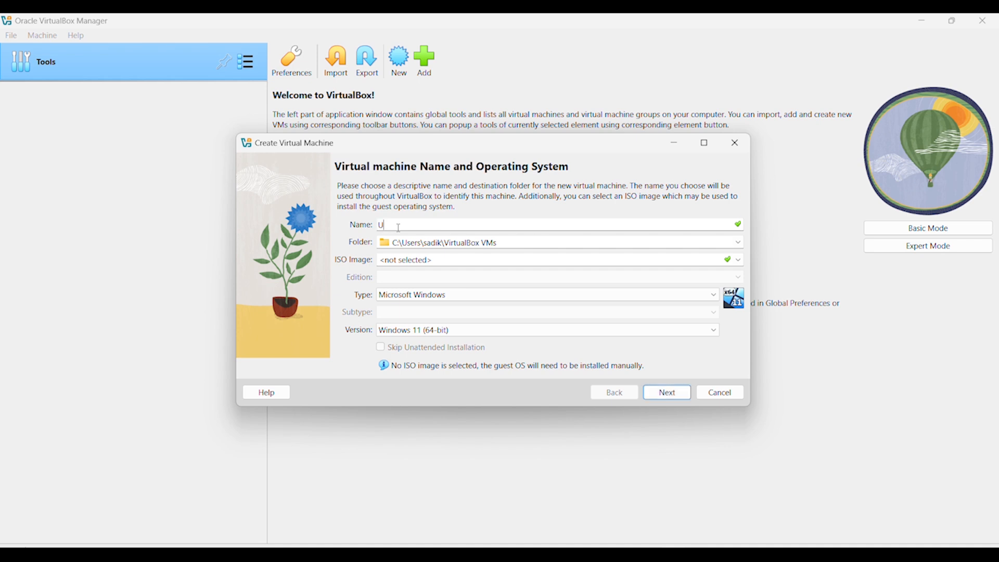
{"action": "type", "text": "buntu"}
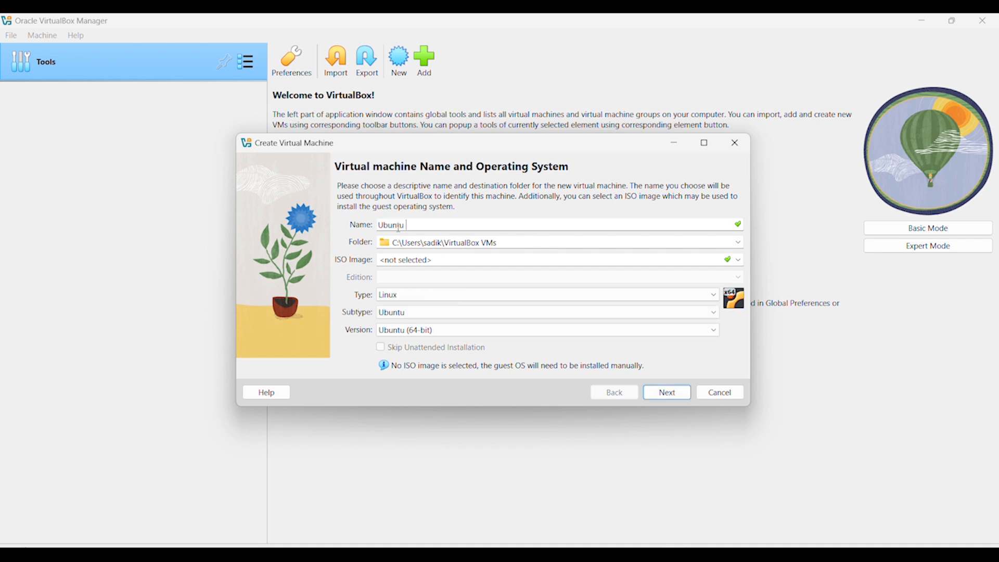
{"action": "type", "text": "24.0"}
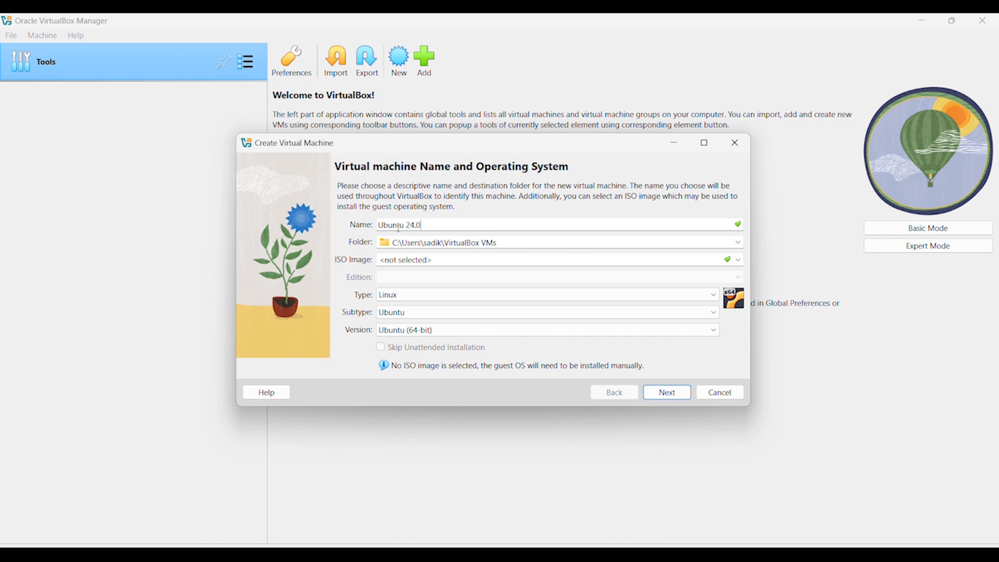
{"action": "type", "text": "2"}
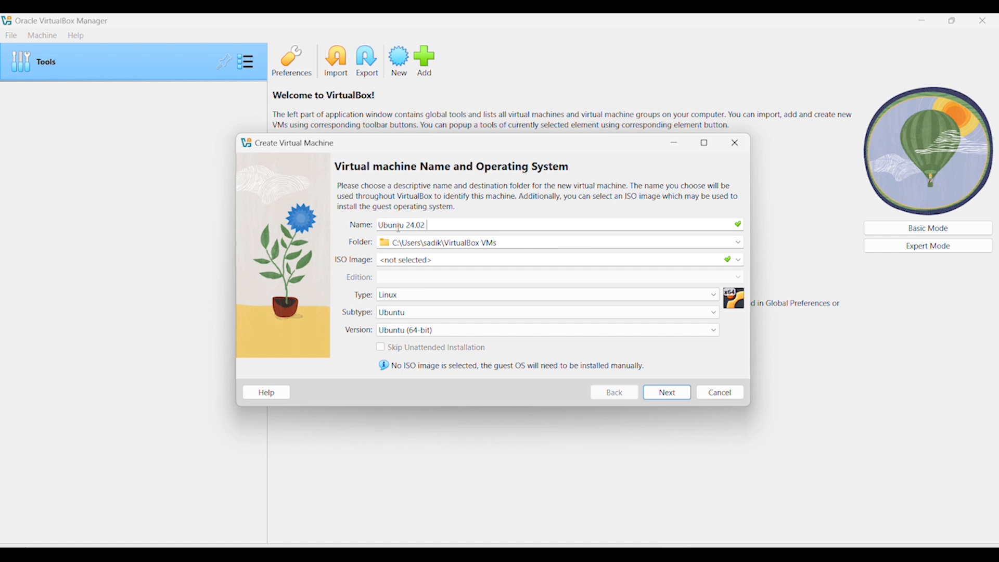
{"action": "type", "text": "LTS"}
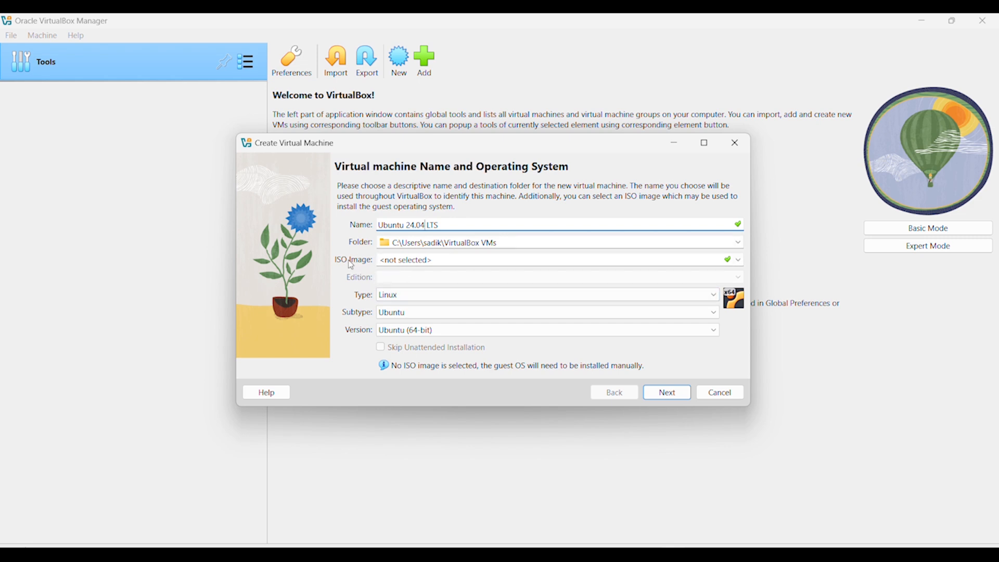
{"action": "mouse_move", "coordinate": [405, 278]}
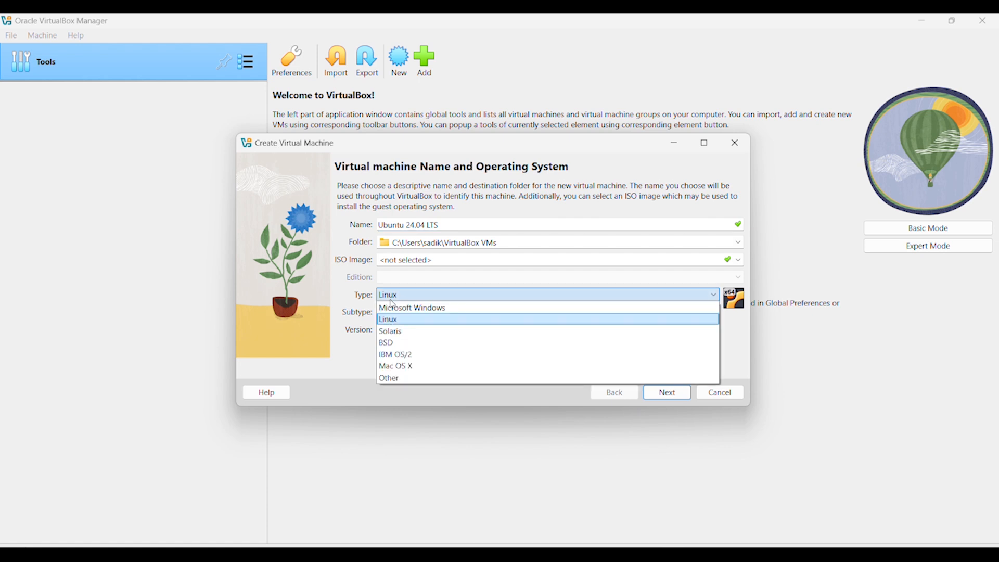
Confirm type Linux, subtype Ubuntu and version Ubuntu (64-bit)
{"action": "left_click", "coordinate": [387, 318]}
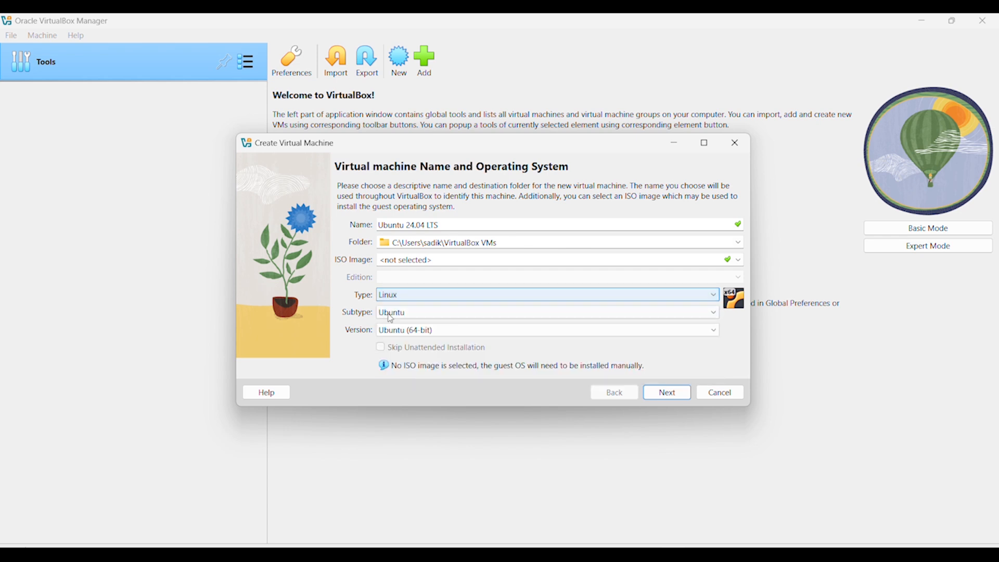
{"action": "left_click", "coordinate": [545, 311]}
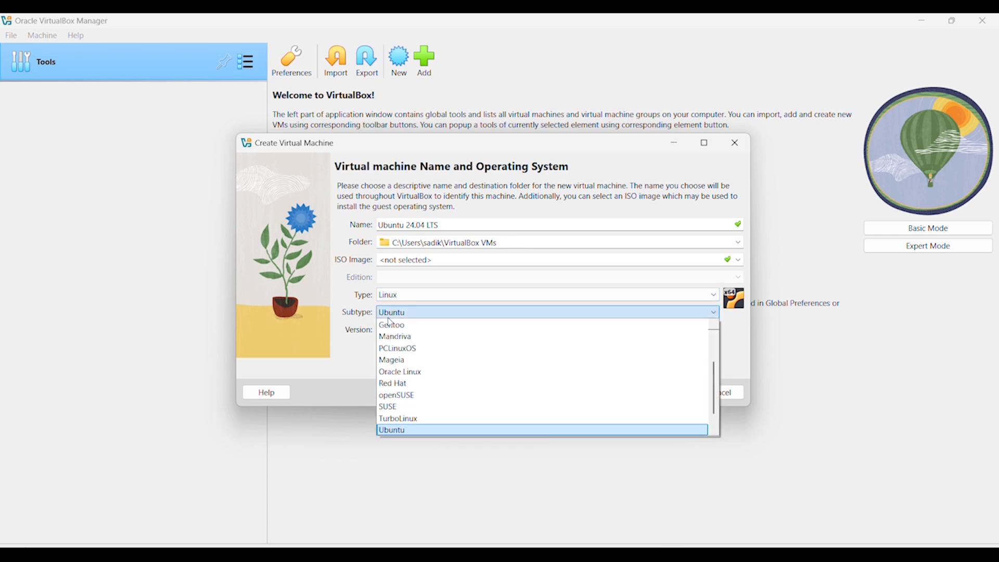
{"action": "mouse_move", "coordinate": [391, 383]}
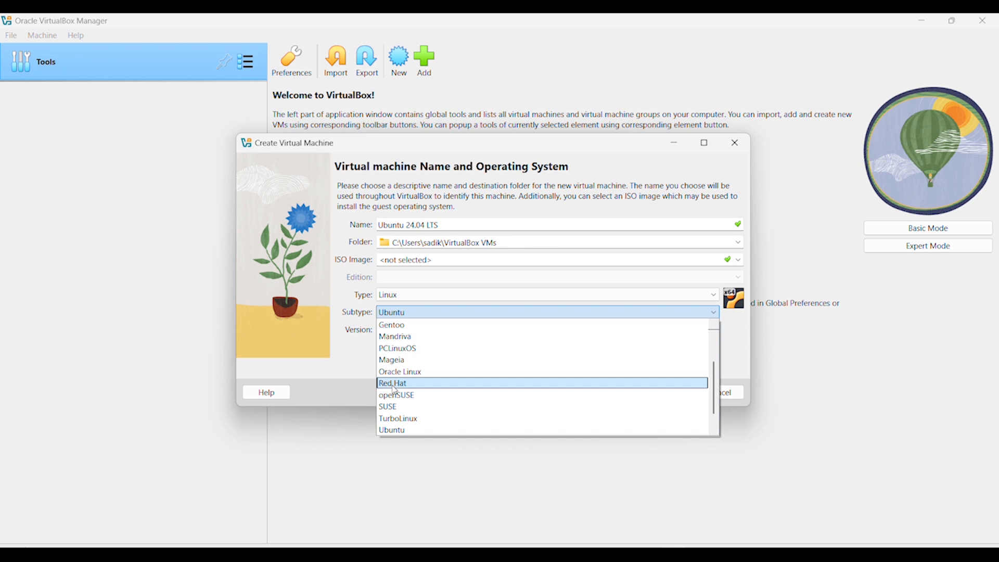
{"action": "left_click", "coordinate": [392, 429]}
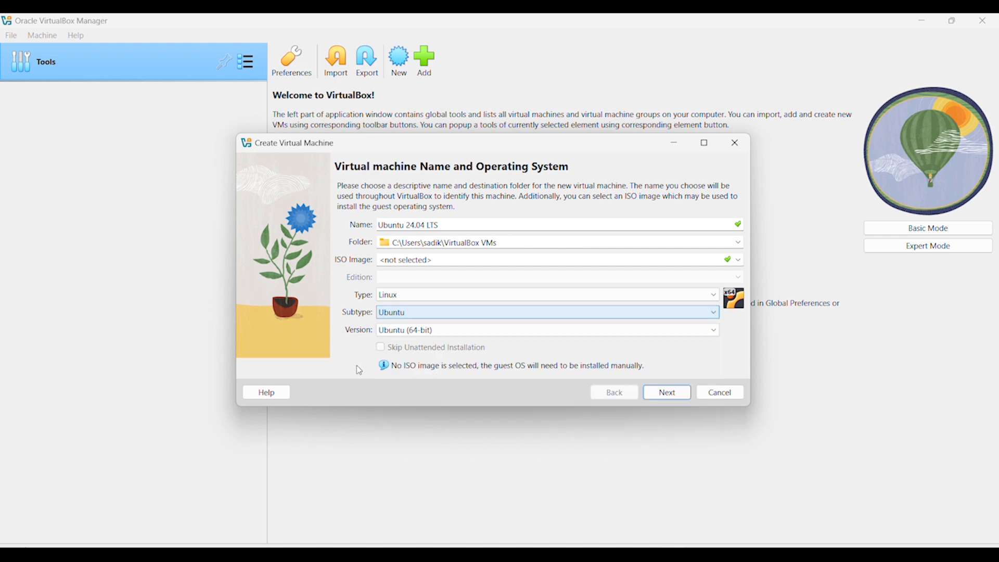
{"action": "left_click", "coordinate": [712, 329]}
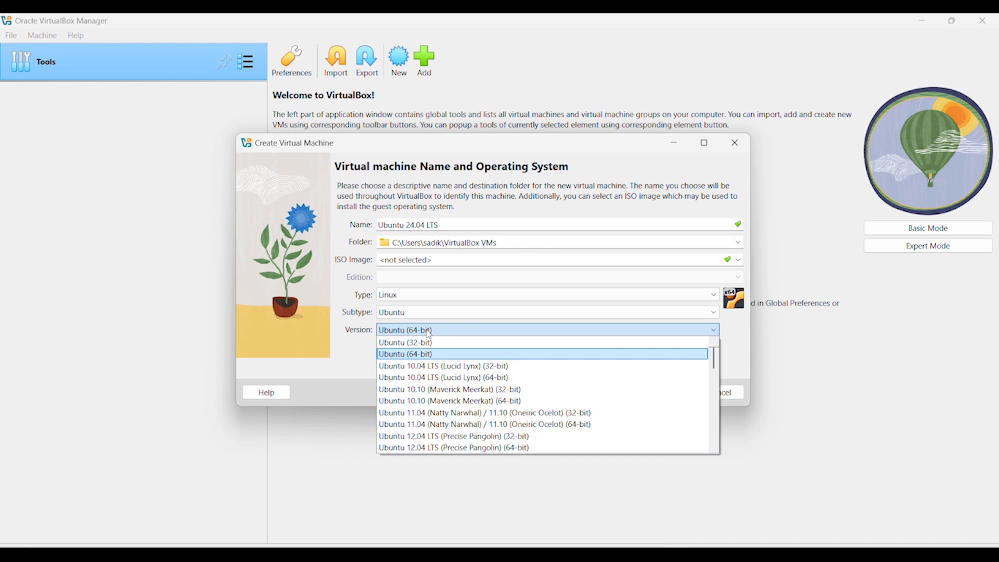
{"action": "left_click", "coordinate": [404, 354]}
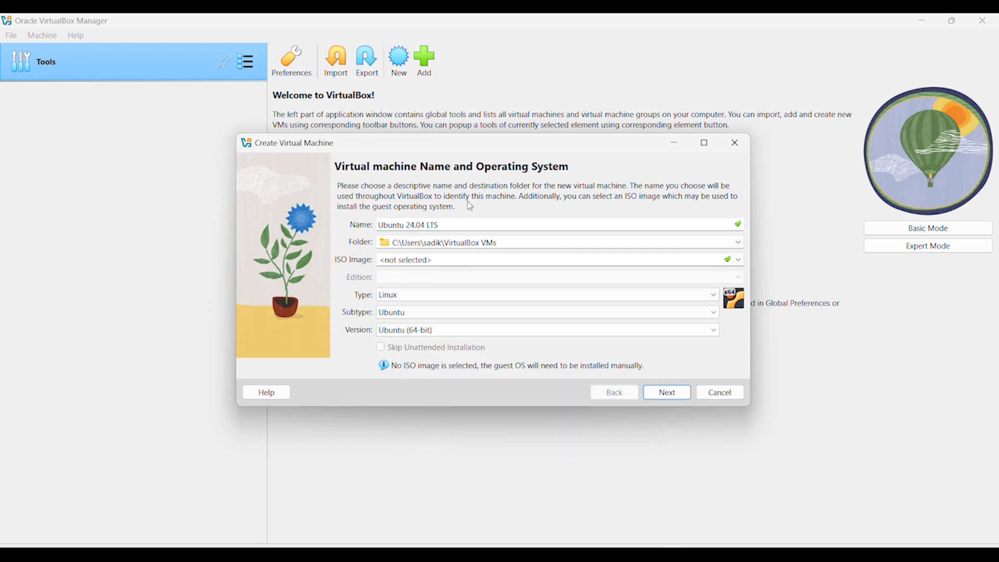
Set 2 processors and 2880 MB base memory, then advance to the hard disk page
{"action": "left_click", "coordinate": [666, 391]}
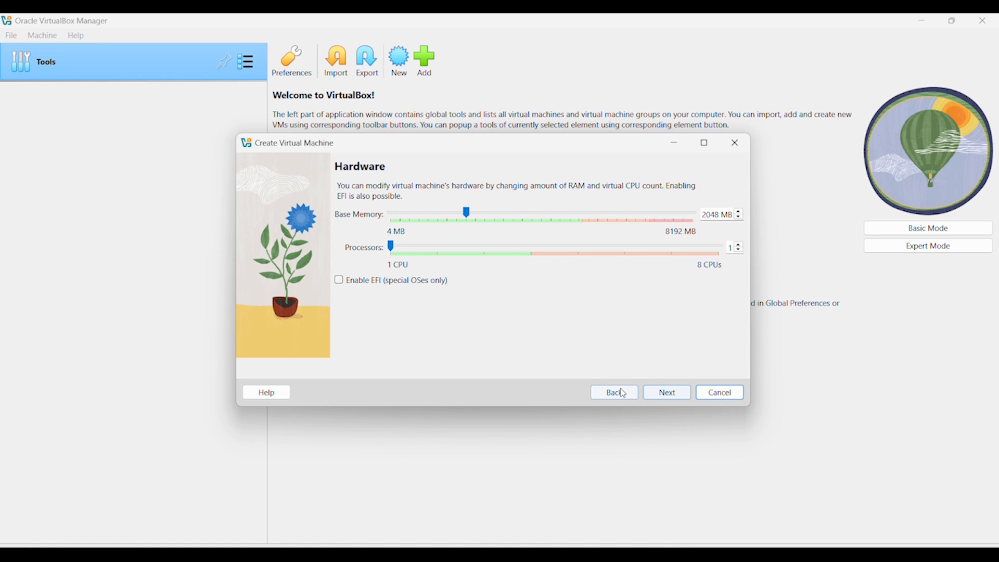
{"action": "mouse_move", "coordinate": [362, 206]}
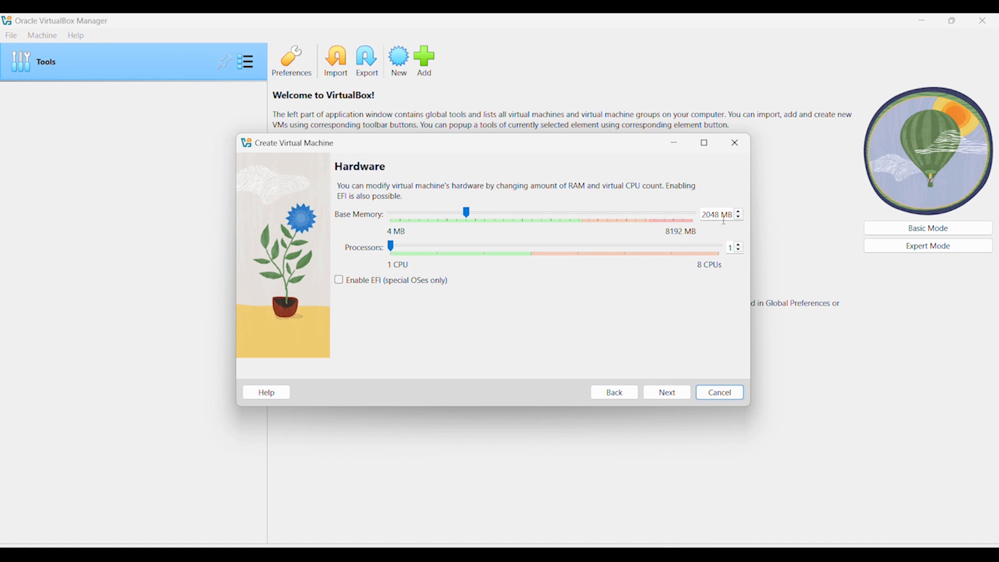
{"action": "mouse_move", "coordinate": [465, 212]}
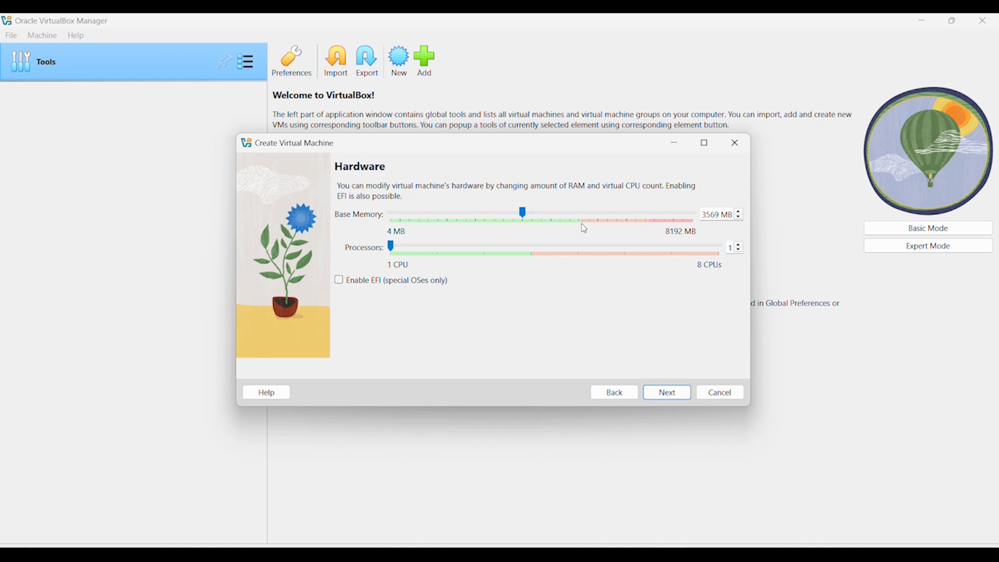
{"action": "mouse_move", "coordinate": [527, 236]}
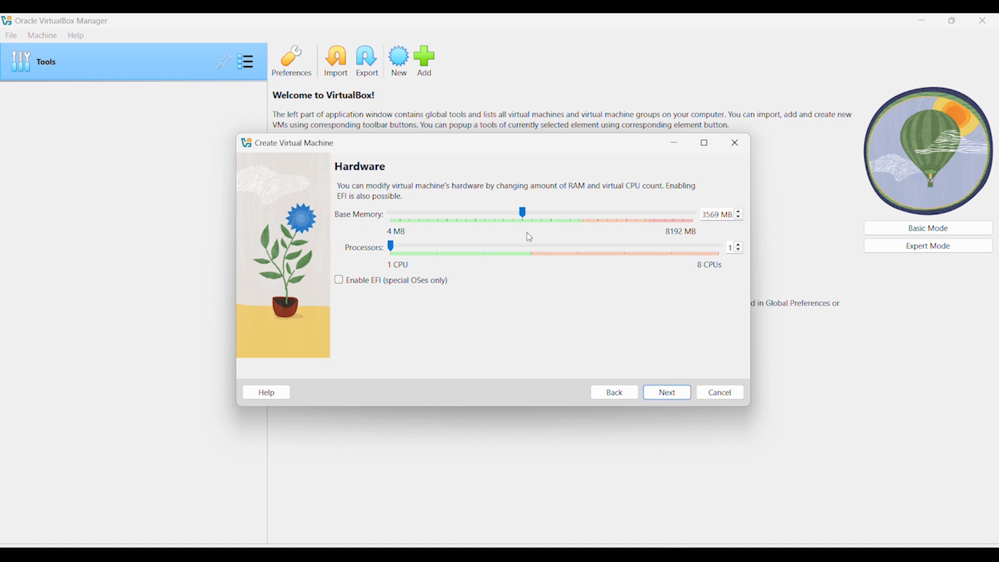
{"action": "mouse_move", "coordinate": [584, 227]}
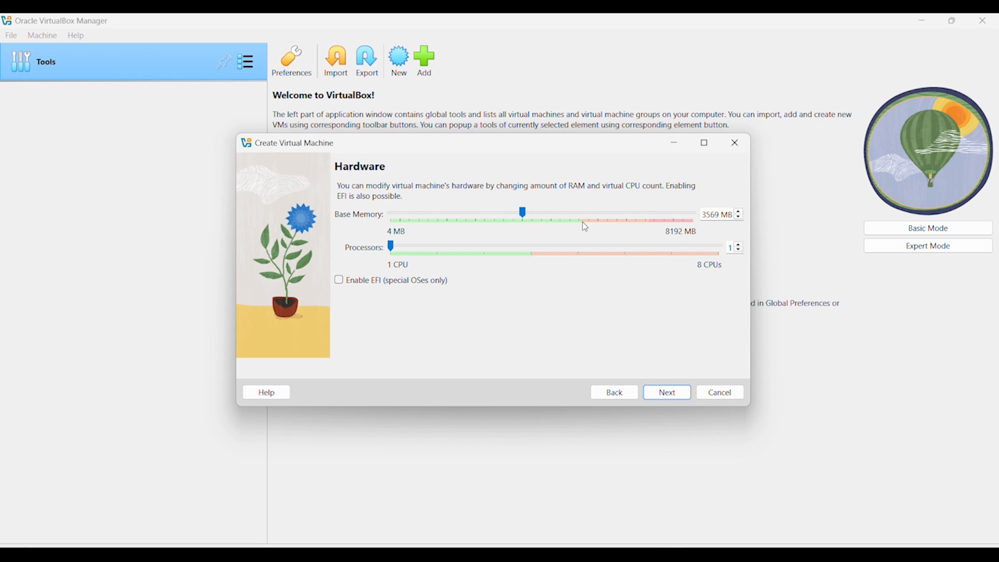
{"action": "mouse_move", "coordinate": [673, 221]}
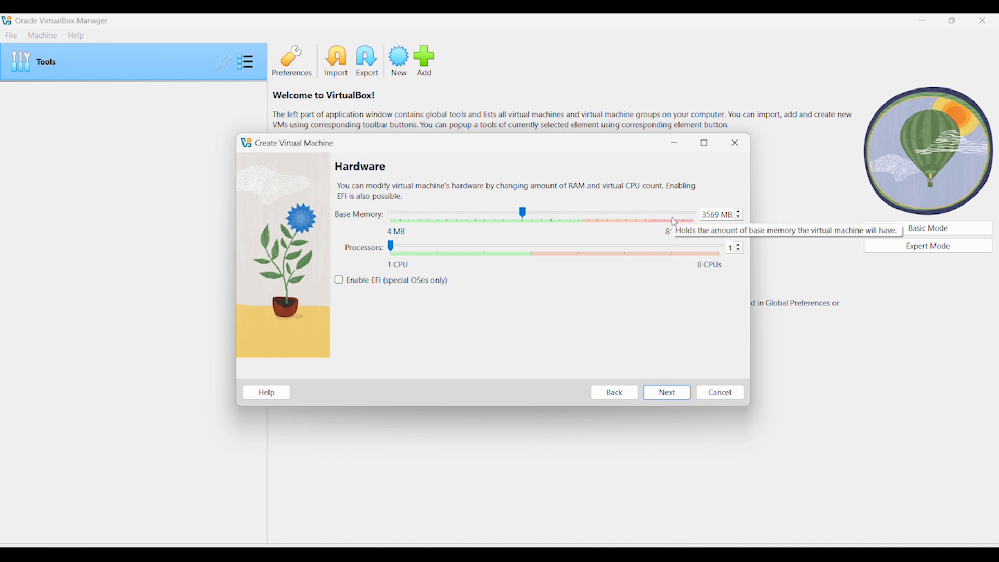
{"action": "mouse_move", "coordinate": [673, 223]}
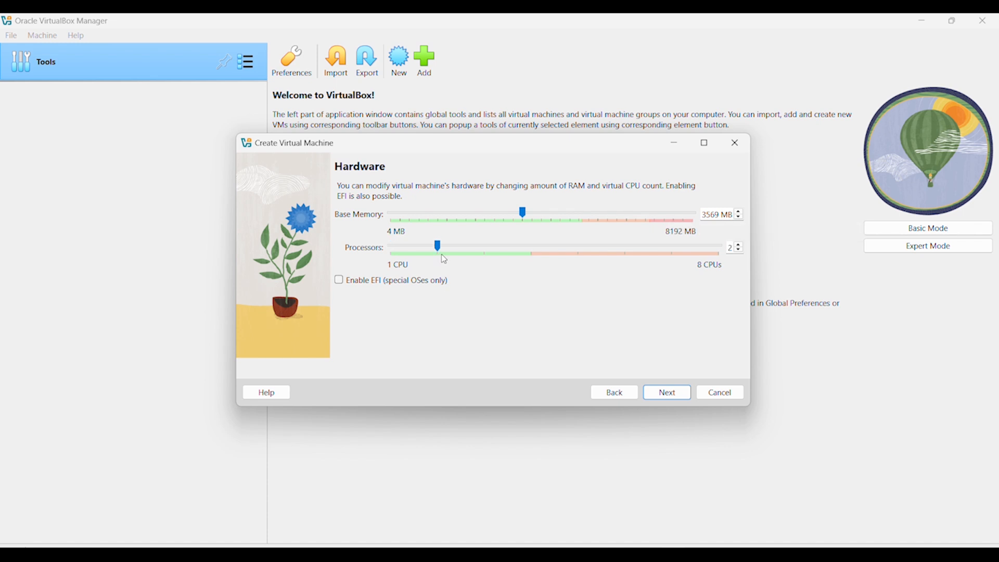
{"action": "mouse_move", "coordinate": [536, 254]}
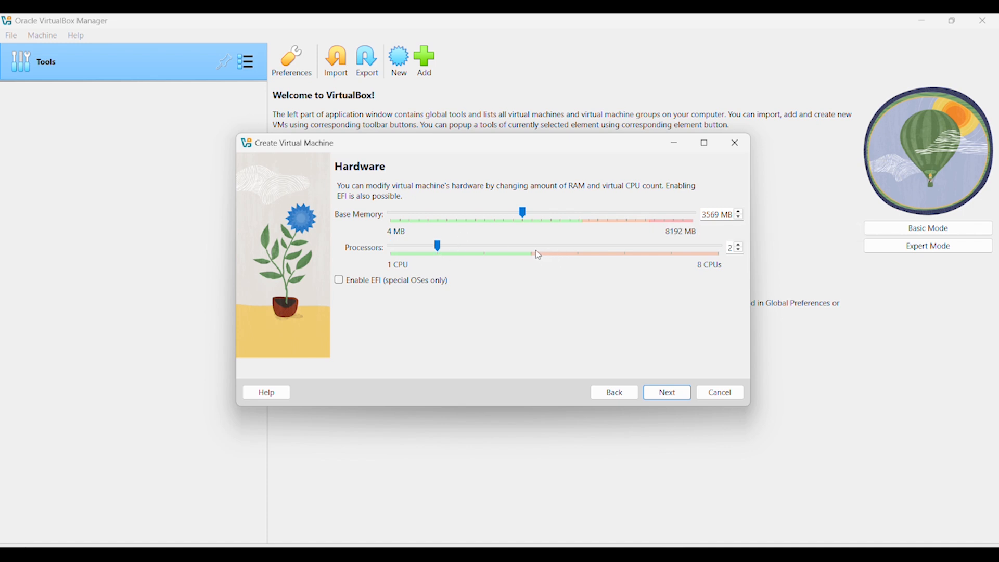
{"action": "mouse_move", "coordinate": [525, 262]}
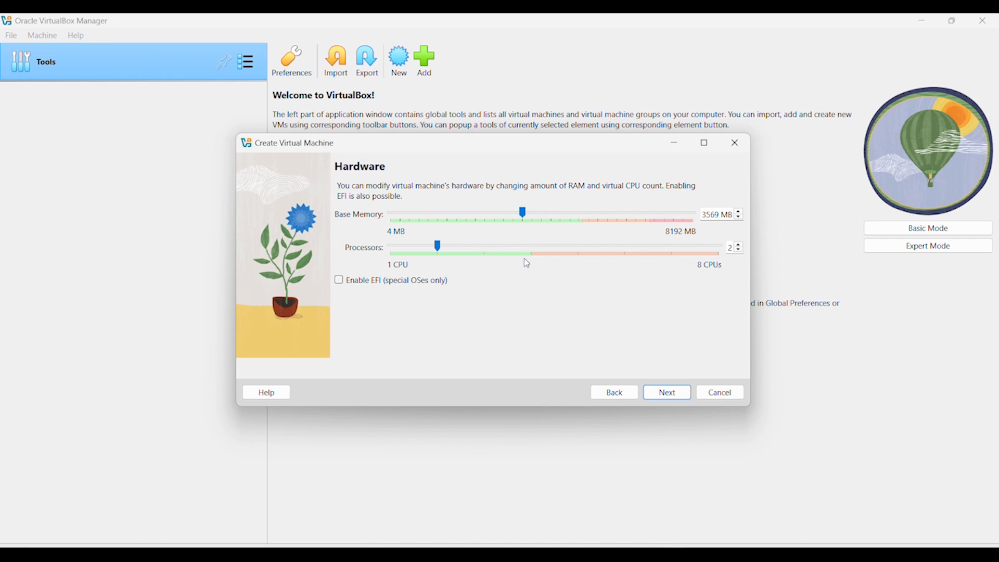
{"action": "mouse_move", "coordinate": [609, 219]}
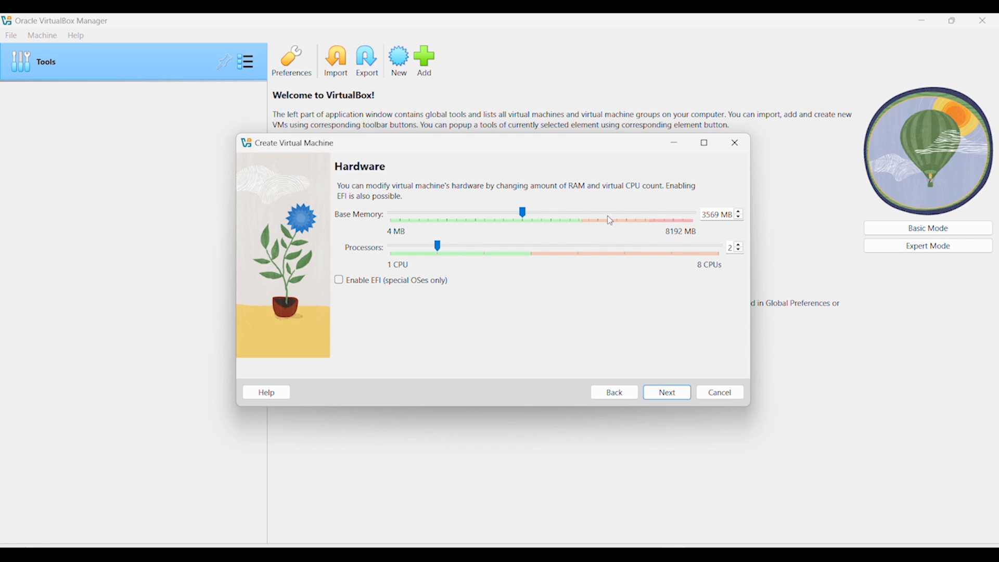
{"action": "mouse_move", "coordinate": [714, 368]}
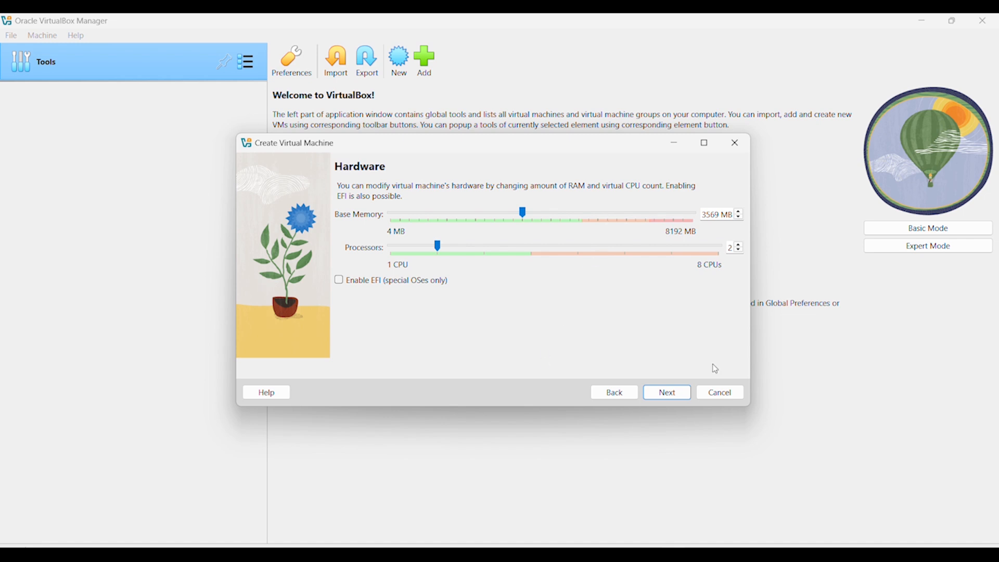
{"action": "mouse_move", "coordinate": [530, 215]}
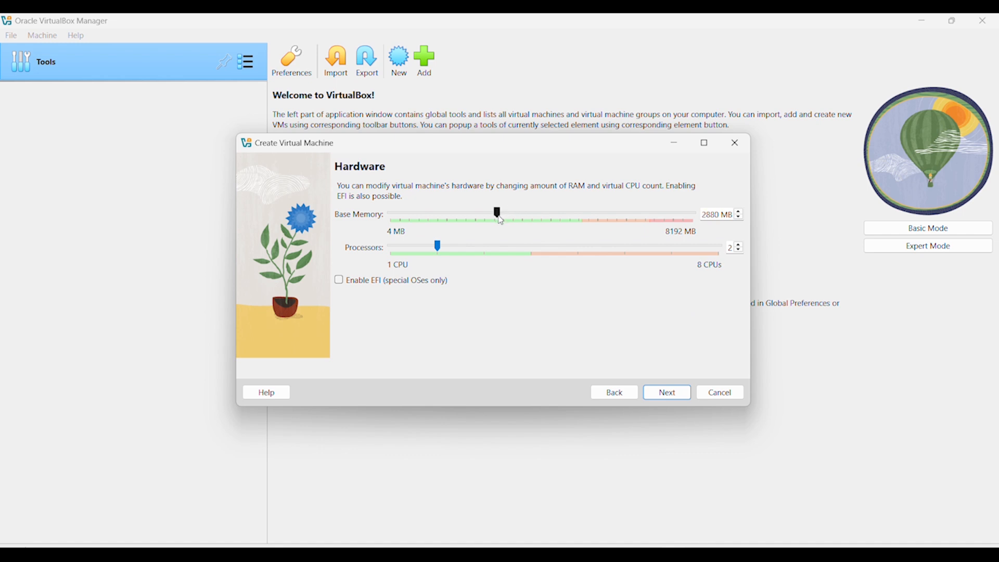
{"action": "left_click", "coordinate": [666, 392]}
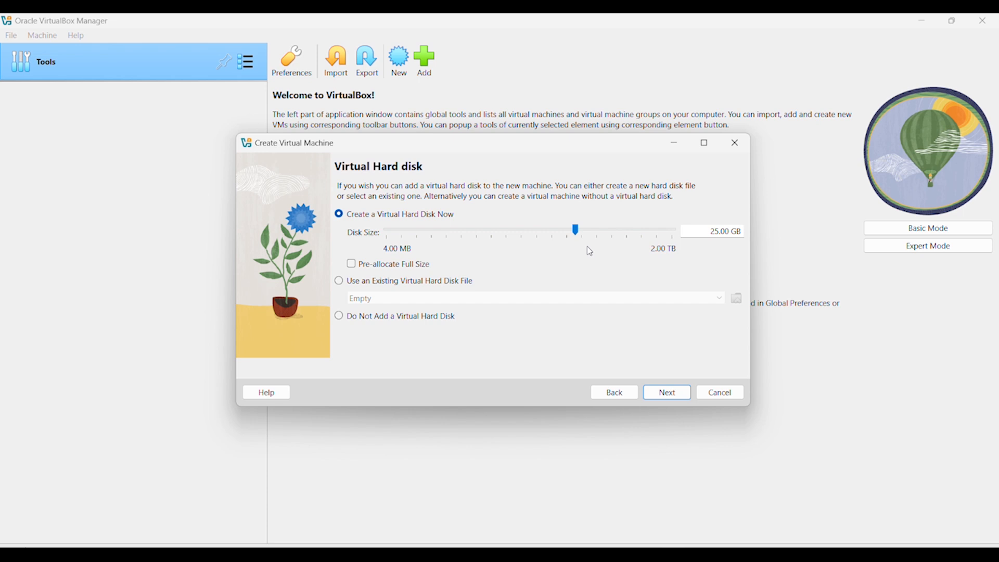
{"action": "mouse_move", "coordinate": [712, 231]}
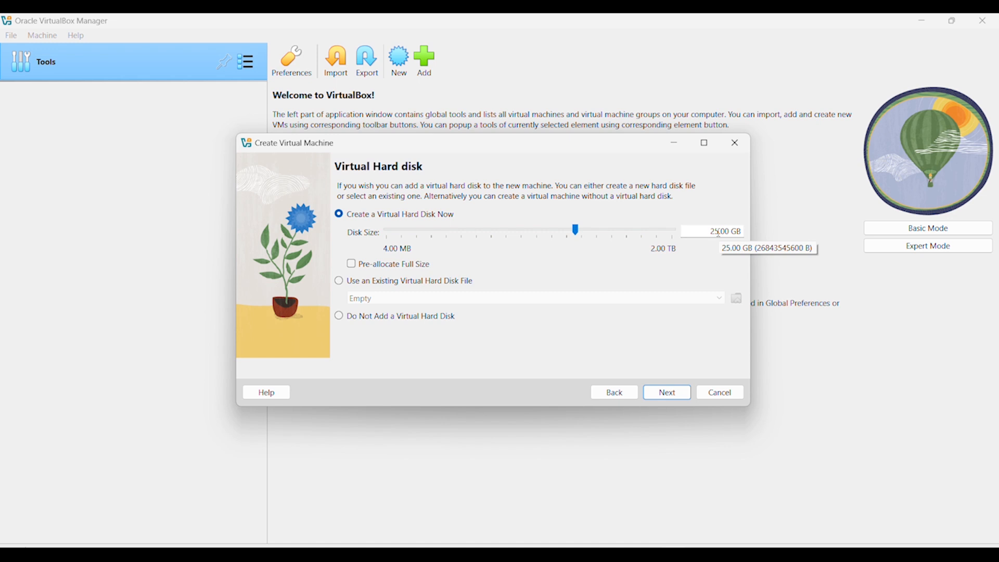
{"action": "mouse_move", "coordinate": [726, 248]}
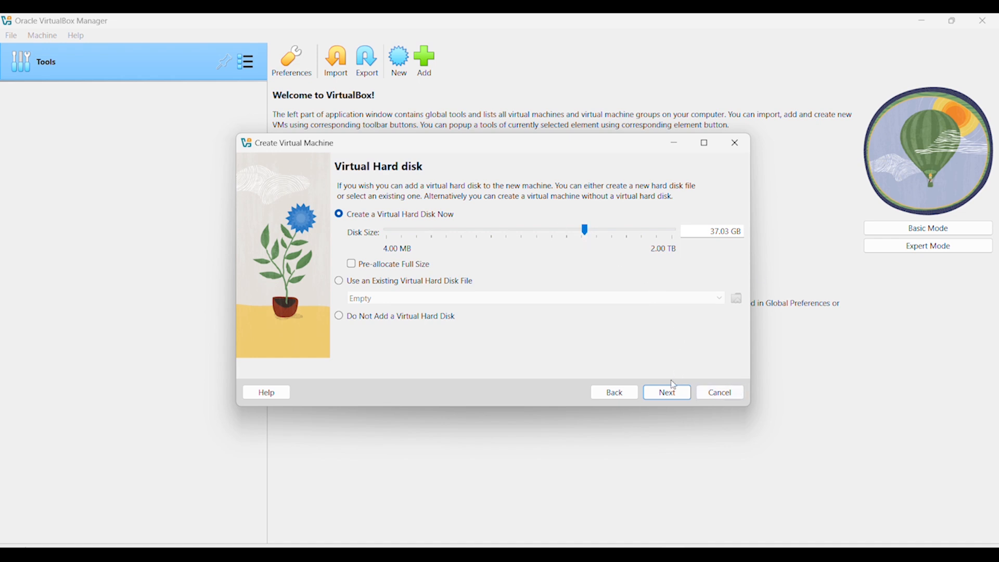
Accept the 37.03 GB virtual hard disk and continue to the Summary page
{"action": "left_click", "coordinate": [665, 391]}
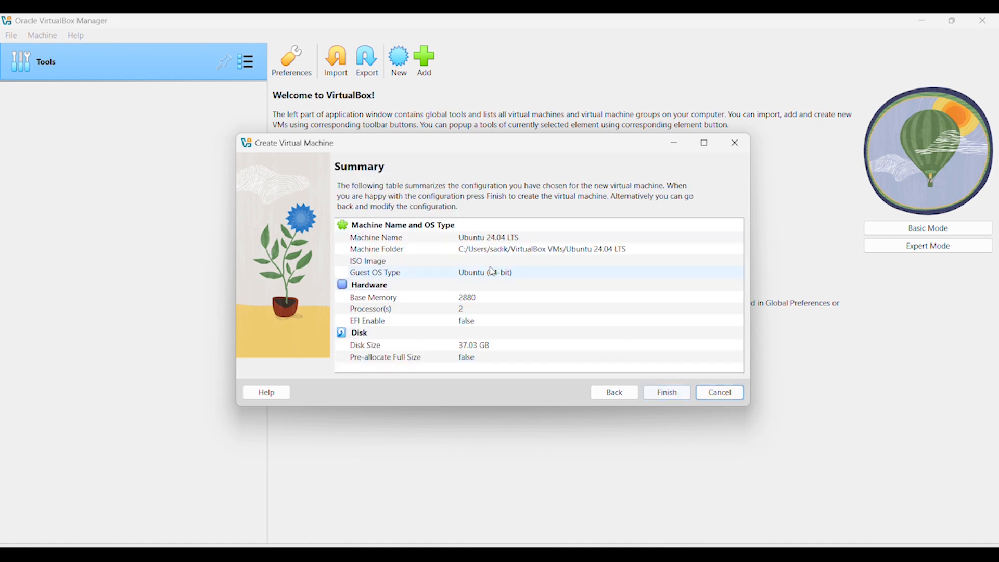
Maximize the Summary and finish creating Ubuntu 24.04 LTS (2880 MB memory, 37.03 GB disk)
{"action": "left_click", "coordinate": [703, 142]}
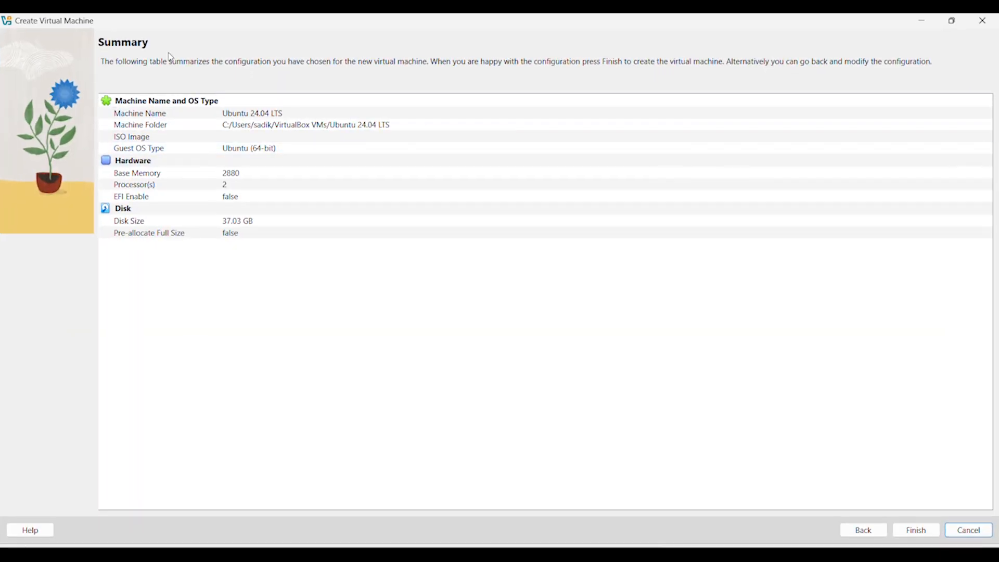
{"action": "mouse_move", "coordinate": [151, 196]}
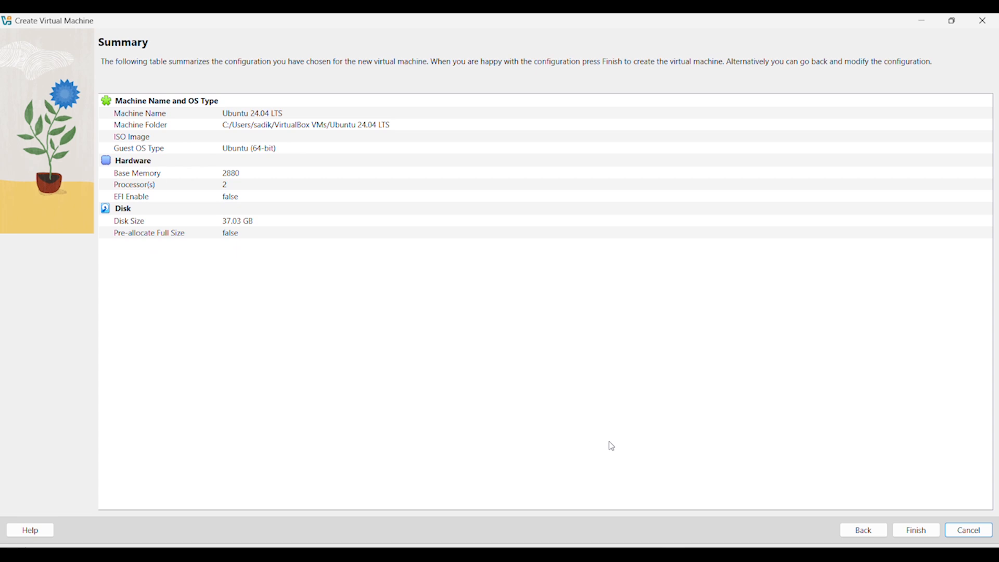
{"action": "left_click", "coordinate": [916, 530]}
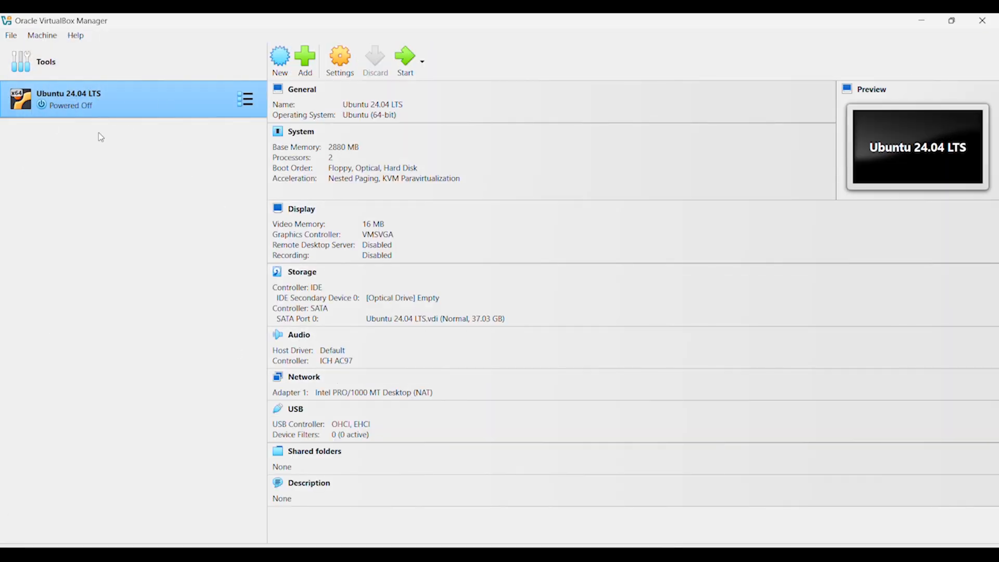
{"action": "mouse_move", "coordinate": [306, 60]}
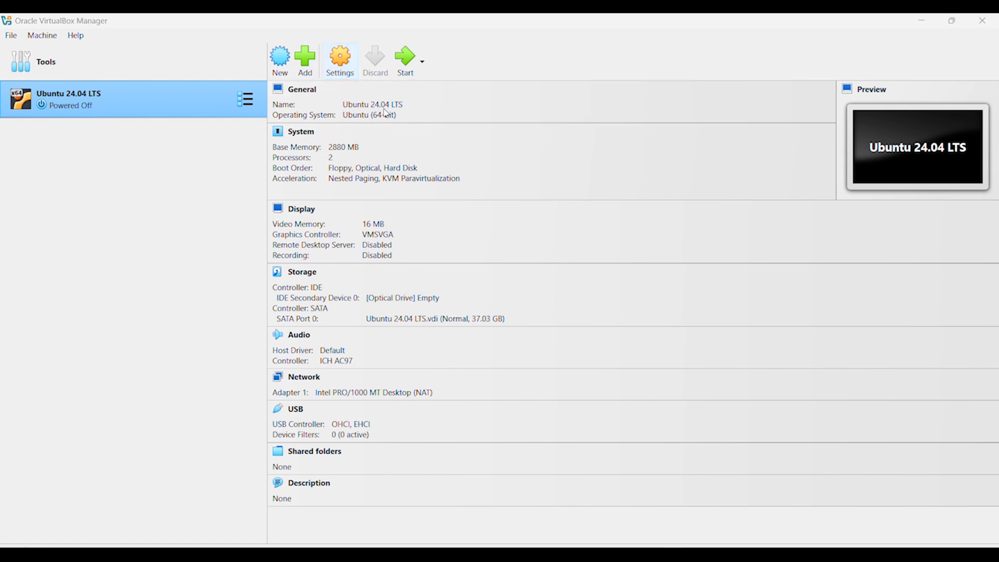
Open the Settings window for the selected Ubuntu 24.04 LTS machine
{"action": "left_click", "coordinate": [340, 57]}
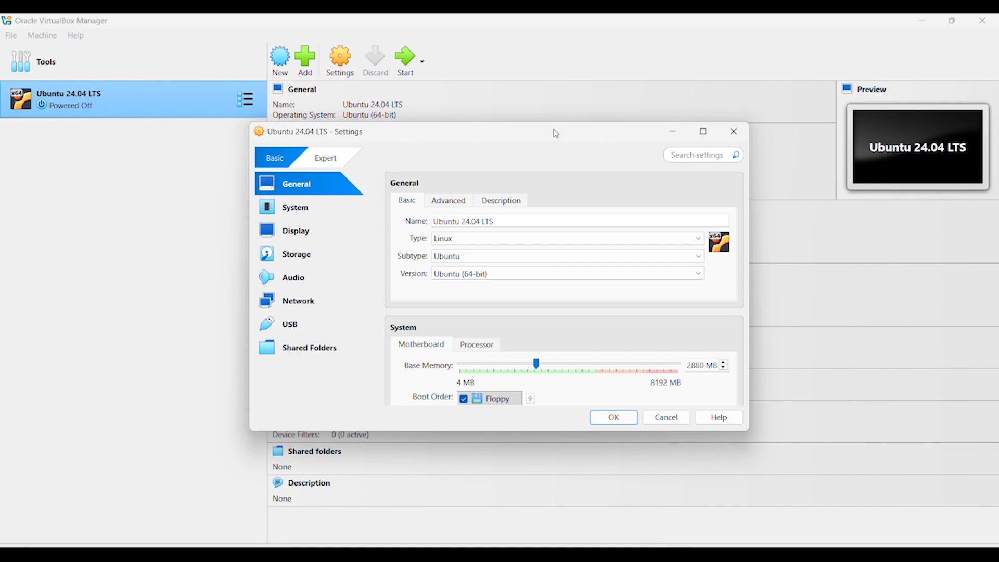
Set Shared Clipboard and Drag'n'Drop to Bidirectional under General > Advanced
{"action": "left_click", "coordinate": [703, 131]}
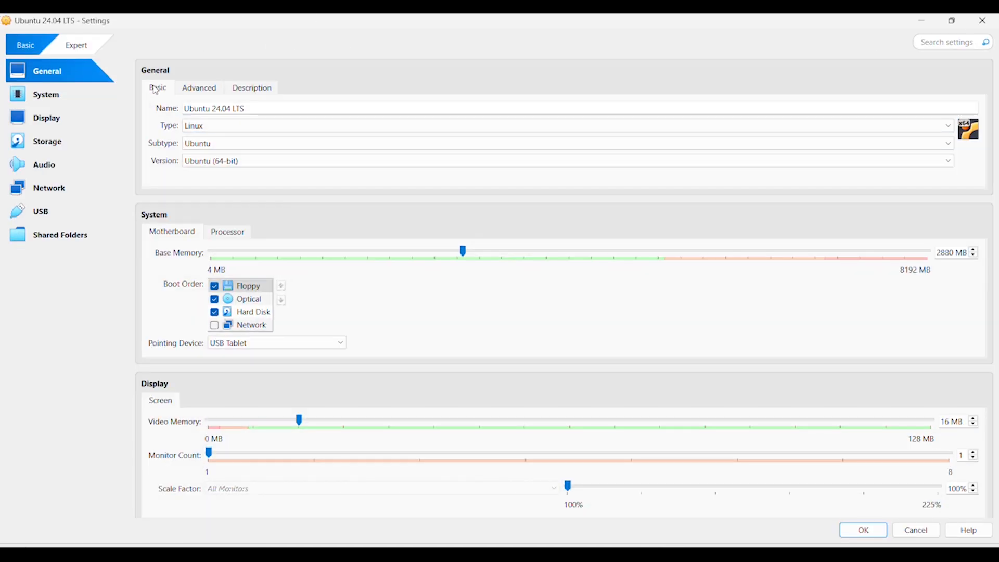
{"action": "left_click", "coordinate": [198, 87]}
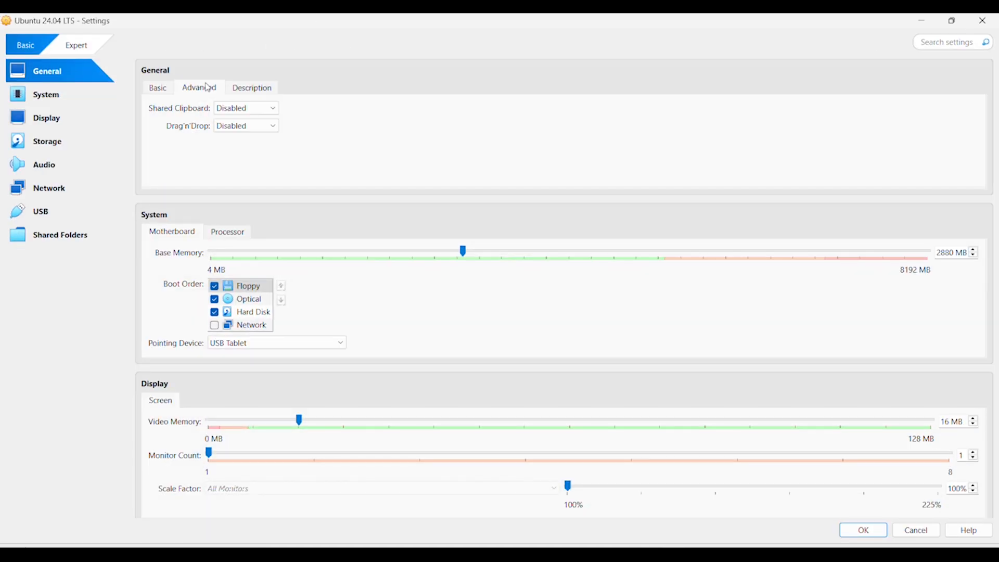
{"action": "mouse_move", "coordinate": [166, 114]}
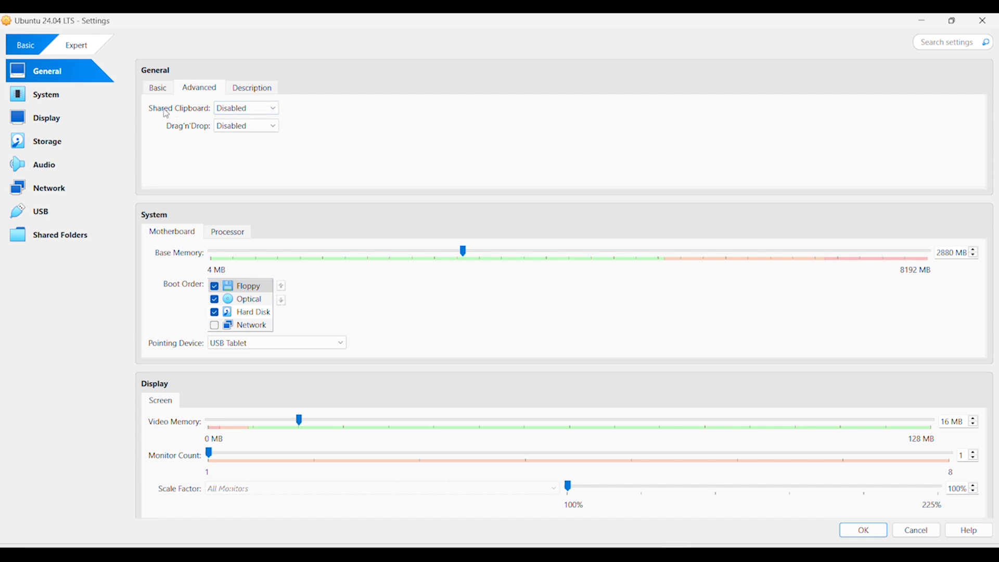
{"action": "left_click", "coordinate": [245, 107]}
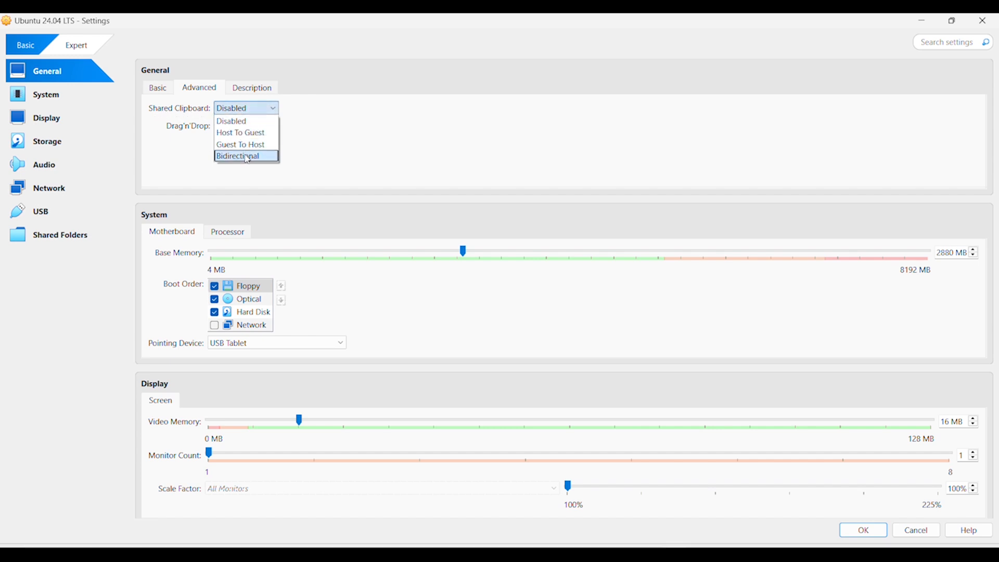
{"action": "left_click", "coordinate": [246, 156]}
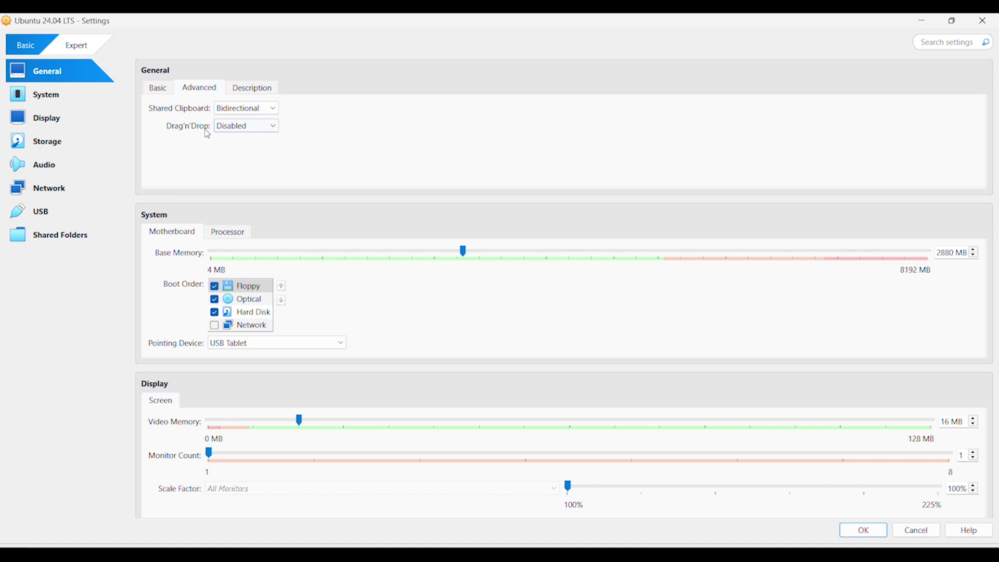
{"action": "left_click", "coordinate": [245, 125]}
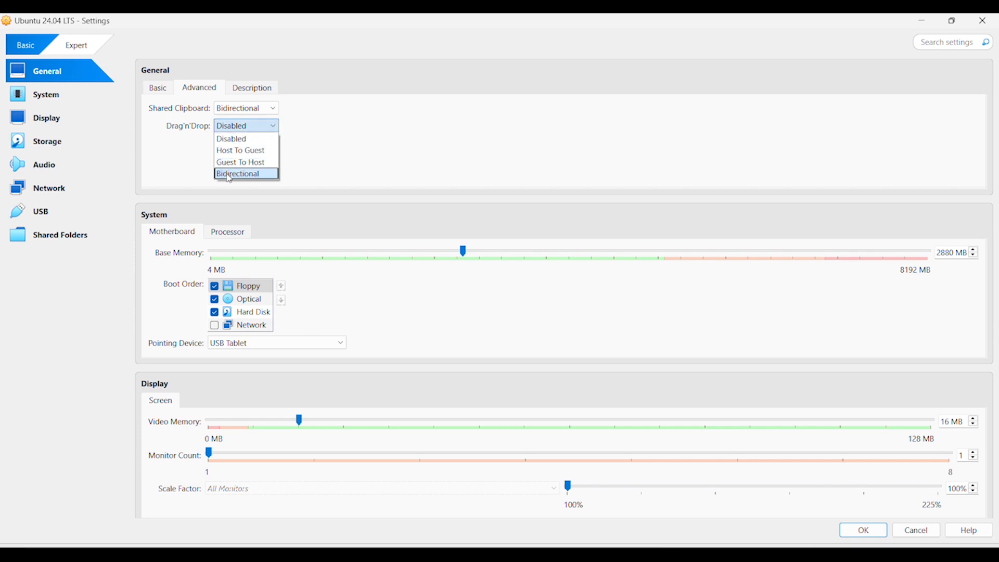
{"action": "left_click", "coordinate": [238, 173]}
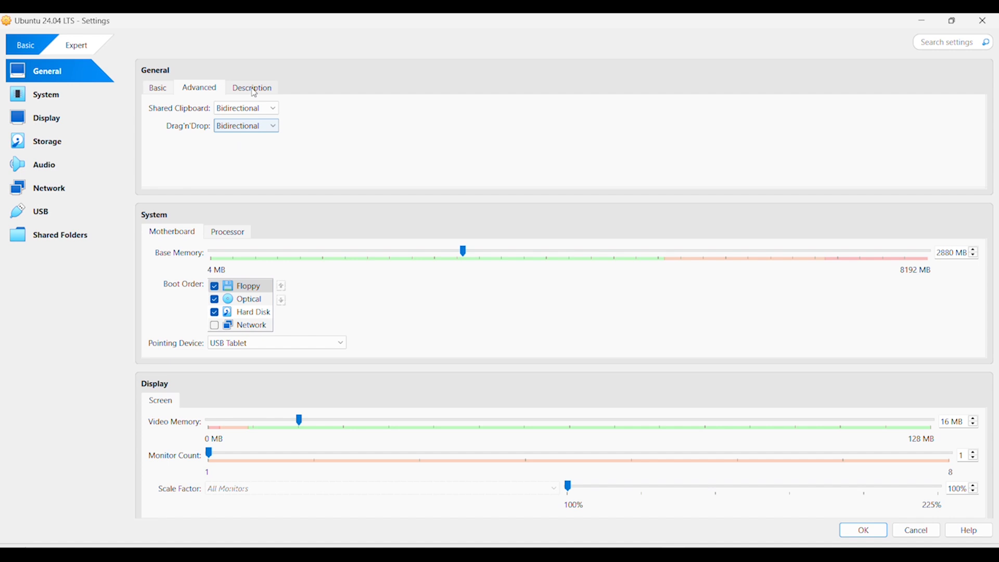
{"action": "scroll", "scroll_direction": "down", "scroll_amount": 3}
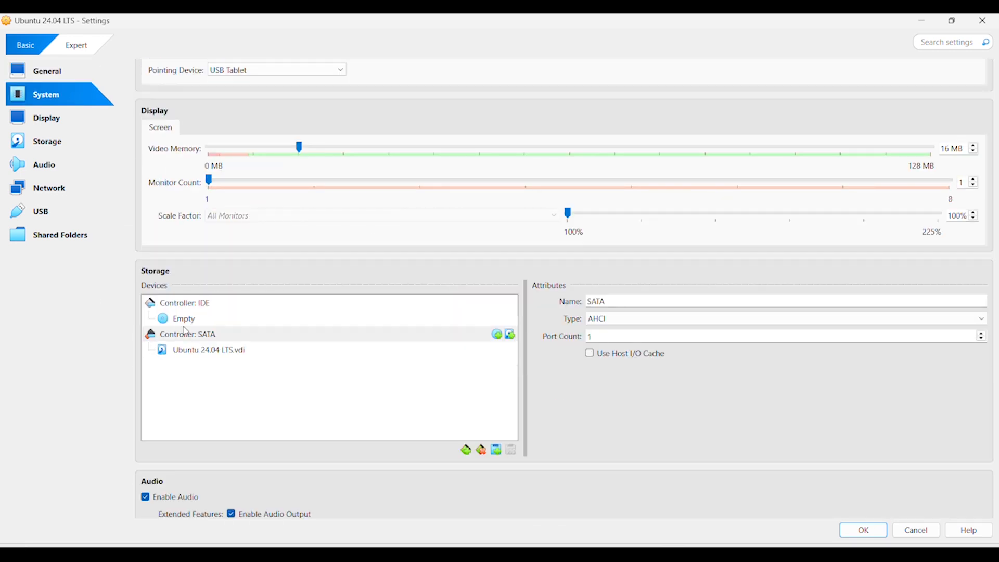
{"action": "mouse_move", "coordinate": [182, 318]}
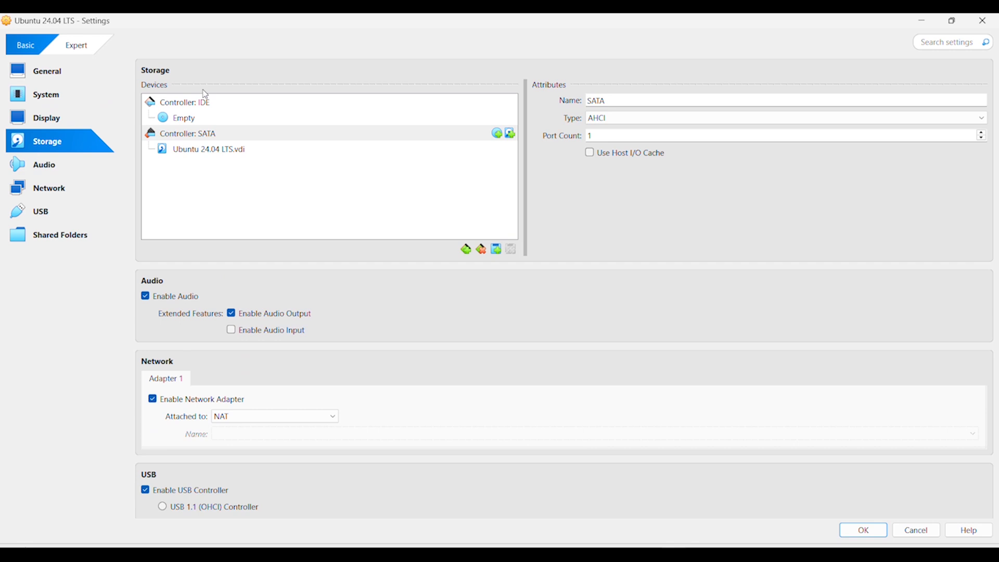
Attach ubuntu-24.04.2-desktop-amd64.iso from Downloads\VM to the empty IDE optical drive
{"action": "left_click", "coordinate": [183, 117]}
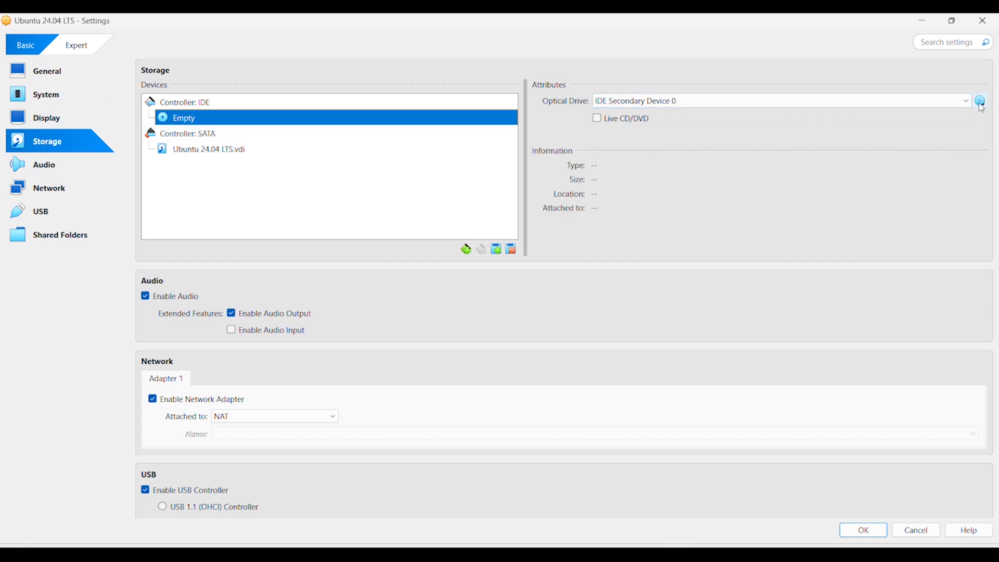
{"action": "left_click", "coordinate": [979, 99]}
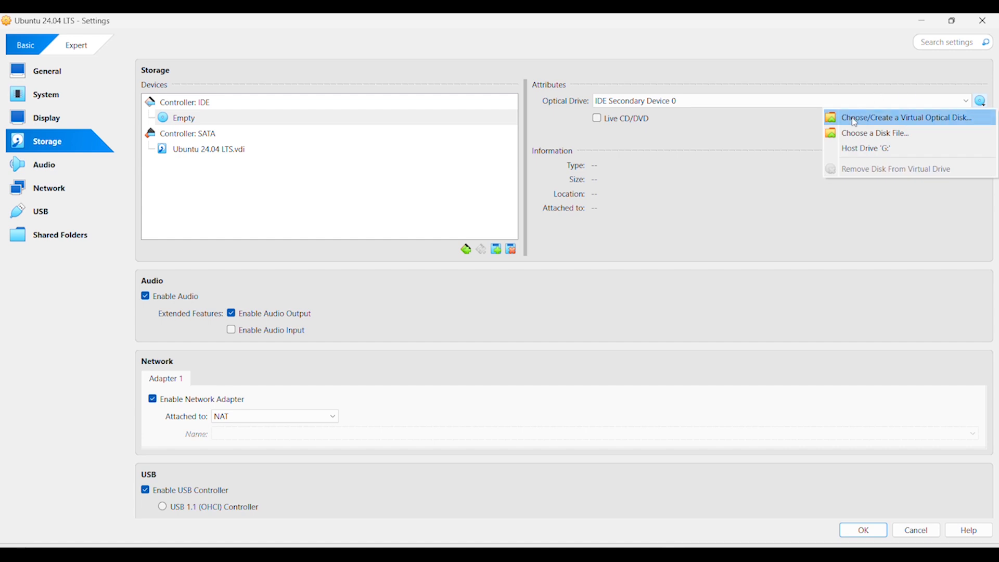
{"action": "mouse_move", "coordinate": [914, 123]}
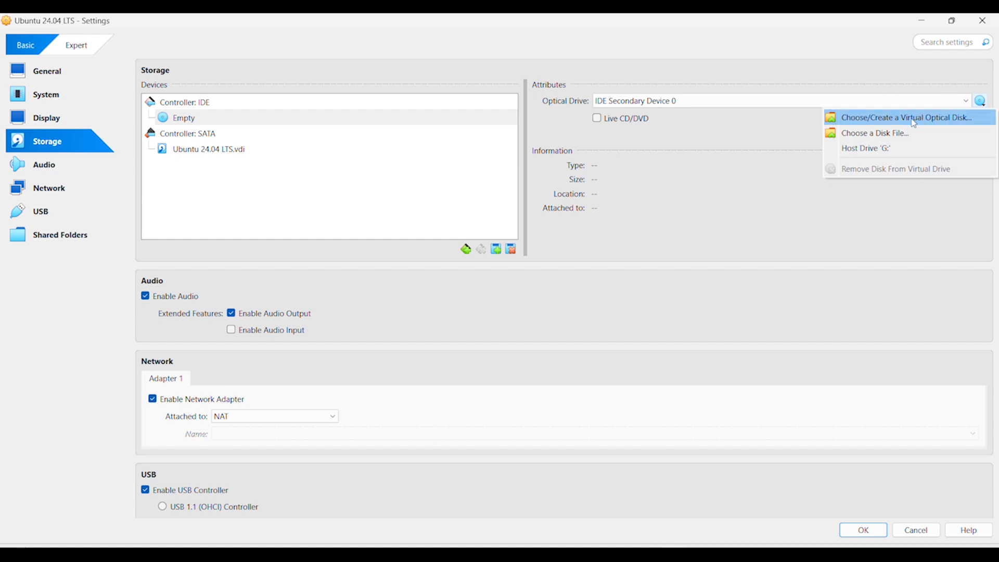
{"action": "left_click", "coordinate": [898, 117]}
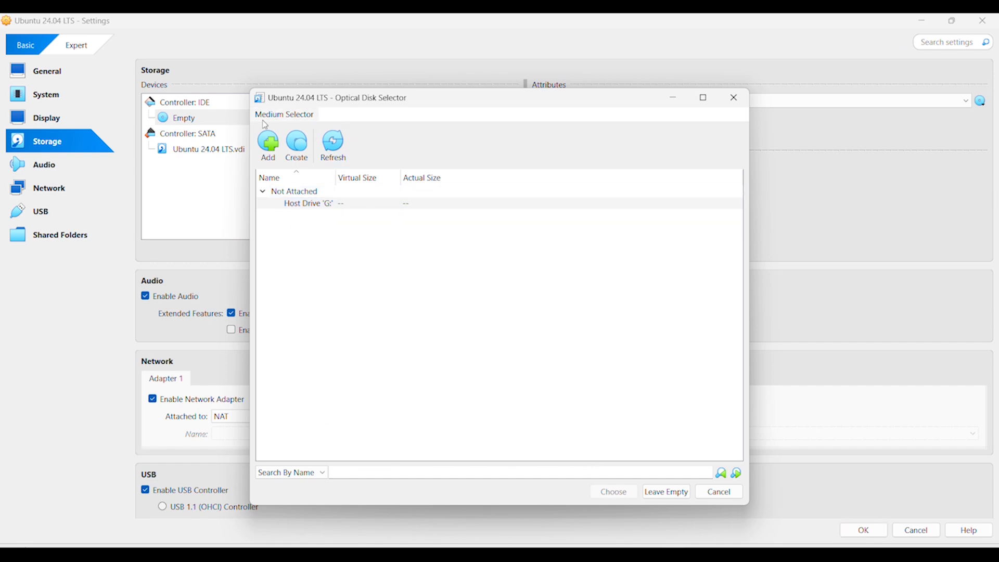
{"action": "left_click", "coordinate": [267, 143]}
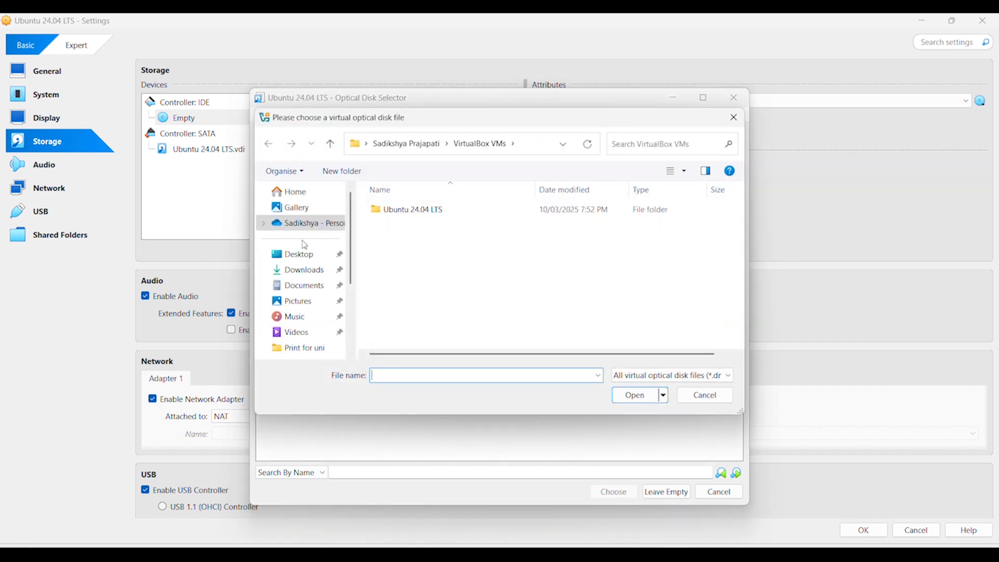
{"action": "left_click", "coordinate": [304, 269]}
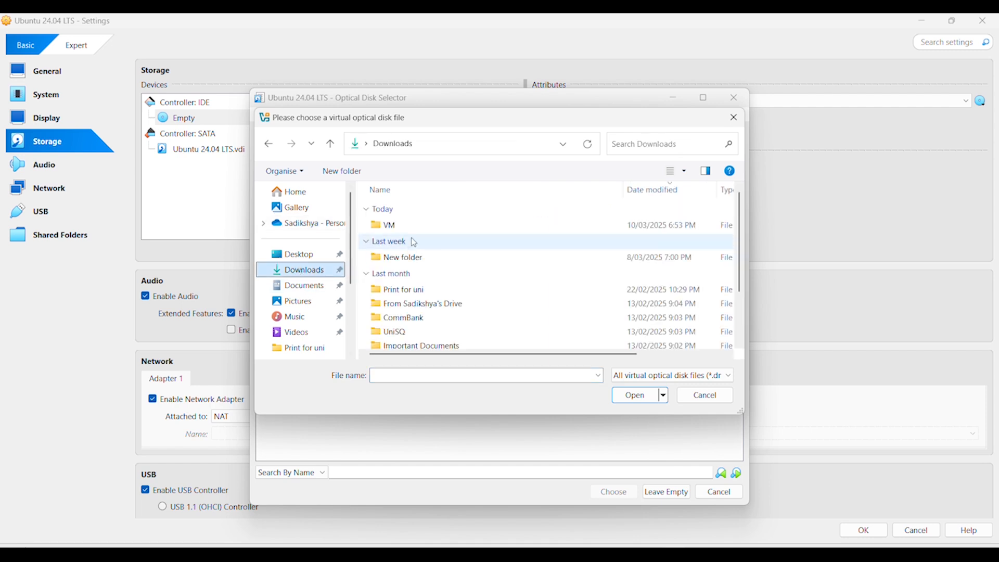
{"action": "double_click", "coordinate": [388, 224]}
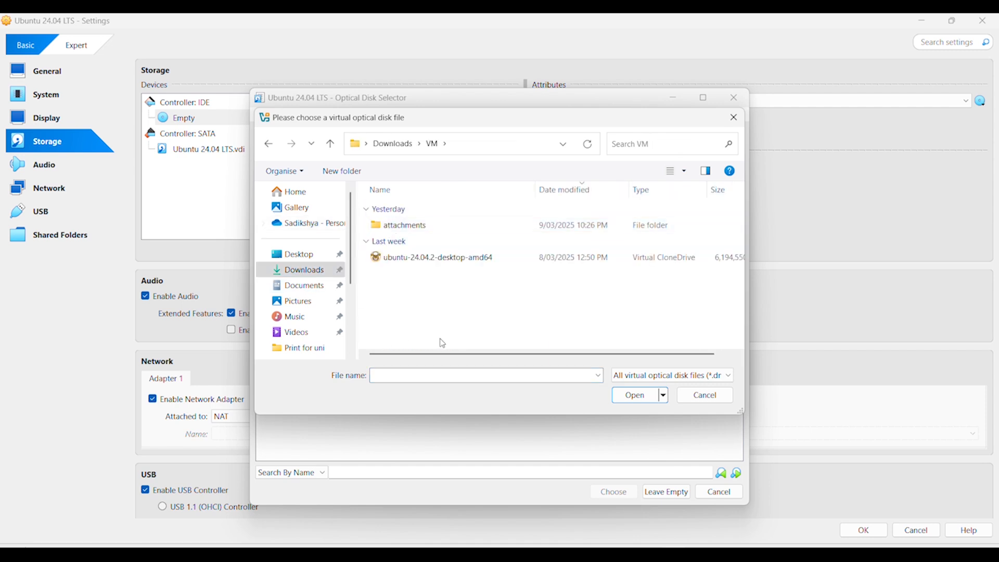
{"action": "left_click", "coordinate": [436, 256]}
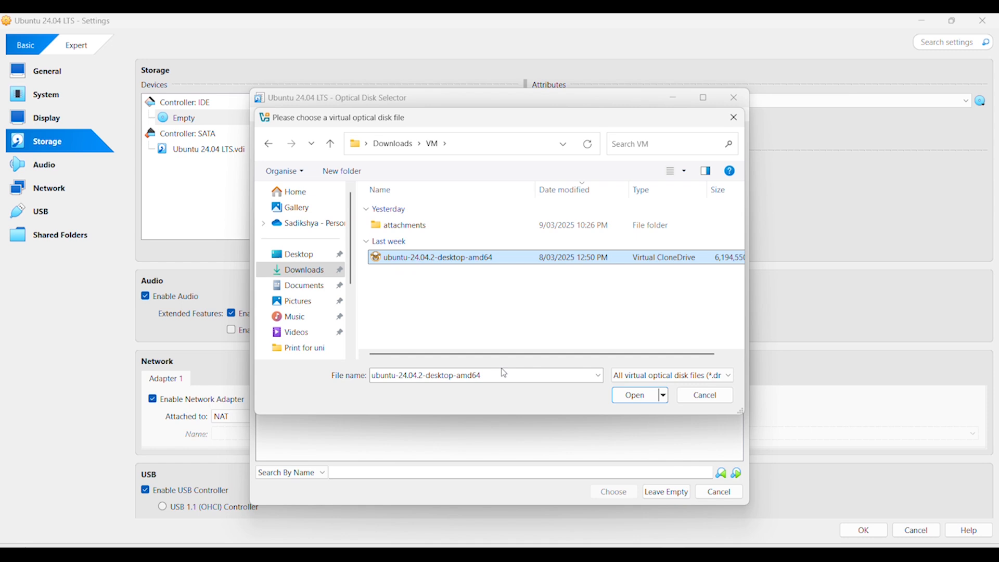
{"action": "left_click", "coordinate": [633, 395]}
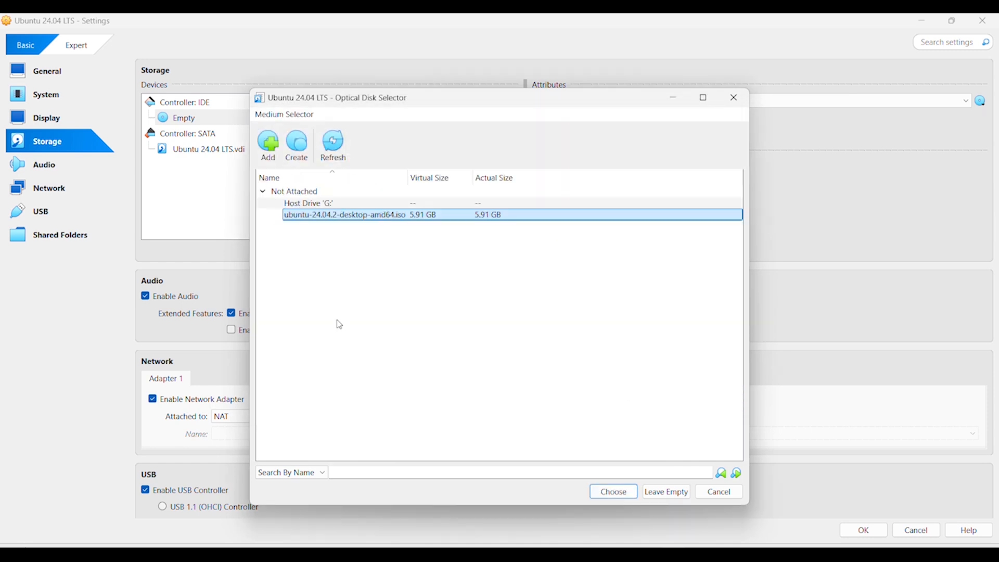
{"action": "mouse_move", "coordinate": [550, 141]}
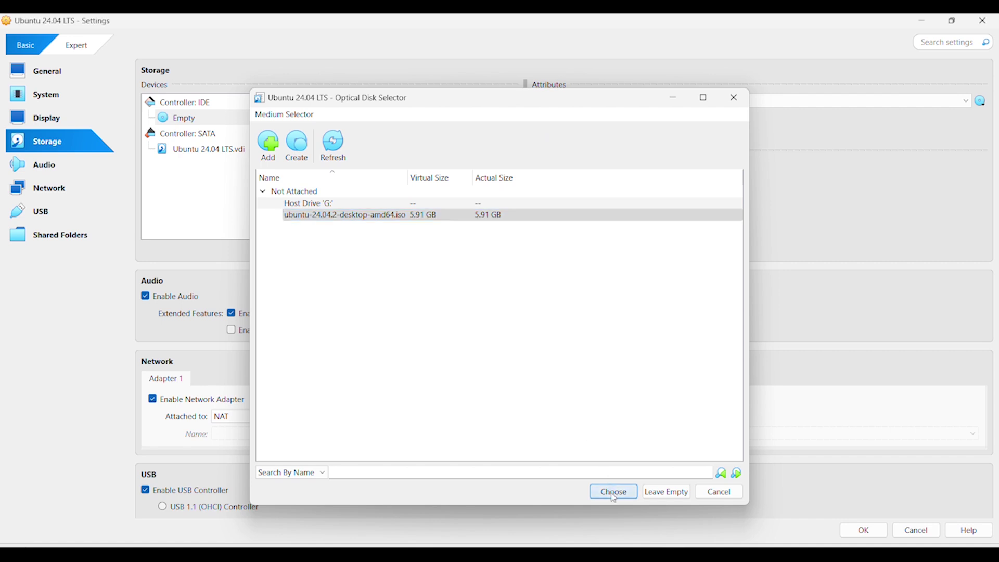
{"action": "left_click", "coordinate": [613, 491]}
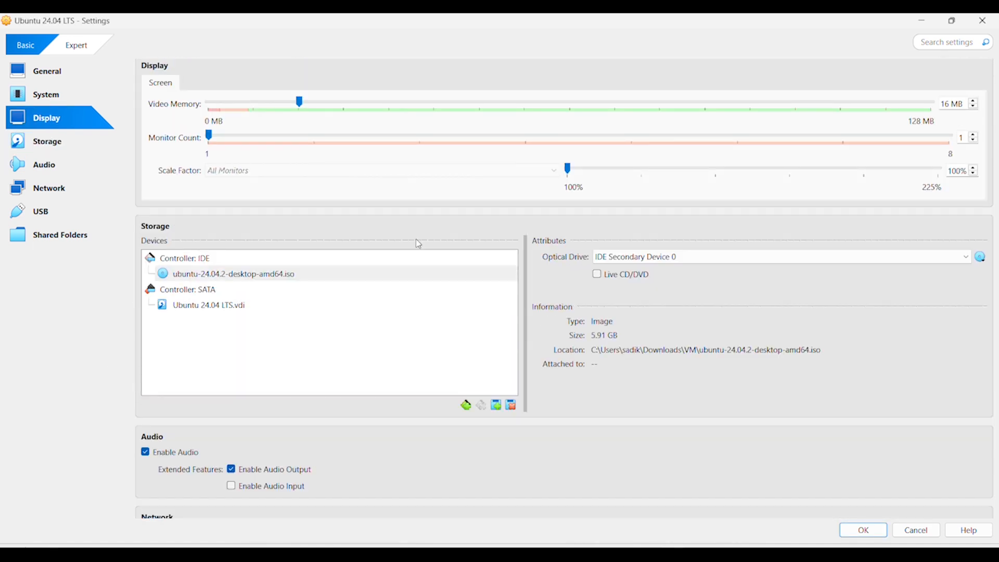
Check the Audio and General pages, then save the settings with OK
{"action": "scroll", "scroll_direction": "up", "scroll_amount": 3}
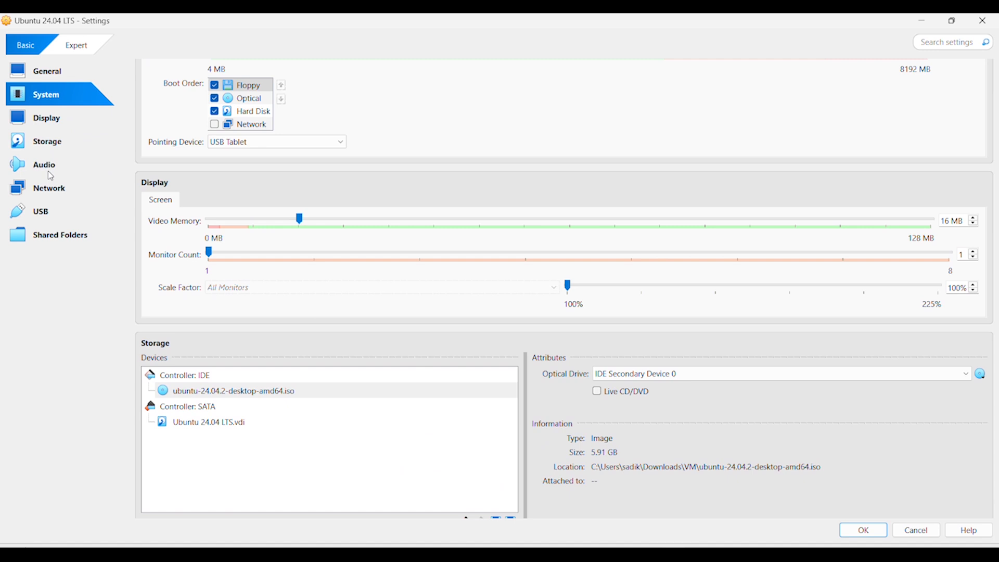
{"action": "left_click", "coordinate": [43, 165]}
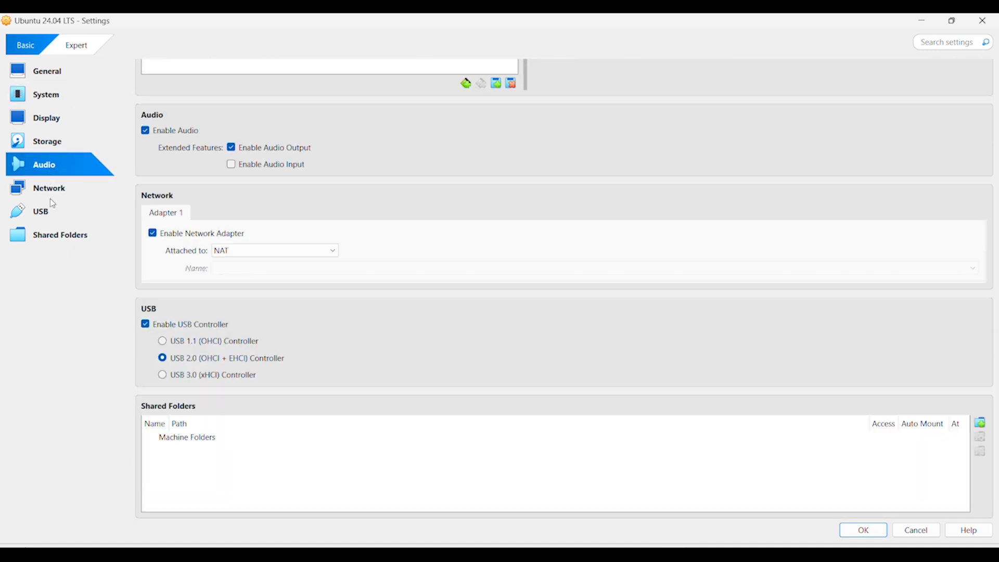
{"action": "left_click", "coordinate": [46, 71]}
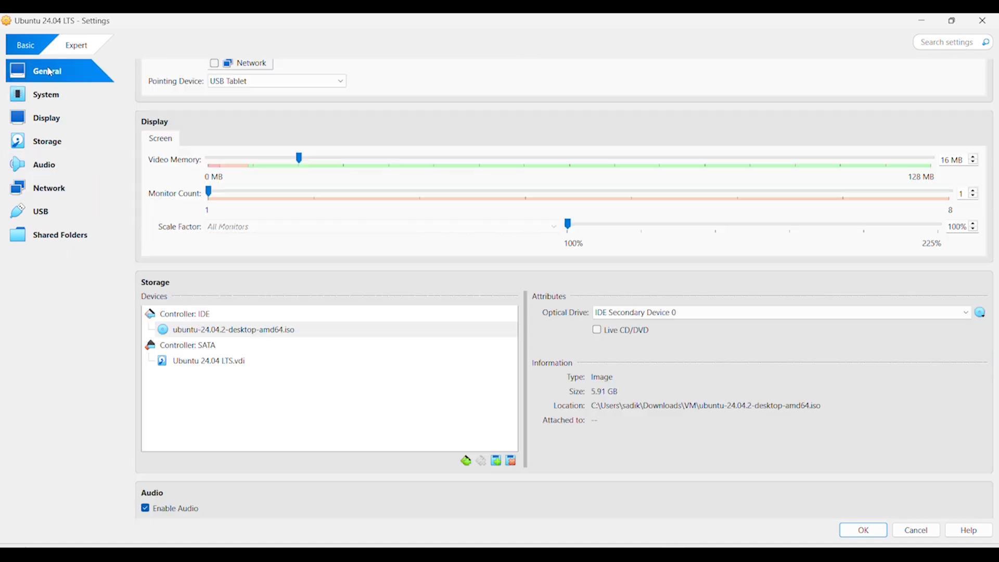
{"action": "scroll", "scroll_direction": "up", "scroll_amount": 3}
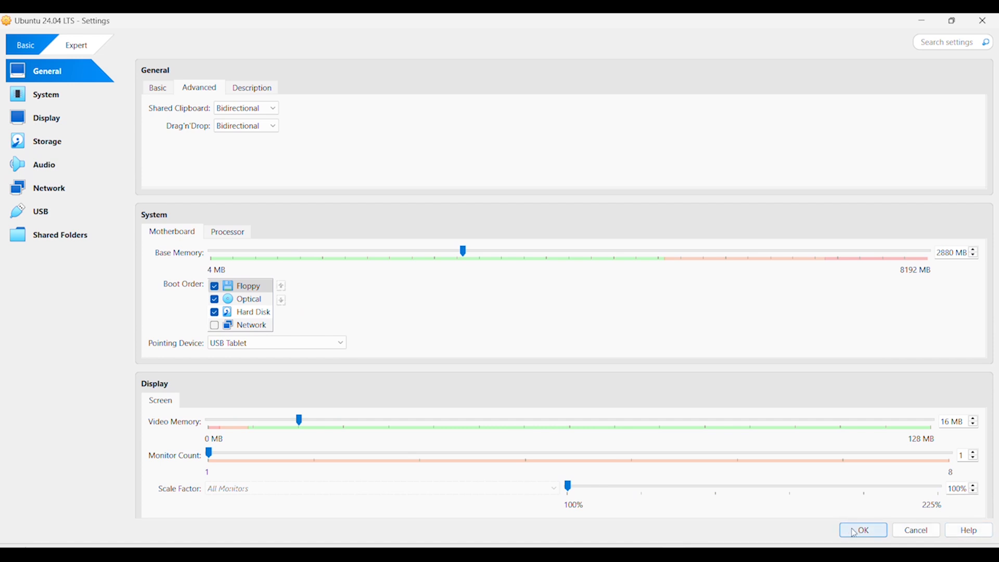
{"action": "left_click", "coordinate": [862, 529]}
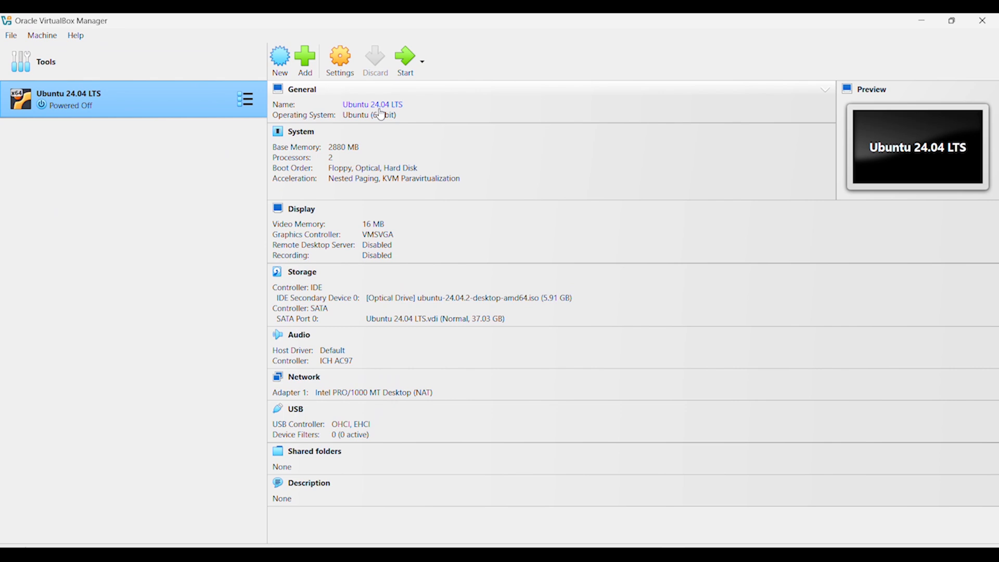
{"action": "mouse_move", "coordinate": [405, 57]}
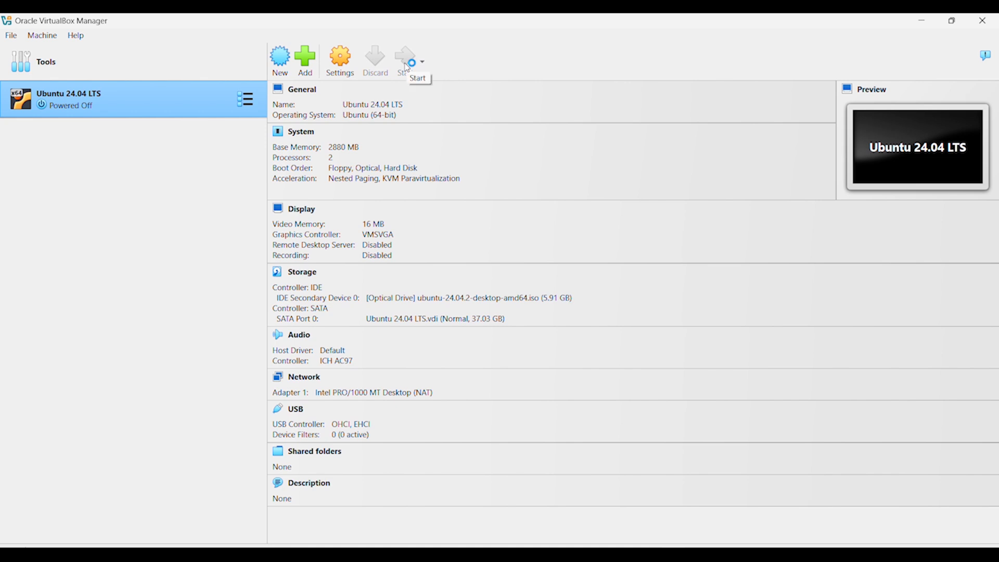
Start the Ubuntu 24.04 LTS machine and maximize its window at the GRUB menu
{"action": "left_click", "coordinate": [406, 58]}
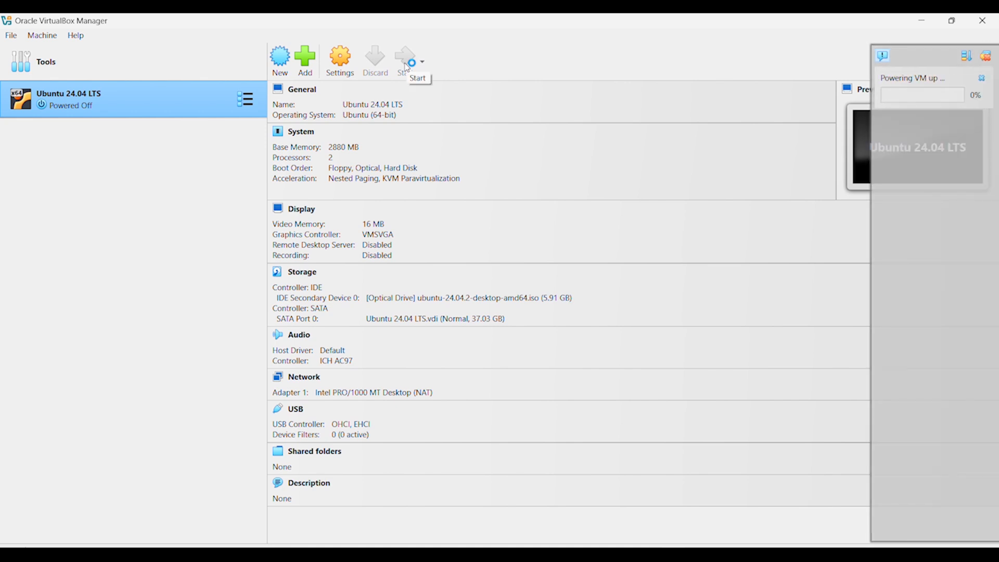
{"action": "left_click", "coordinate": [405, 60]}
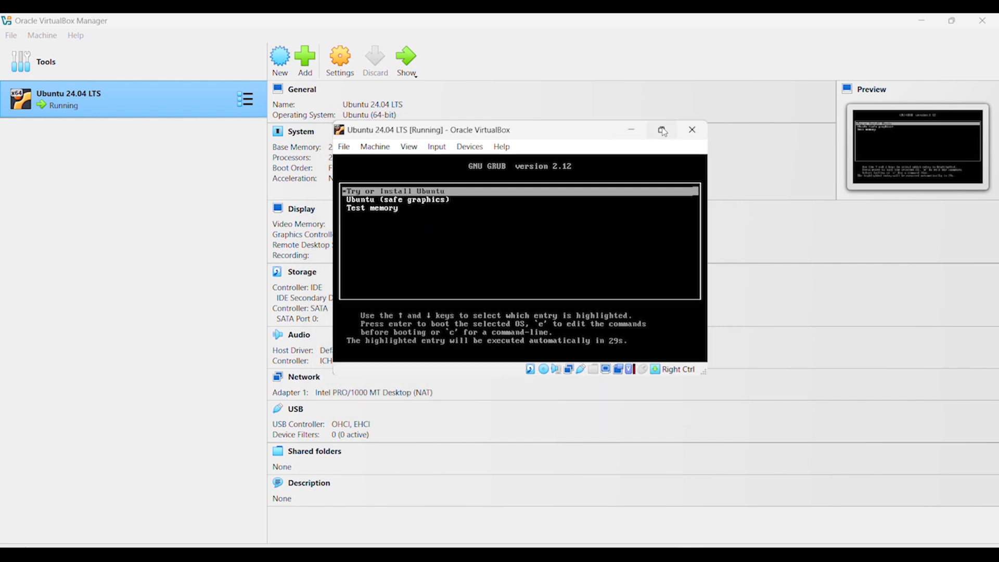
{"action": "left_click", "coordinate": [662, 130]}
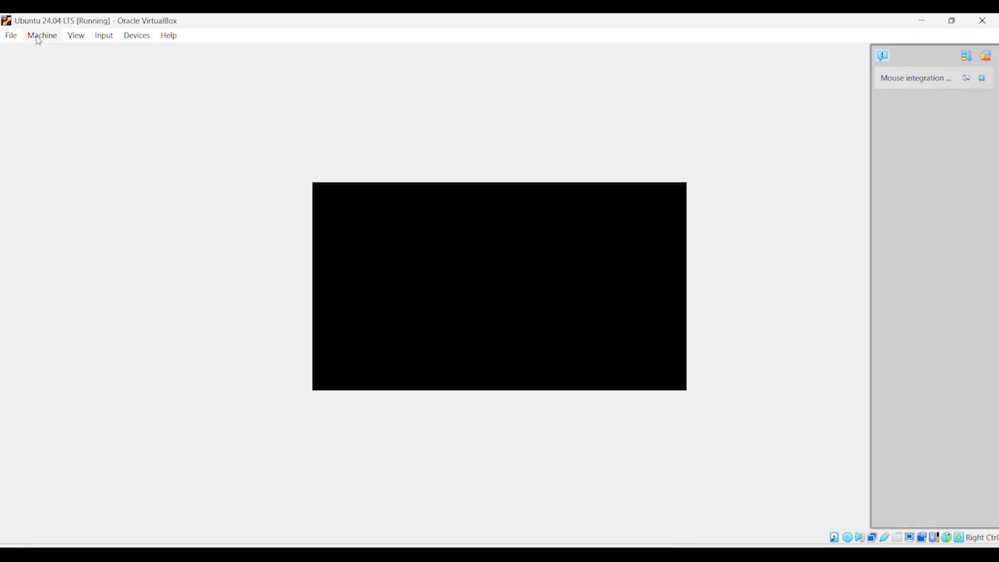
Switch the VM window to Scaled Mode from the View menu
{"action": "left_click", "coordinate": [75, 35]}
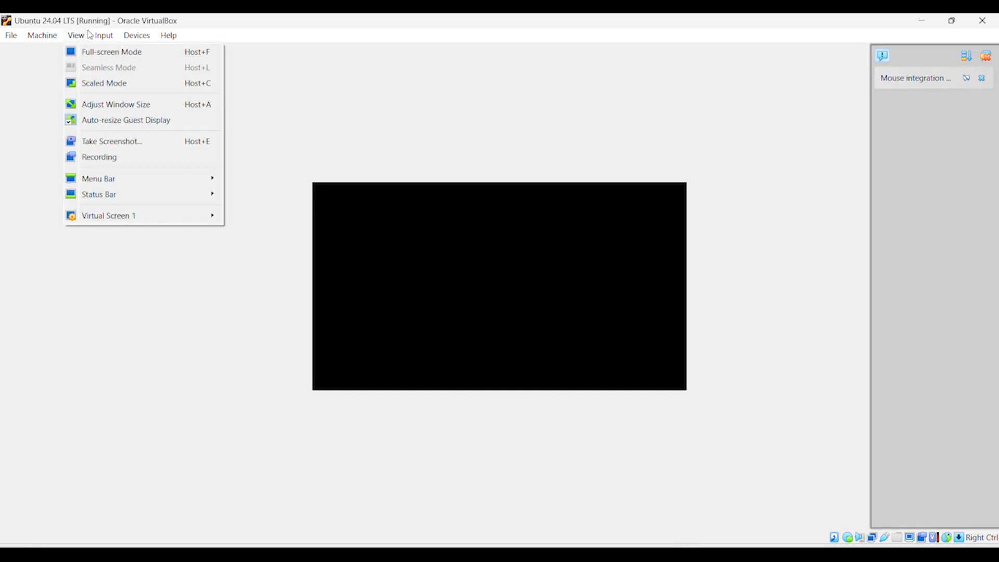
{"action": "mouse_move", "coordinate": [104, 83]}
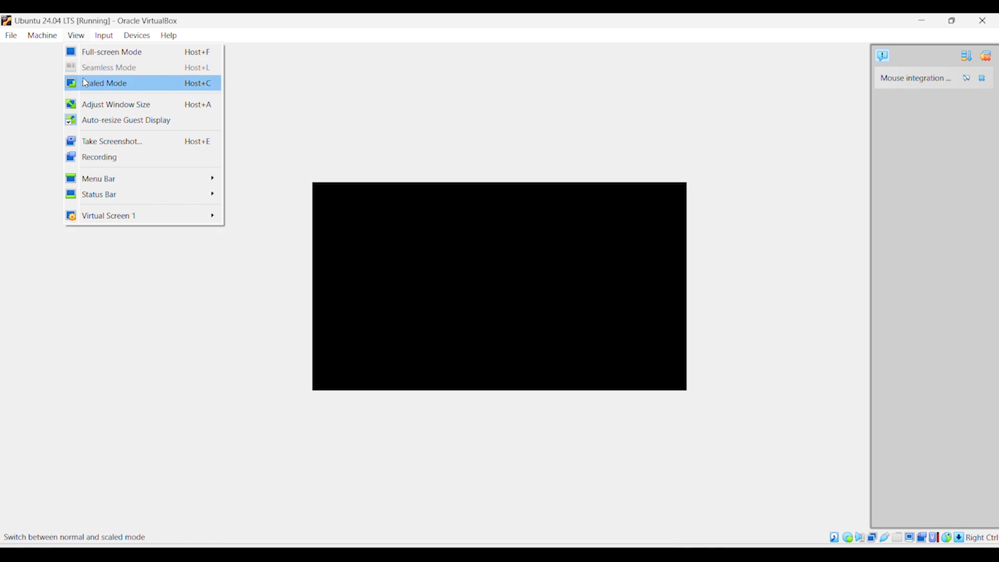
{"action": "left_click", "coordinate": [104, 83]}
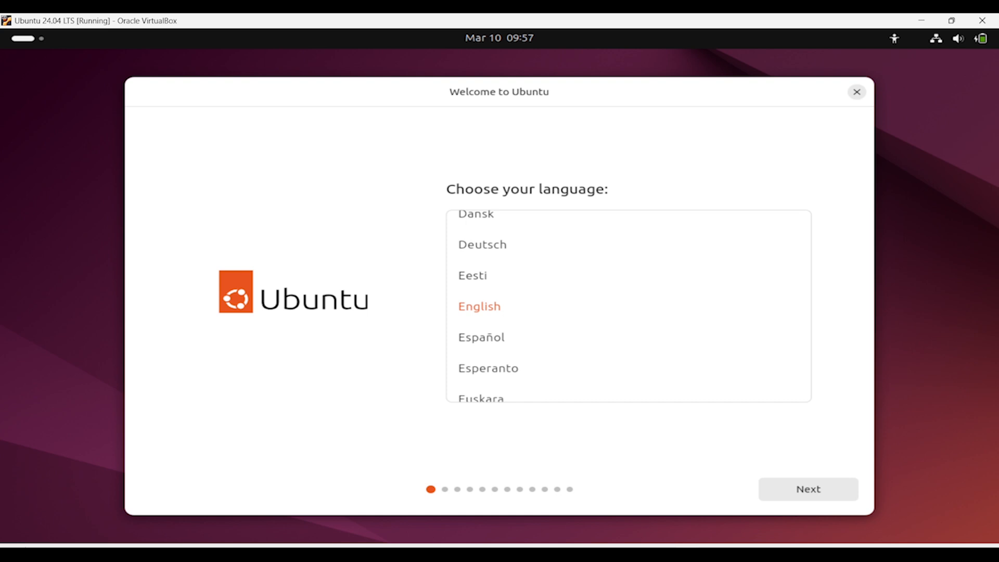
{"action": "mouse_move", "coordinate": [770, 535]}
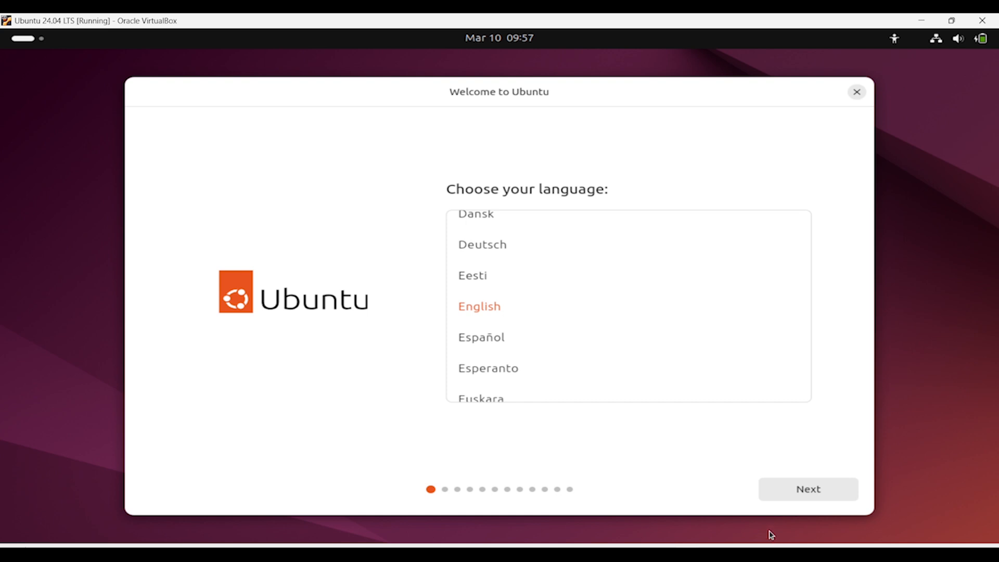
{"action": "mouse_move", "coordinate": [536, 341]}
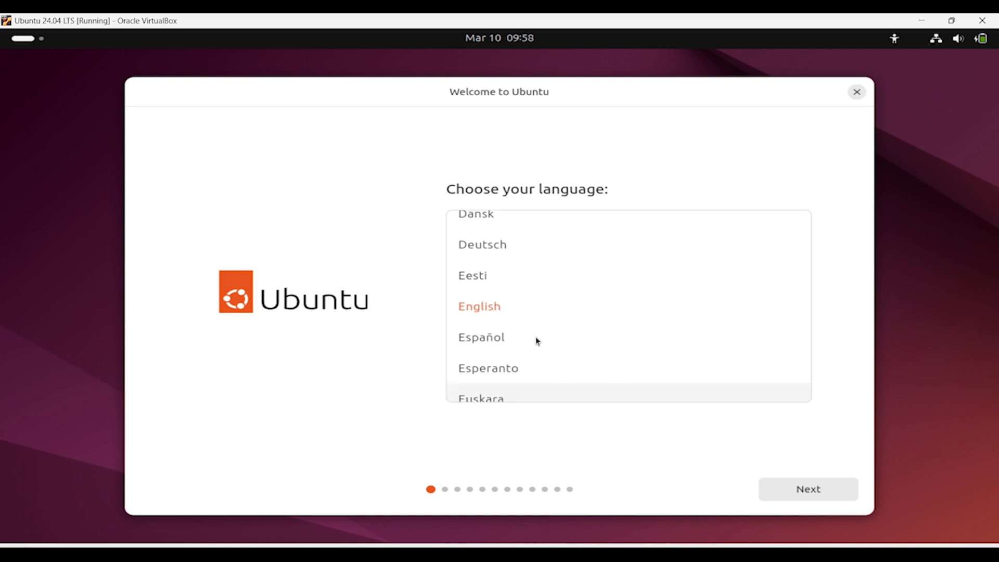
Choose English, skip accessibility options, and keep the English (US) keyboard layout
{"action": "left_click", "coordinate": [479, 306]}
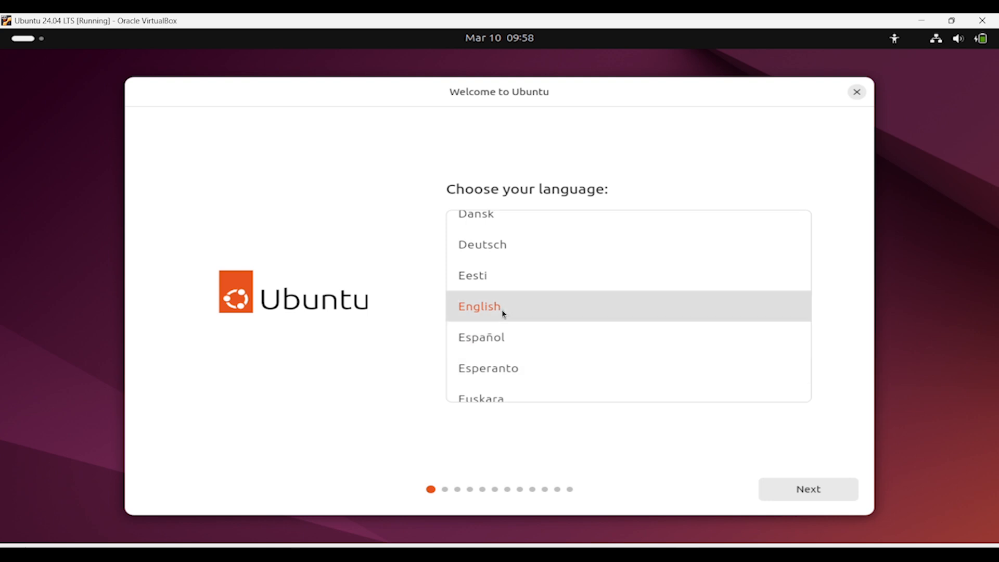
{"action": "left_click", "coordinate": [807, 488]}
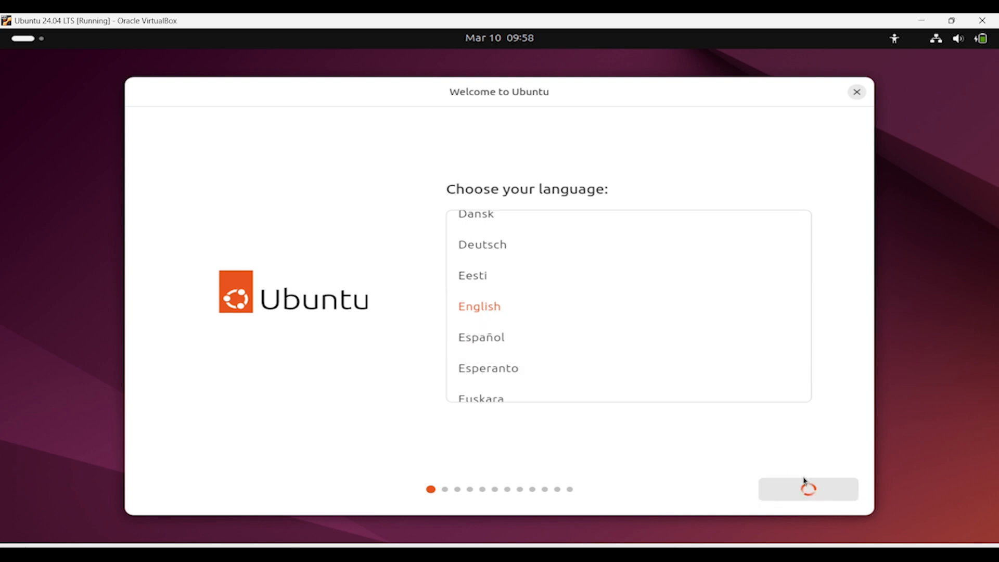
{"action": "left_click", "coordinate": [807, 489]}
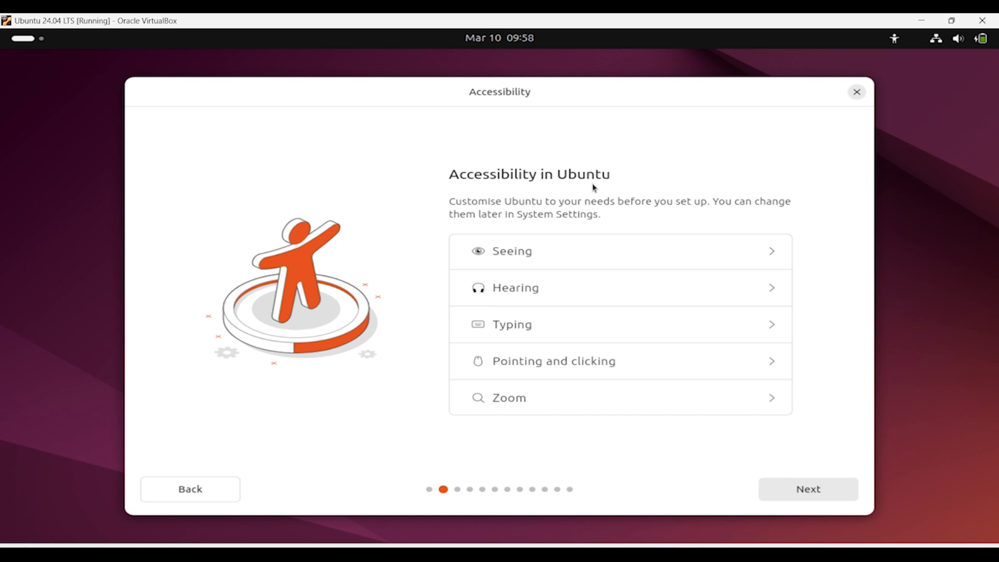
{"action": "mouse_move", "coordinate": [443, 309]}
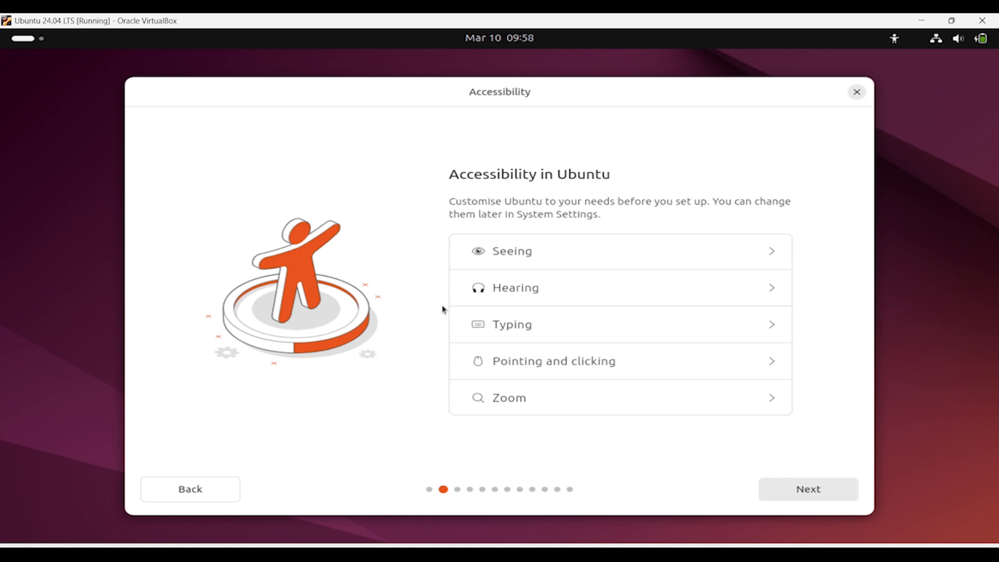
{"action": "mouse_move", "coordinate": [368, 201]}
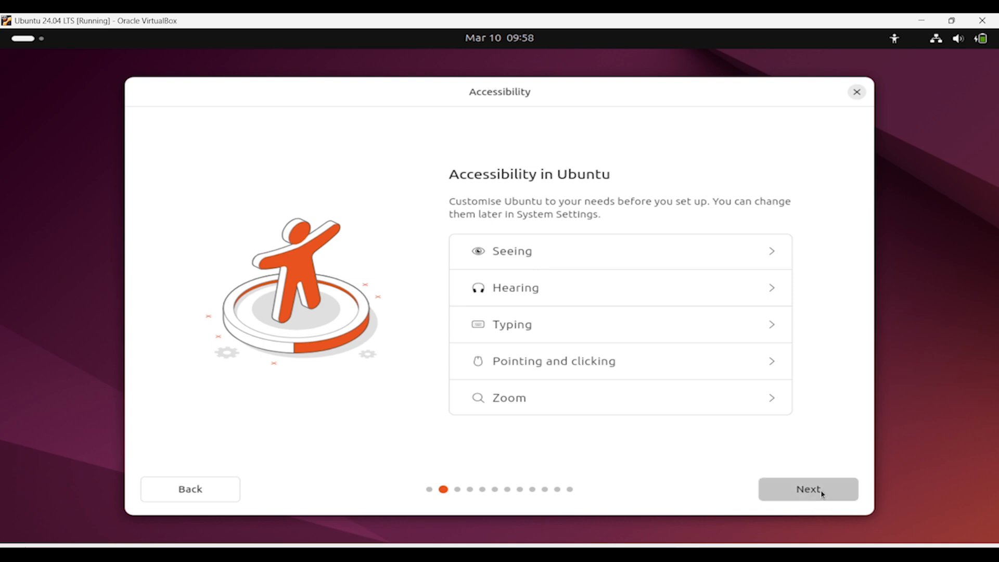
{"action": "left_click", "coordinate": [807, 488]}
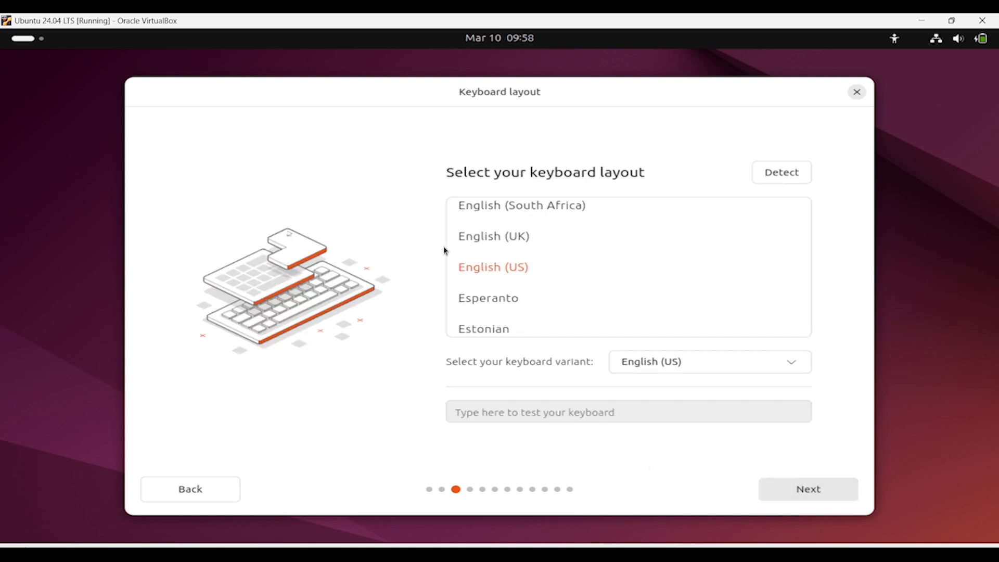
{"action": "mouse_move", "coordinate": [597, 183]}
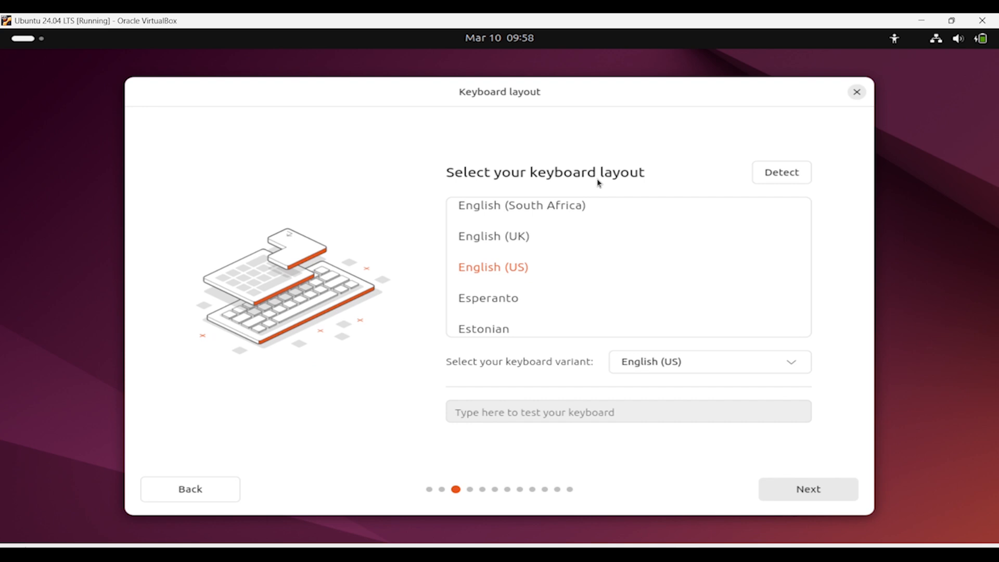
{"action": "mouse_move", "coordinate": [507, 297]}
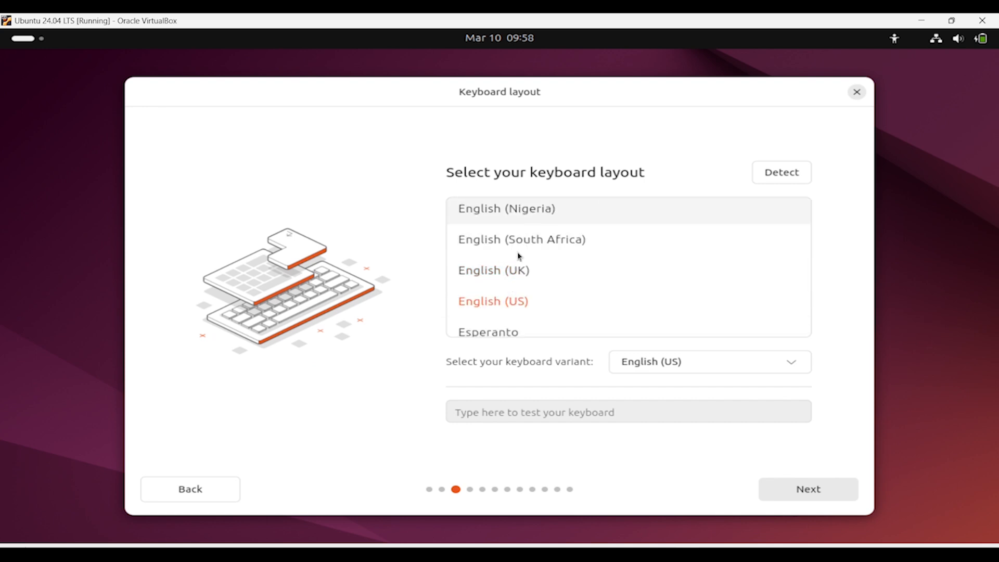
{"action": "mouse_move", "coordinate": [520, 239]}
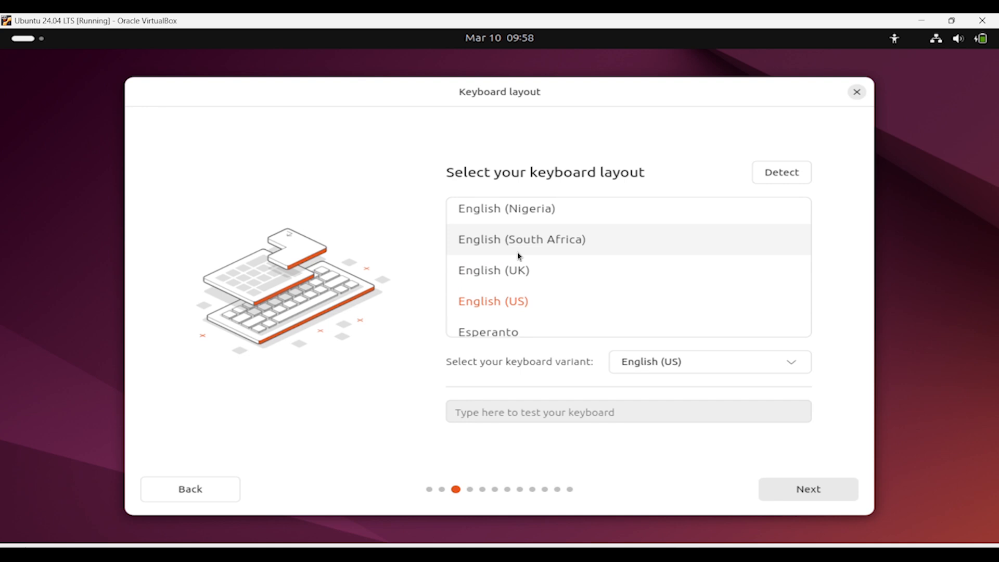
{"action": "mouse_move", "coordinate": [516, 278]}
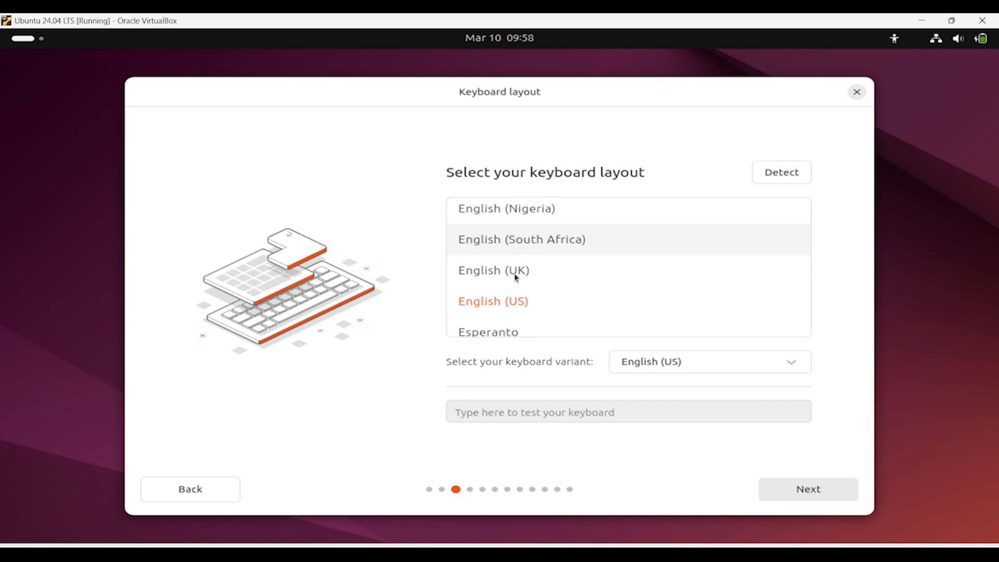
{"action": "mouse_move", "coordinate": [500, 273]}
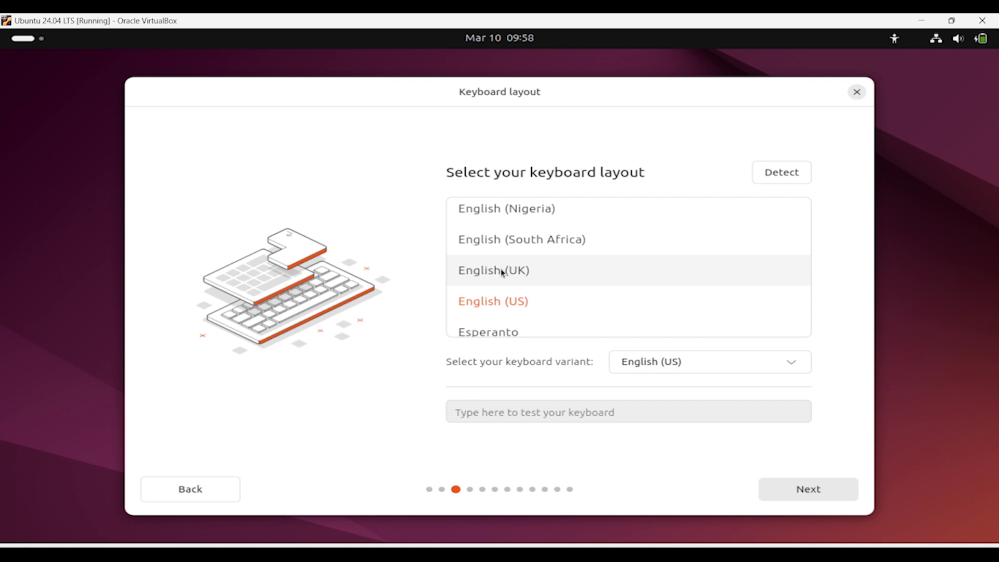
{"action": "mouse_move", "coordinate": [514, 274]}
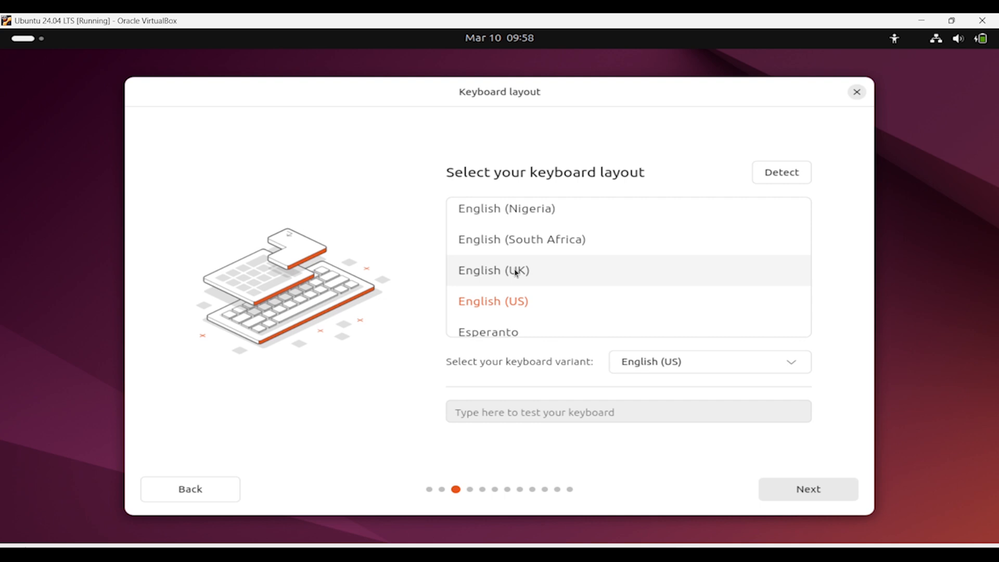
{"action": "mouse_move", "coordinate": [513, 308]}
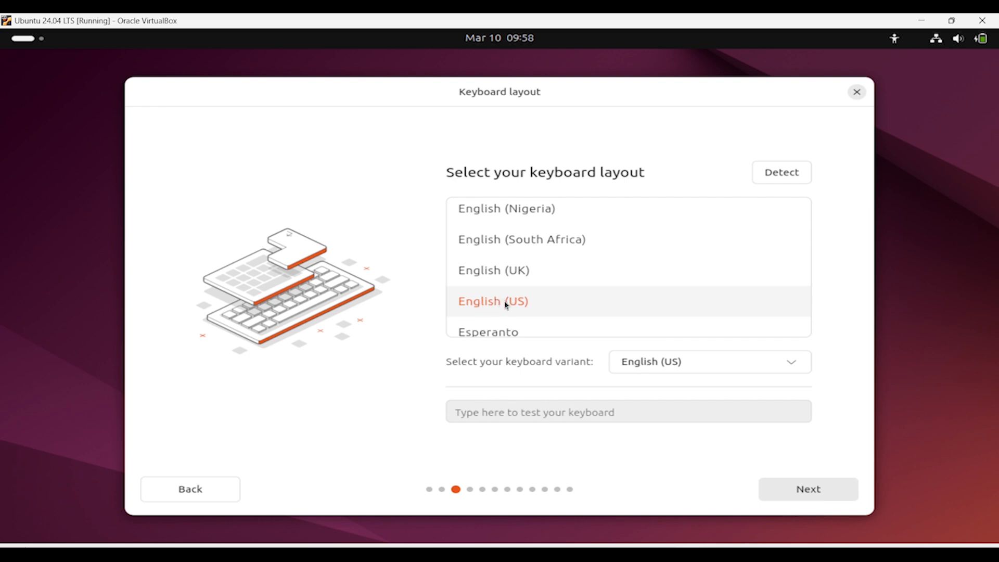
{"action": "mouse_move", "coordinate": [576, 311]}
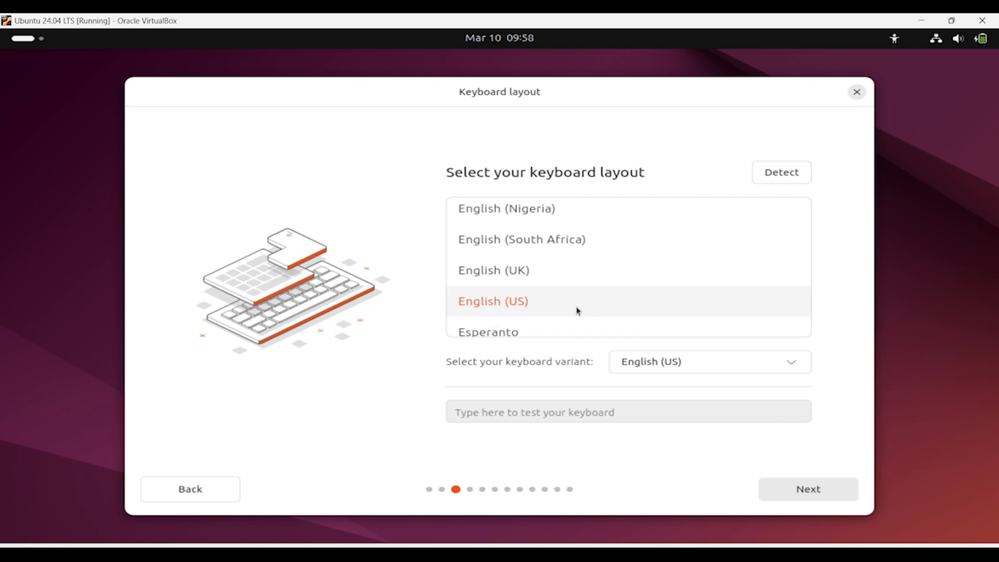
{"action": "left_click", "coordinate": [806, 488]}
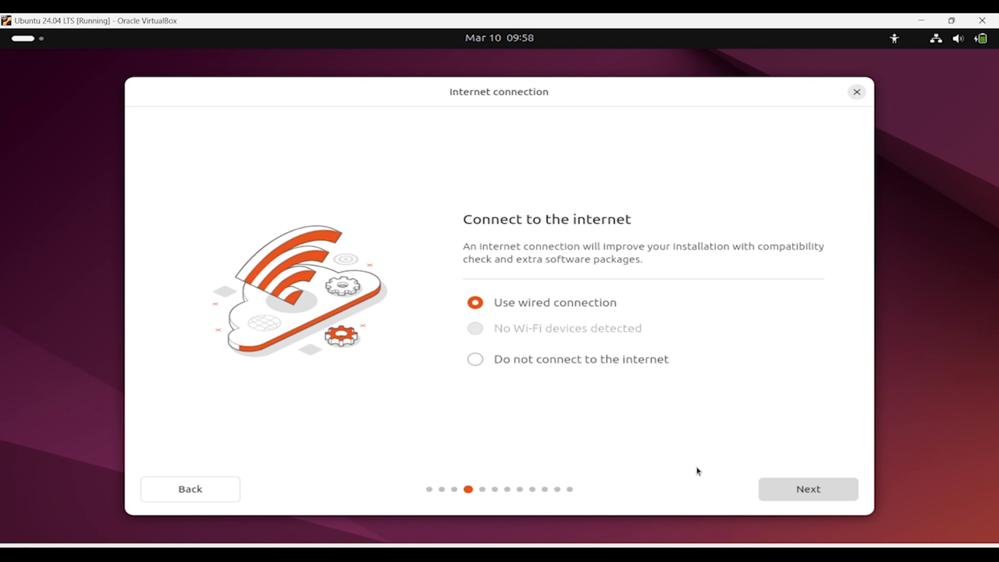
{"action": "mouse_move", "coordinate": [547, 227]}
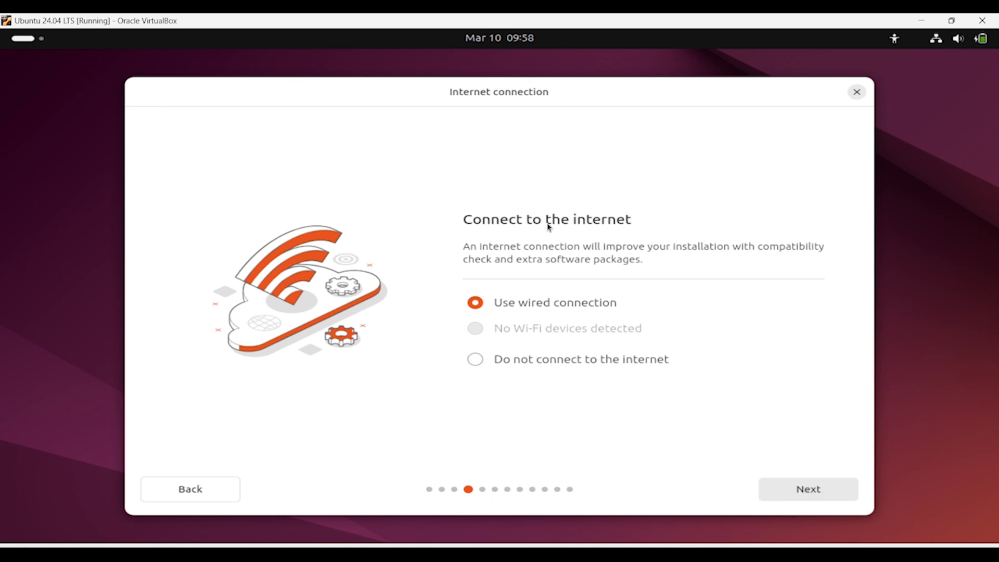
{"action": "mouse_move", "coordinate": [560, 457]}
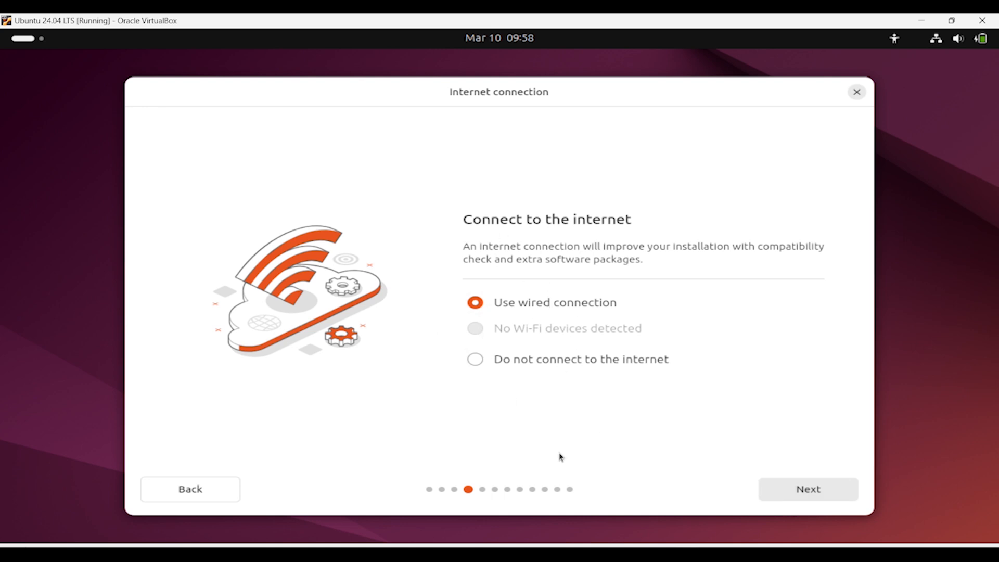
Keep the wired connection, skip the installer update, and choose an interactive Ubuntu install
{"action": "left_click", "coordinate": [806, 489]}
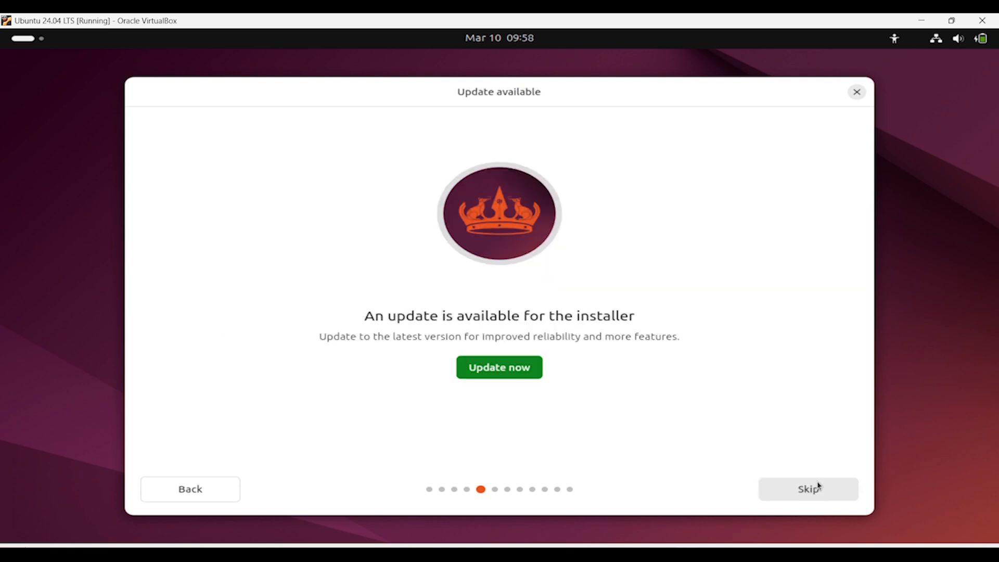
{"action": "mouse_move", "coordinate": [605, 359]}
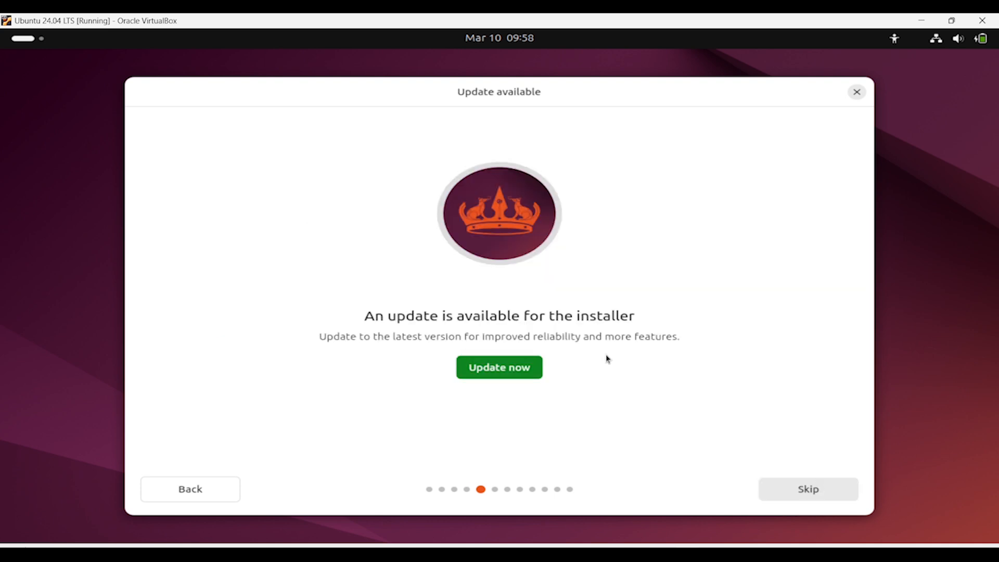
{"action": "mouse_move", "coordinate": [806, 488]}
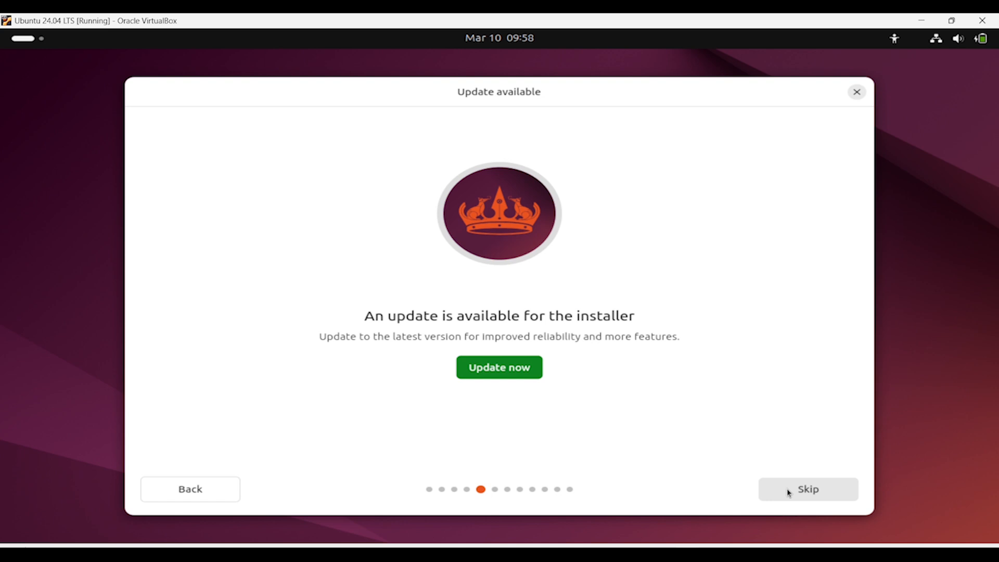
{"action": "left_click", "coordinate": [807, 489]}
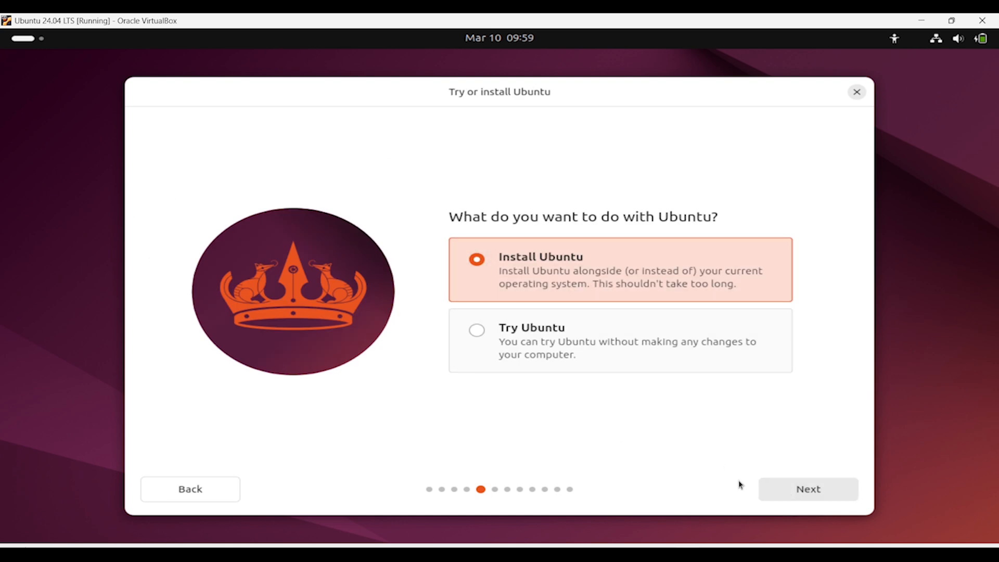
{"action": "left_click", "coordinate": [807, 488]}
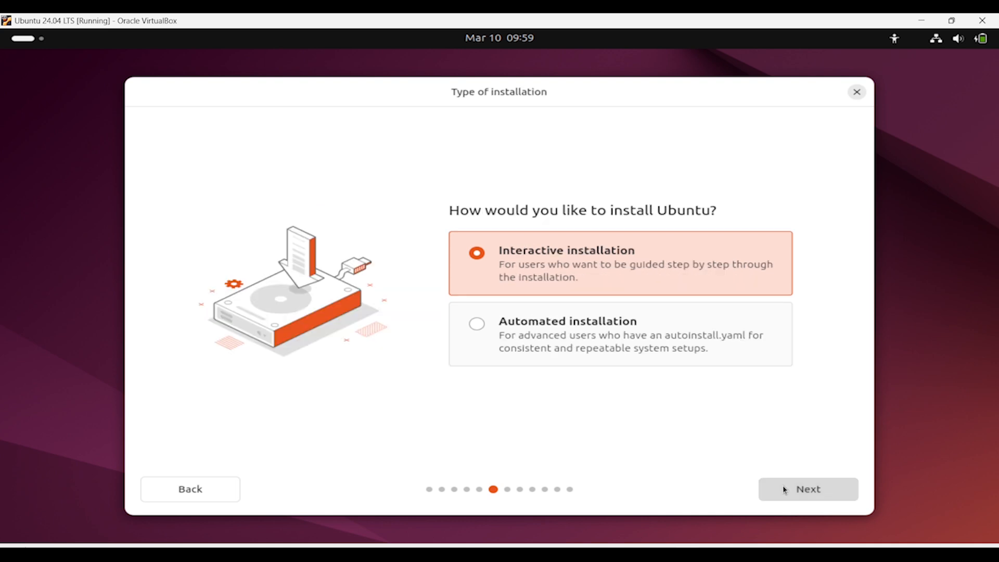
{"action": "mouse_move", "coordinate": [766, 421]}
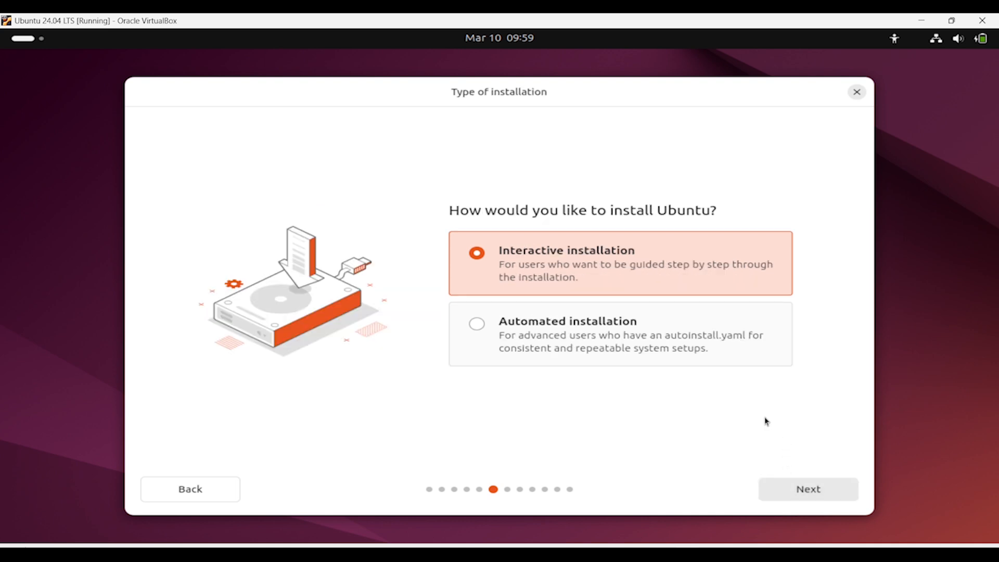
{"action": "mouse_move", "coordinate": [513, 297]}
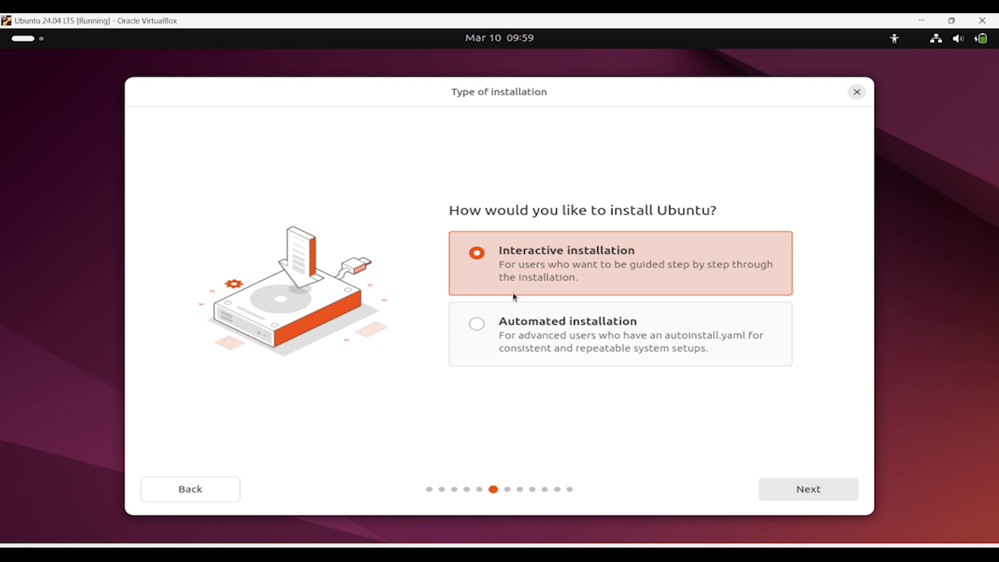
{"action": "mouse_move", "coordinate": [768, 488]}
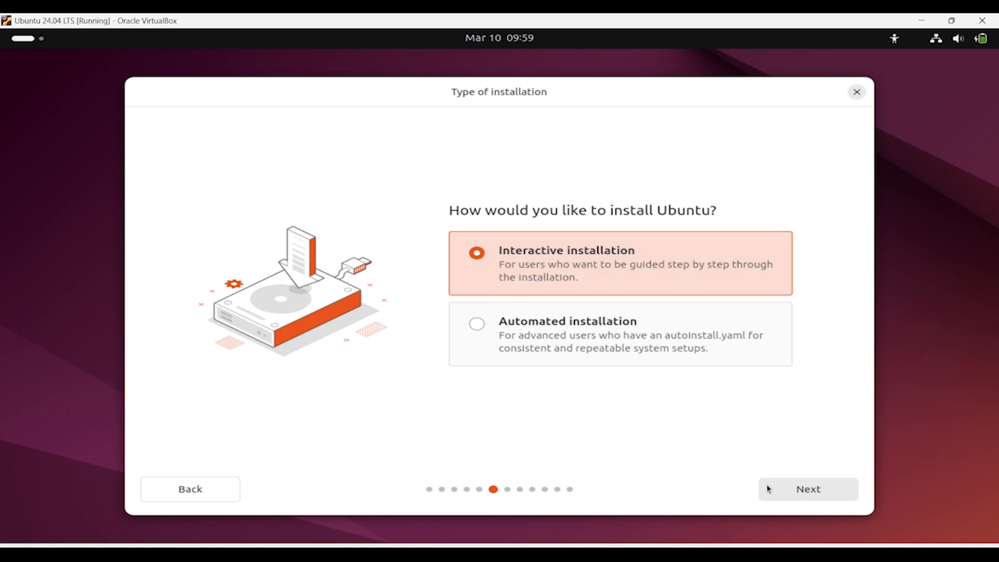
{"action": "left_click", "coordinate": [807, 488]}
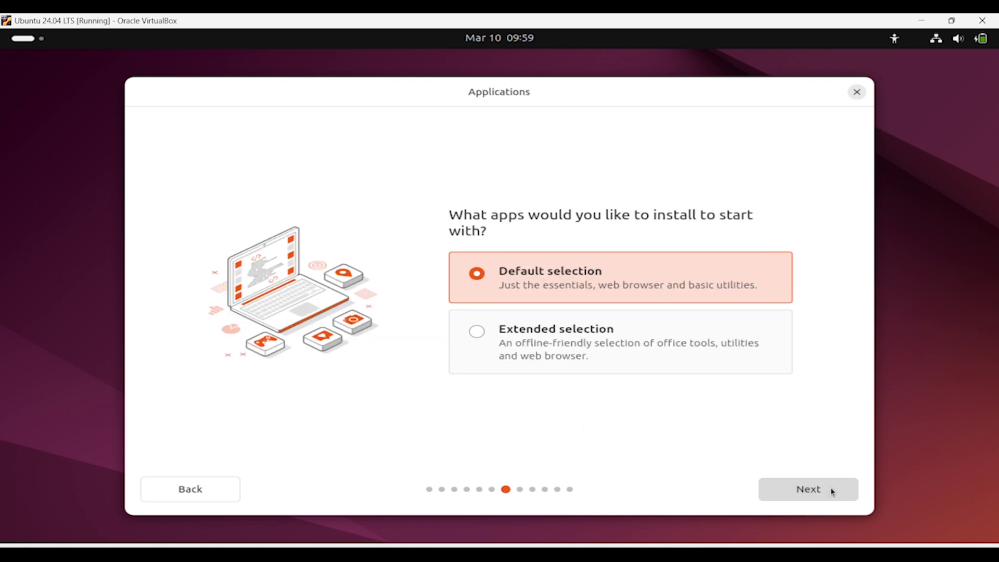
Keep default apps, enable third-party software and media formats, and erase the disk
{"action": "left_click", "coordinate": [806, 488]}
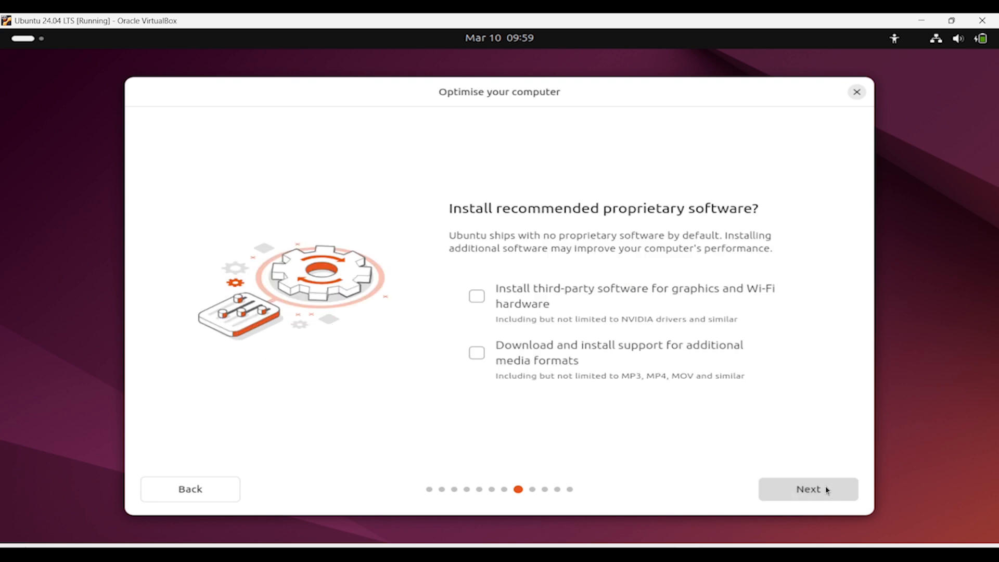
{"action": "mouse_move", "coordinate": [476, 296]}
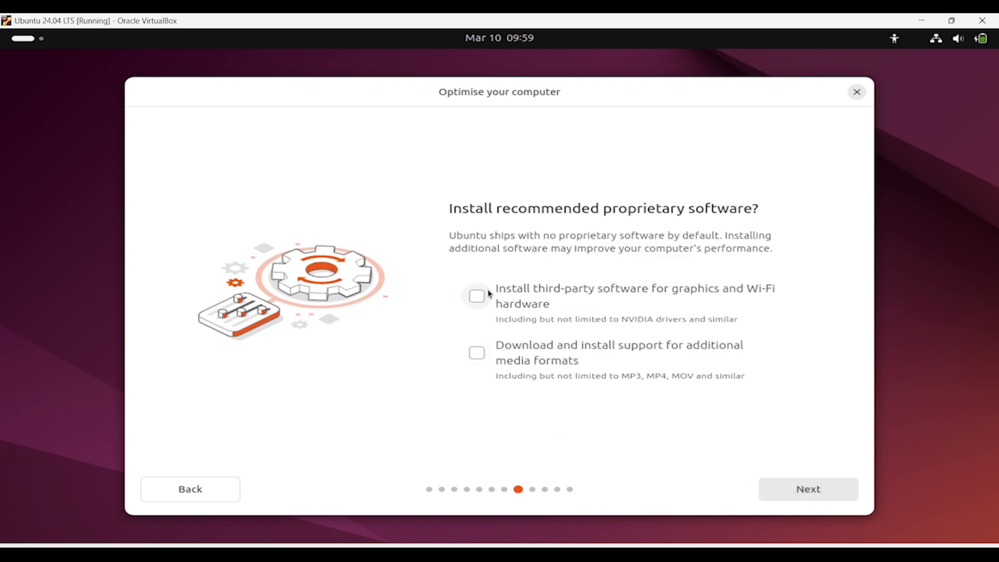
{"action": "mouse_move", "coordinate": [475, 307]}
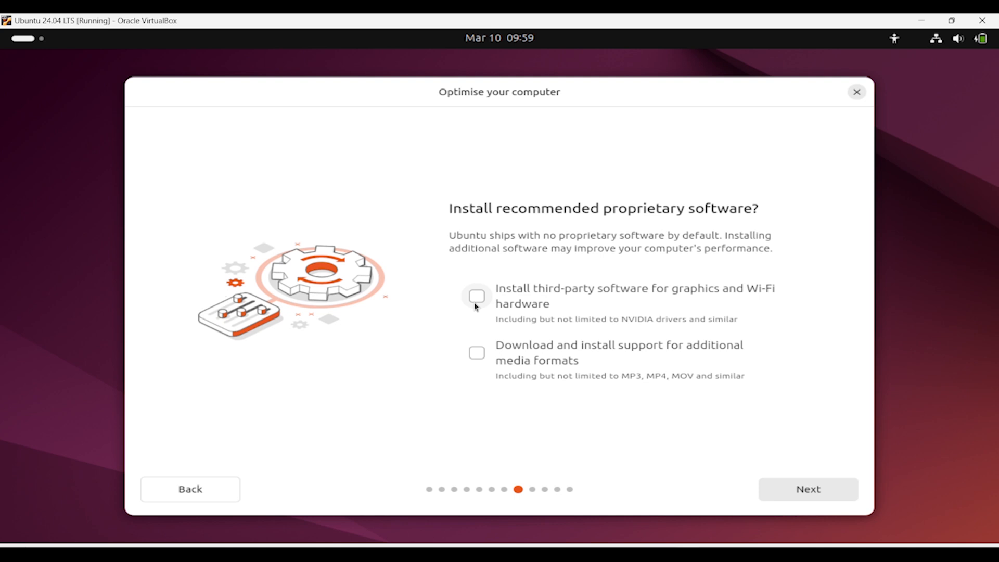
{"action": "mouse_move", "coordinate": [488, 295]}
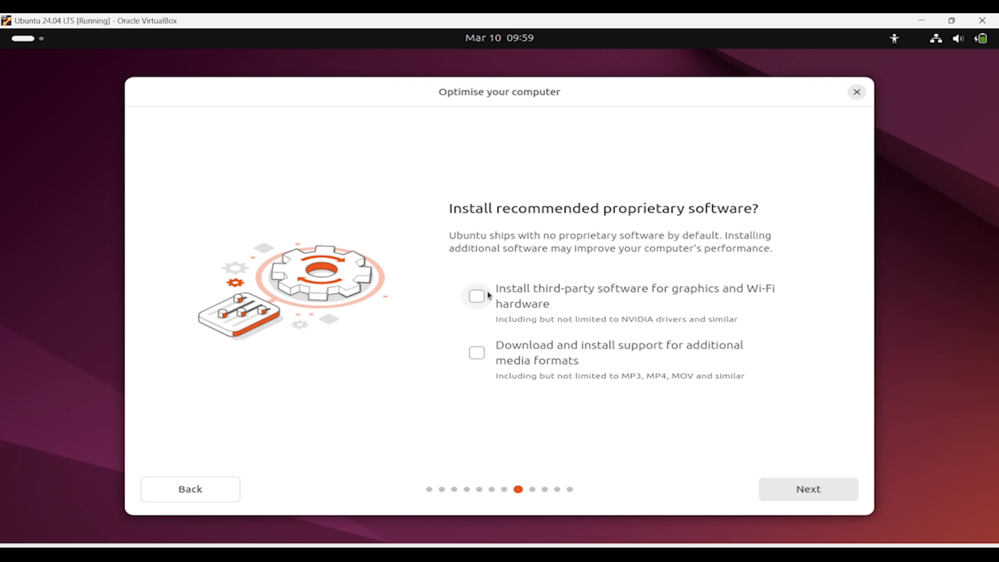
{"action": "left_click", "coordinate": [476, 295]}
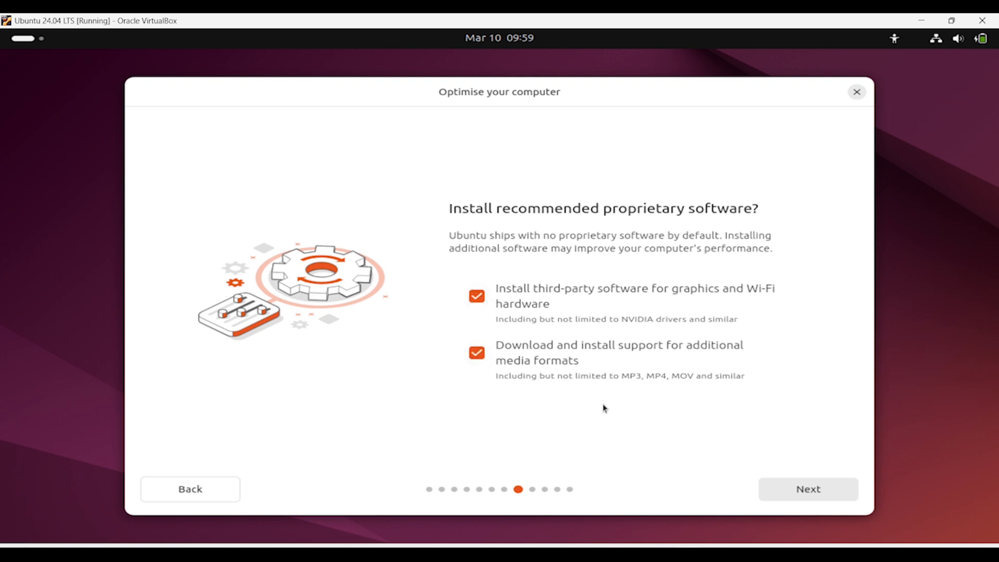
{"action": "mouse_move", "coordinate": [808, 488]}
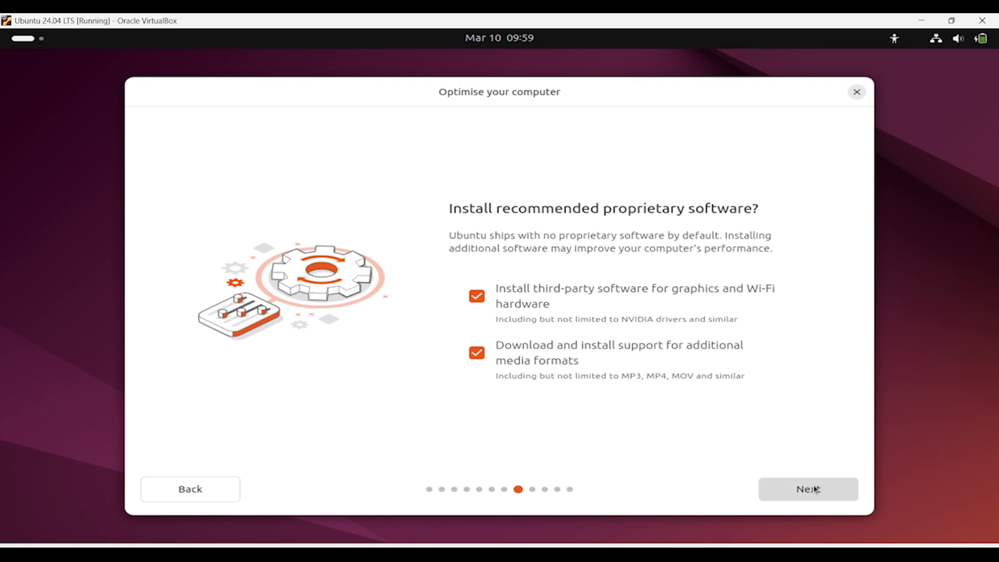
{"action": "left_click", "coordinate": [807, 489]}
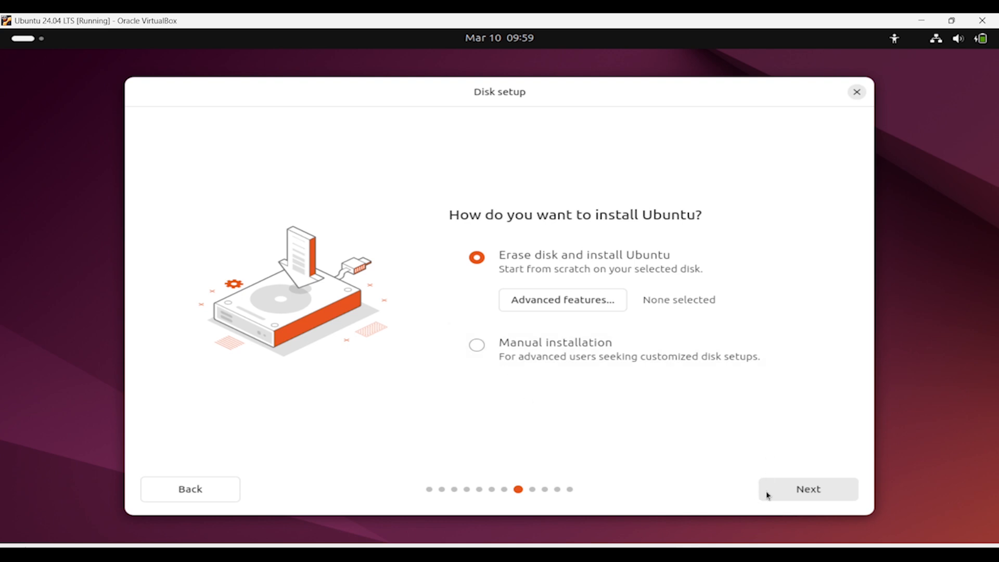
{"action": "left_click", "coordinate": [807, 488]}
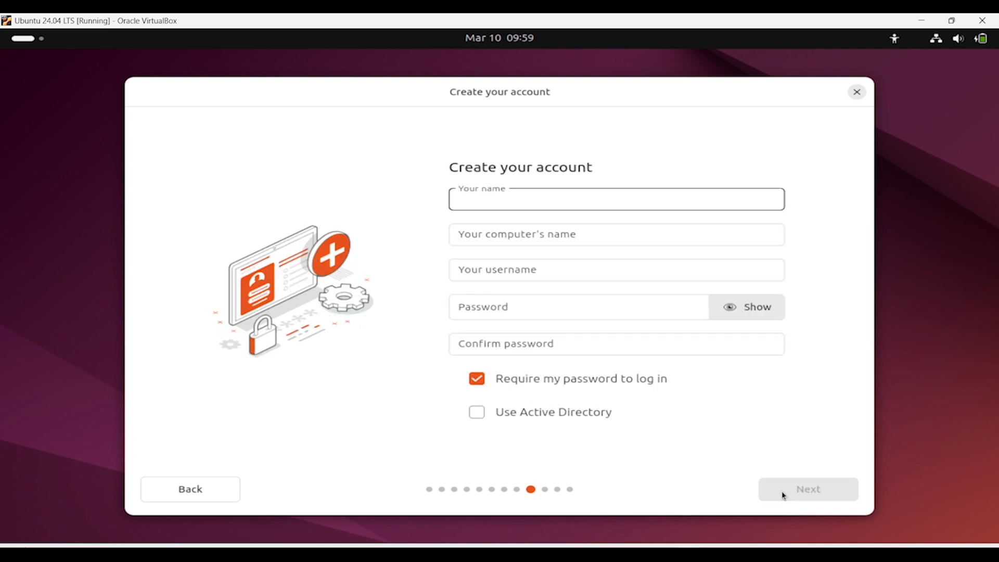
Enter 'ubuntu' as the account name and select the computer name to set it to 'ubuntu'
{"action": "left_click", "coordinate": [616, 198]}
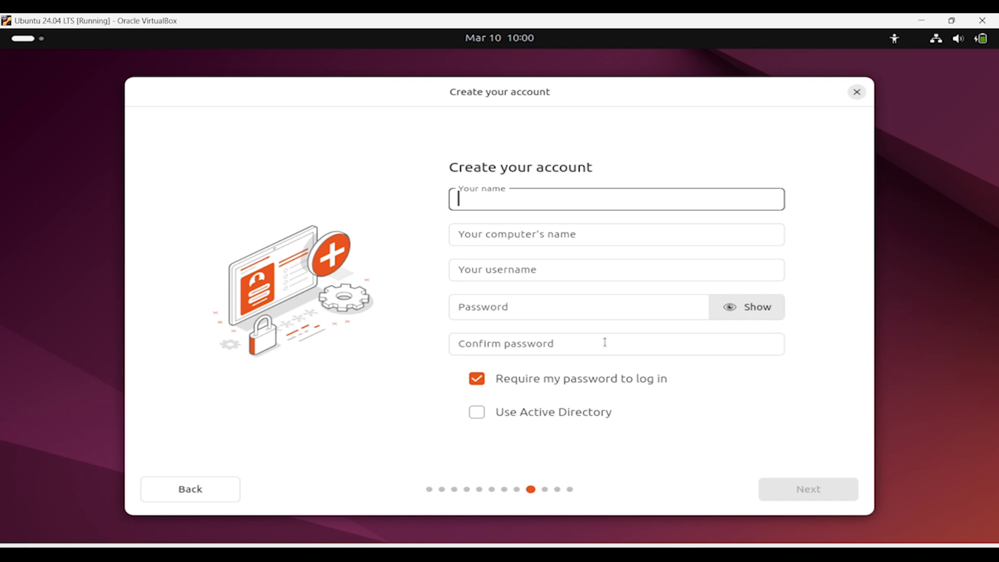
{"action": "type", "text": "ub"}
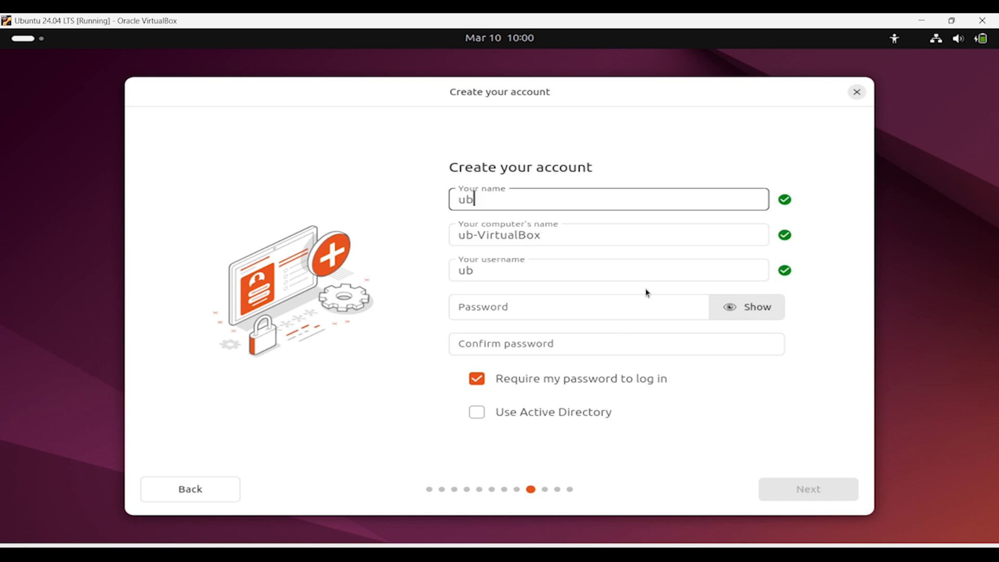
{"action": "type", "text": "untu"}
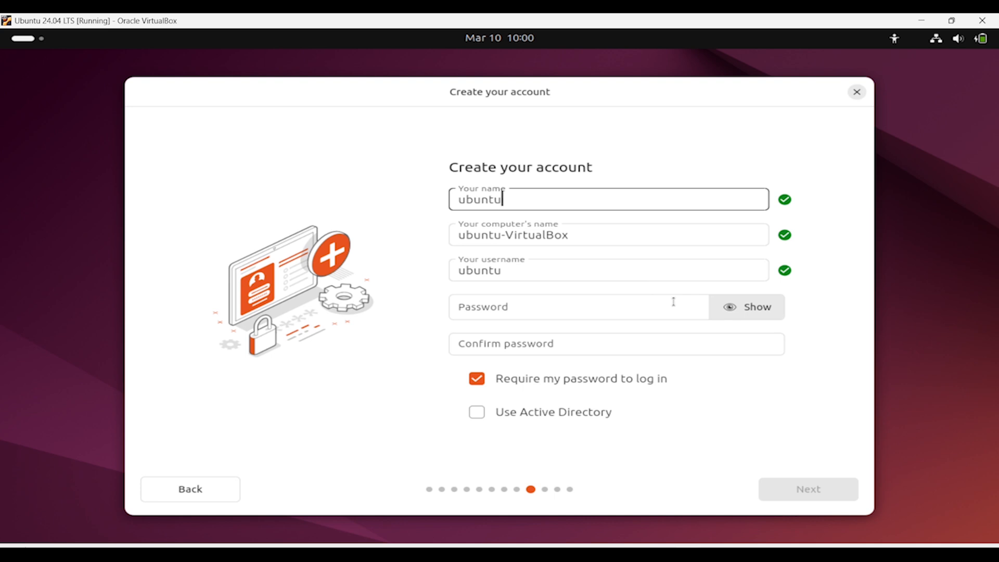
{"action": "double_click", "coordinate": [537, 234]}
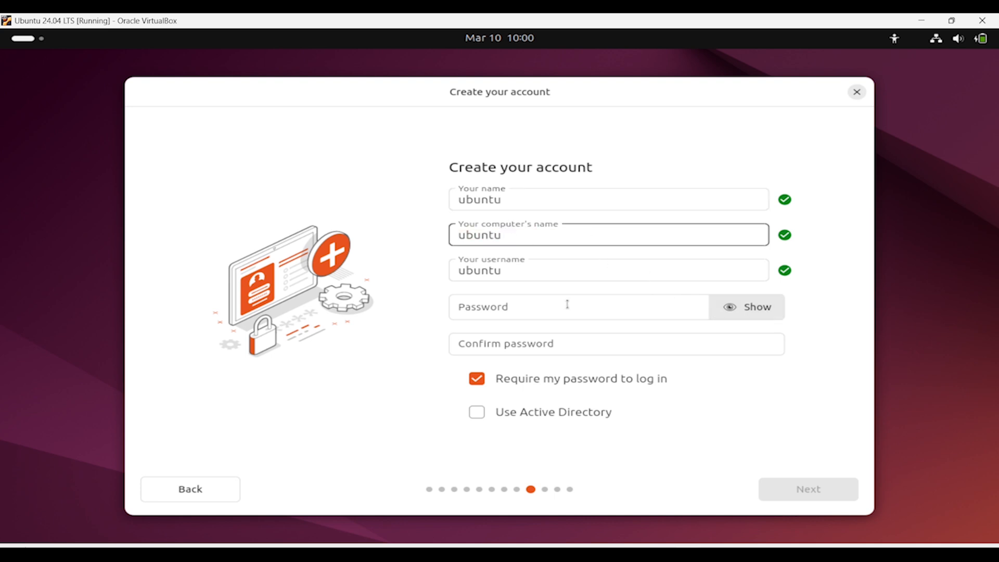
Enter and confirm the account password, then advance to the timezone page
{"action": "left_click", "coordinate": [577, 306]}
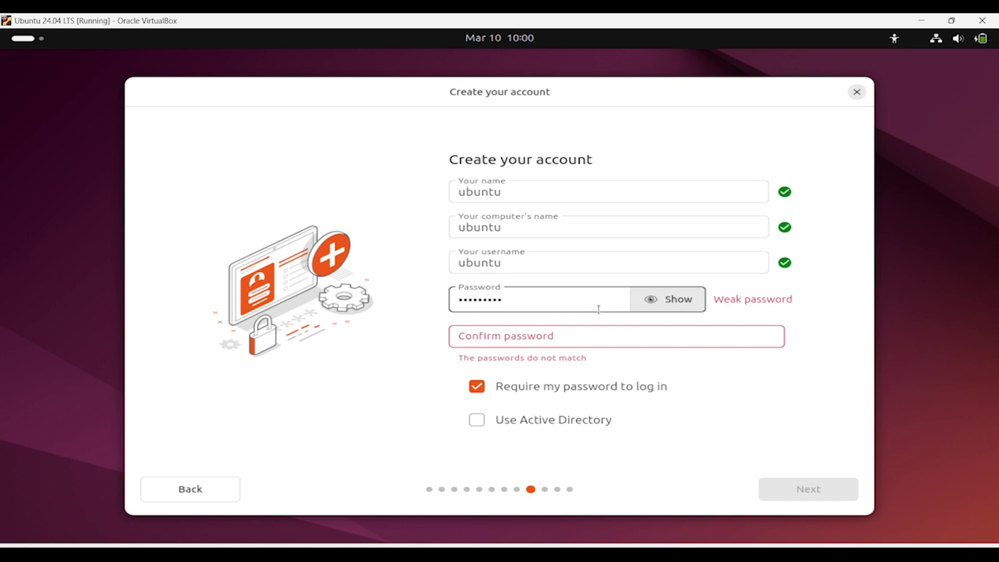
{"action": "type", "text": "a"}
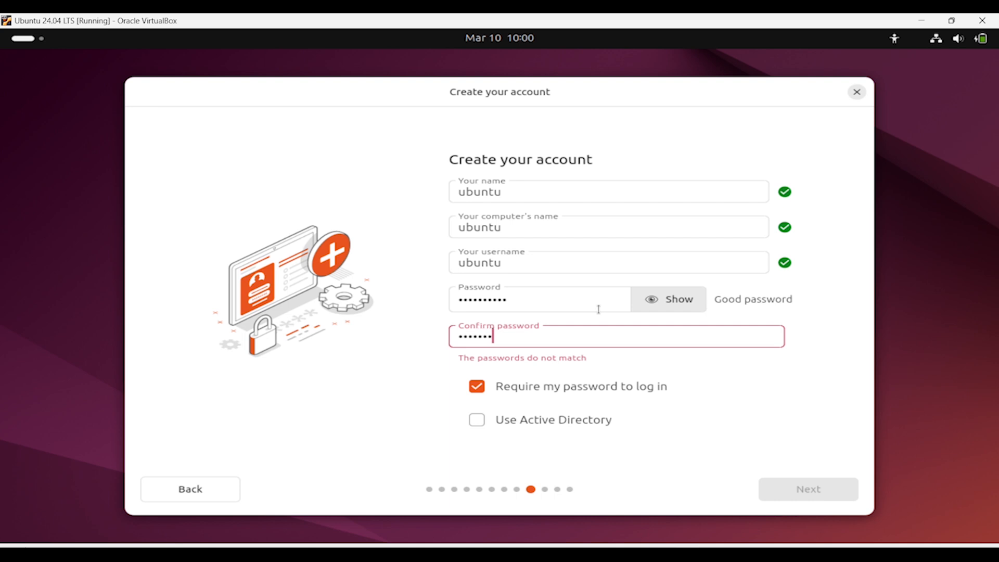
{"action": "type", "text": "•••"}
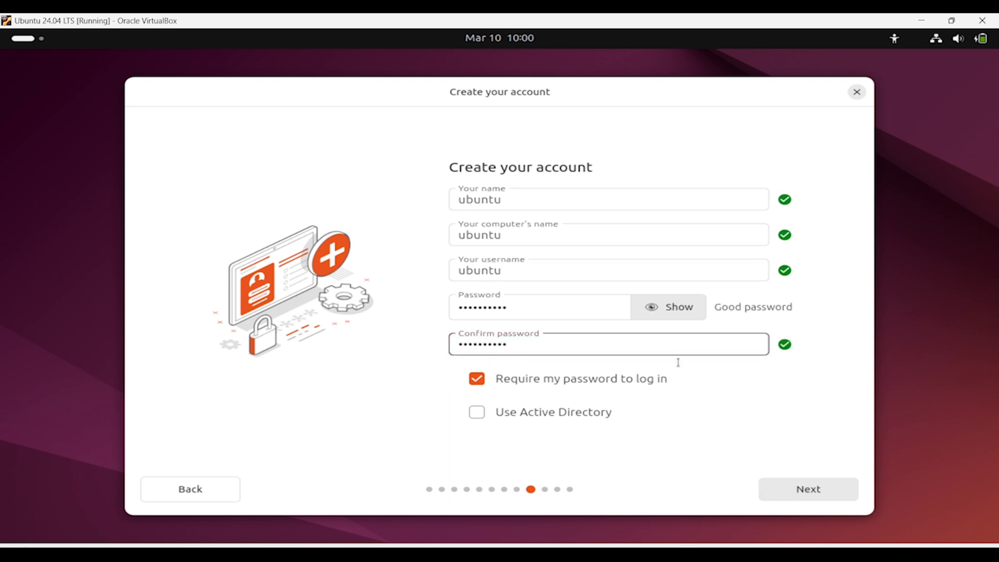
{"action": "left_click", "coordinate": [806, 488]}
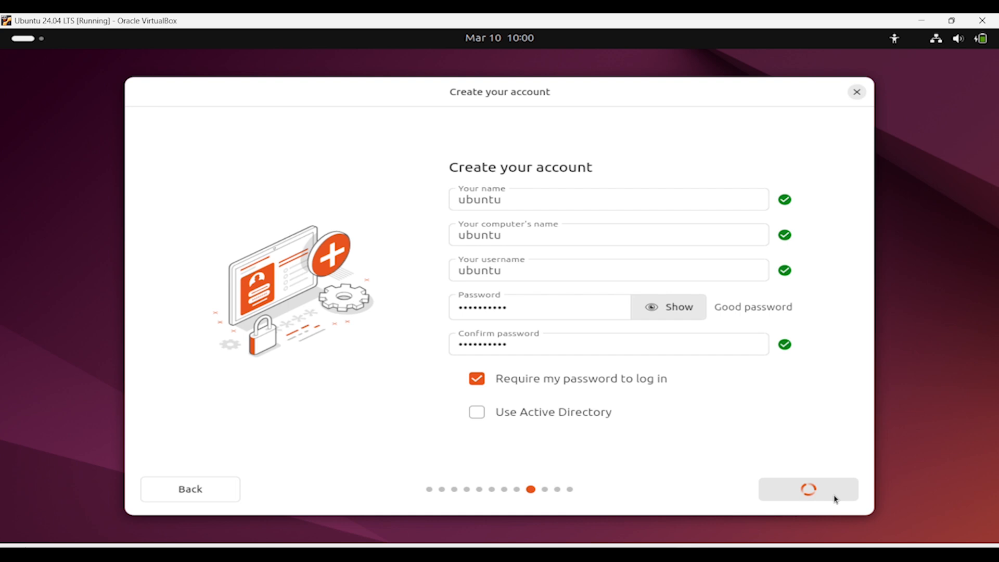
{"action": "left_click", "coordinate": [807, 489]}
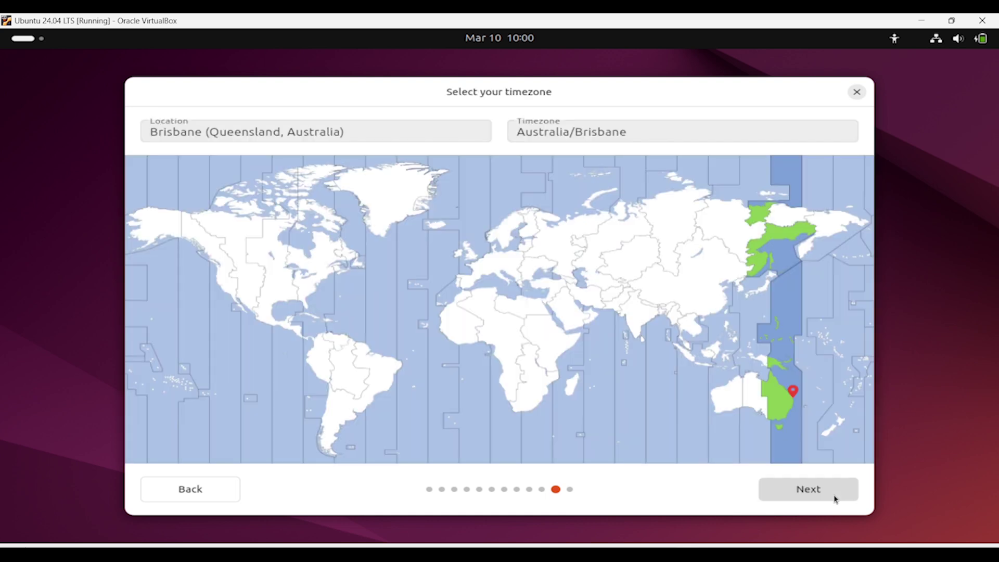
{"action": "mouse_move", "coordinate": [758, 397]}
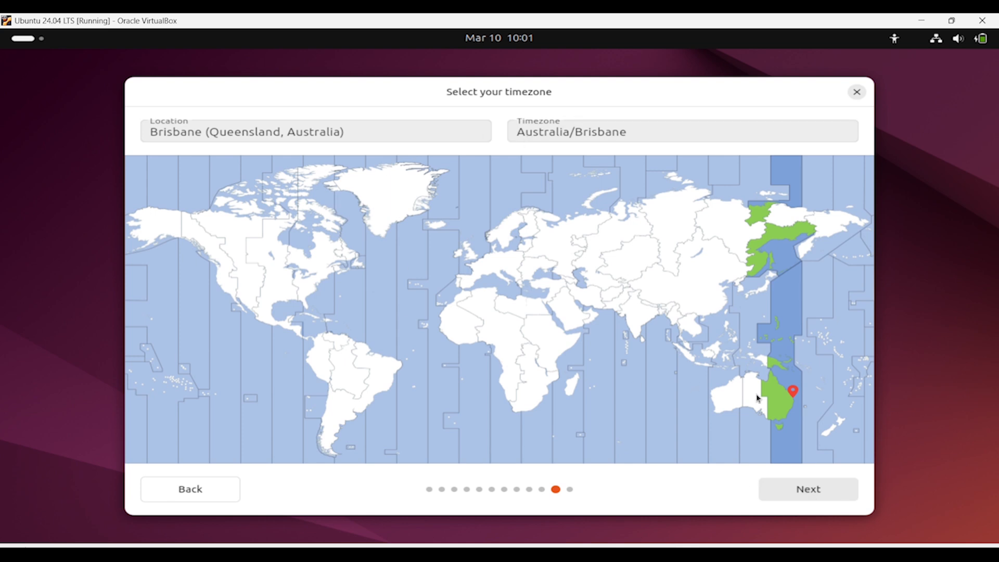
Keep Brisbane (Australia/Brisbane) as the timezone and continue to Ready to install
{"action": "left_click", "coordinate": [807, 488]}
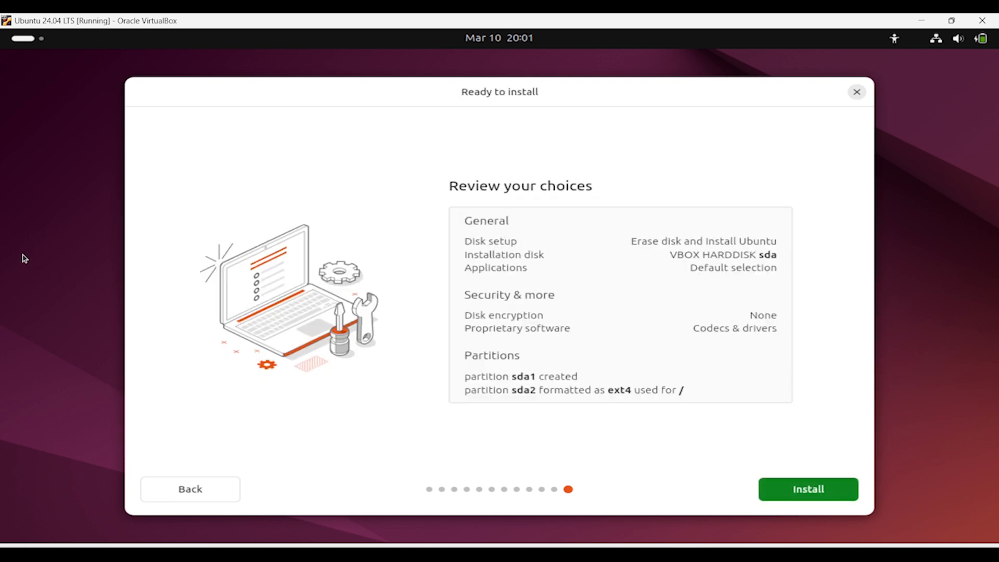
{"action": "mouse_move", "coordinate": [687, 365]}
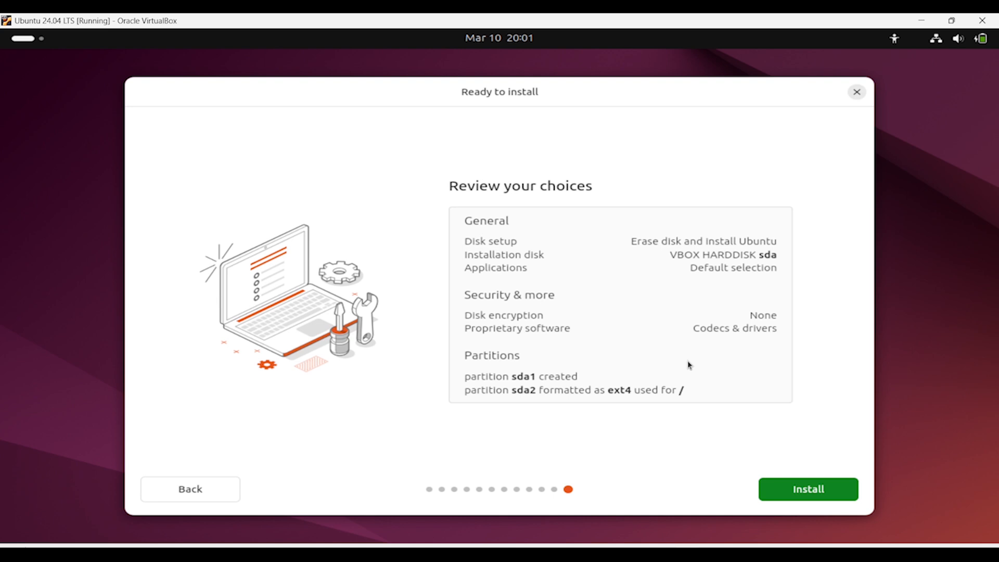
{"action": "mouse_move", "coordinate": [551, 385]}
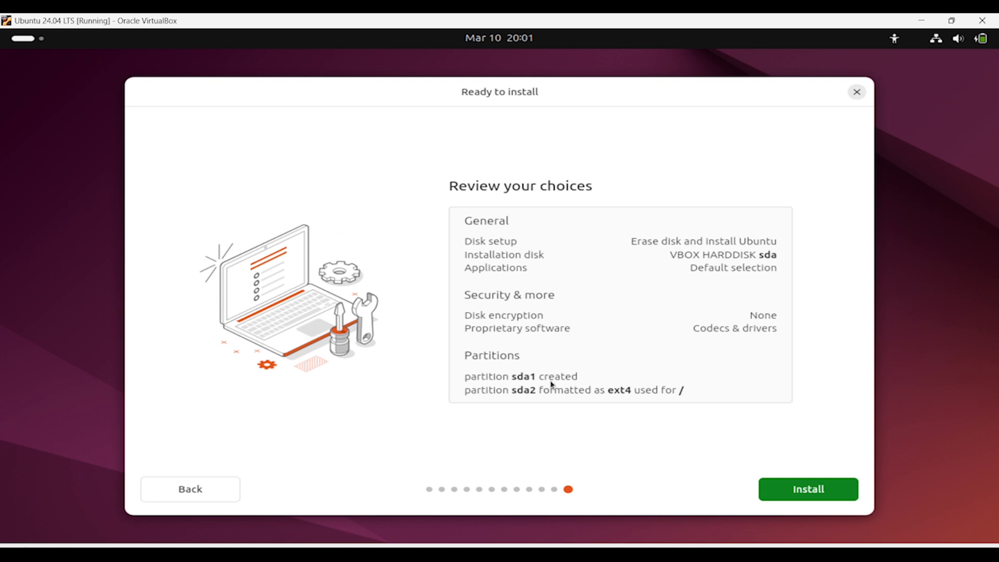
Start the Ubuntu 24.04.2 LTS install and wait for Installation complete
{"action": "left_click", "coordinate": [807, 488]}
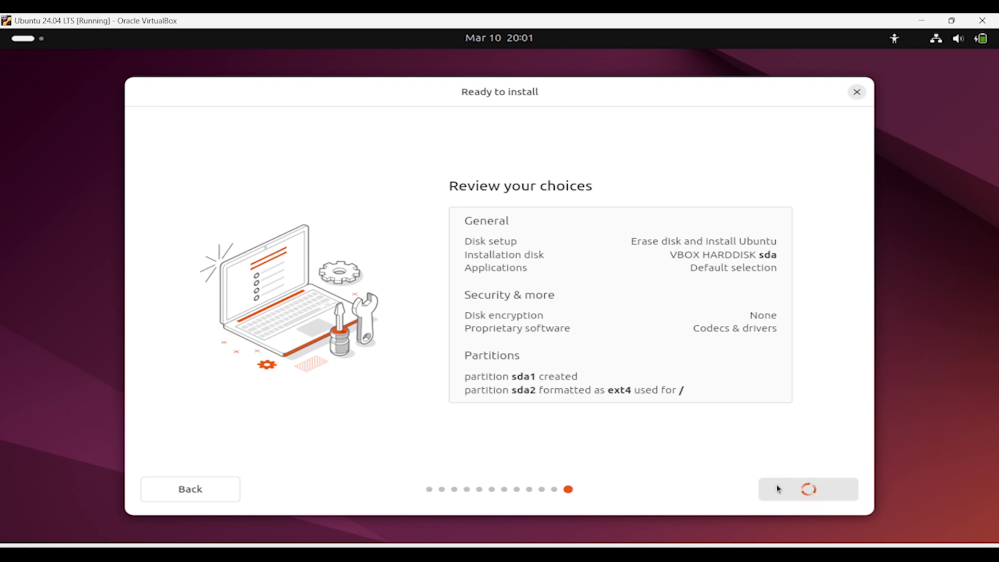
{"action": "left_click", "coordinate": [807, 488]}
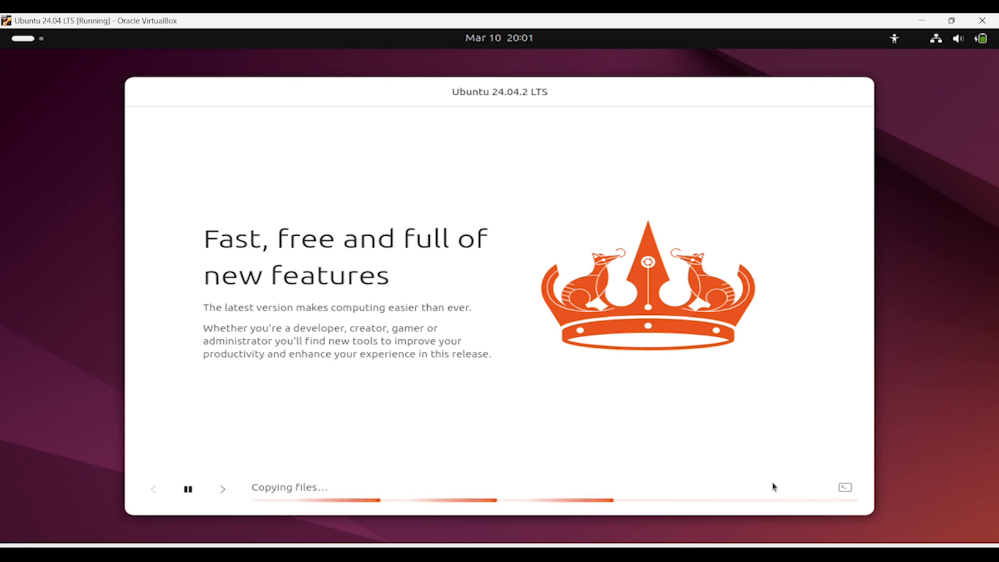
{"action": "left_click", "coordinate": [222, 488]}
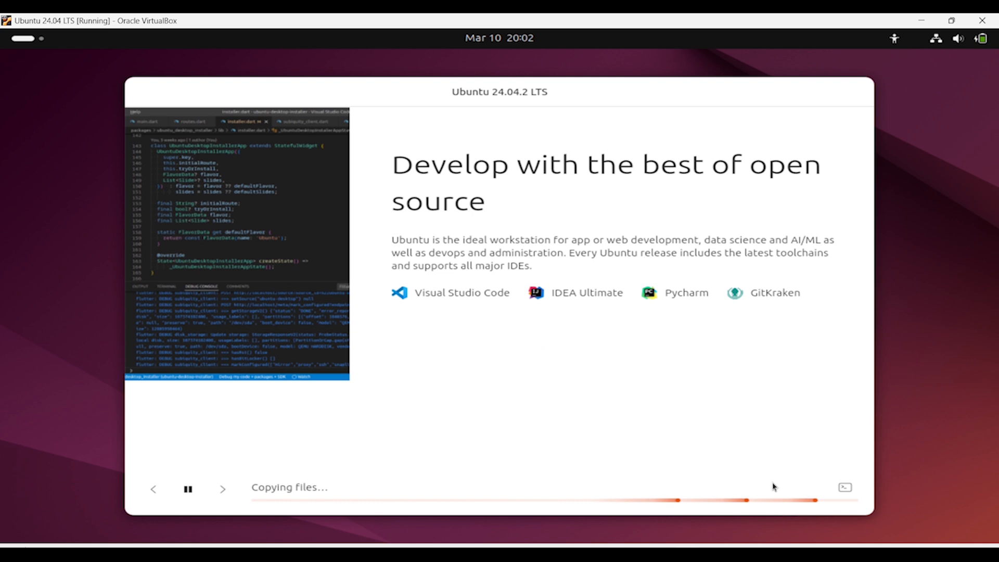
{"action": "left_click", "coordinate": [222, 488]}
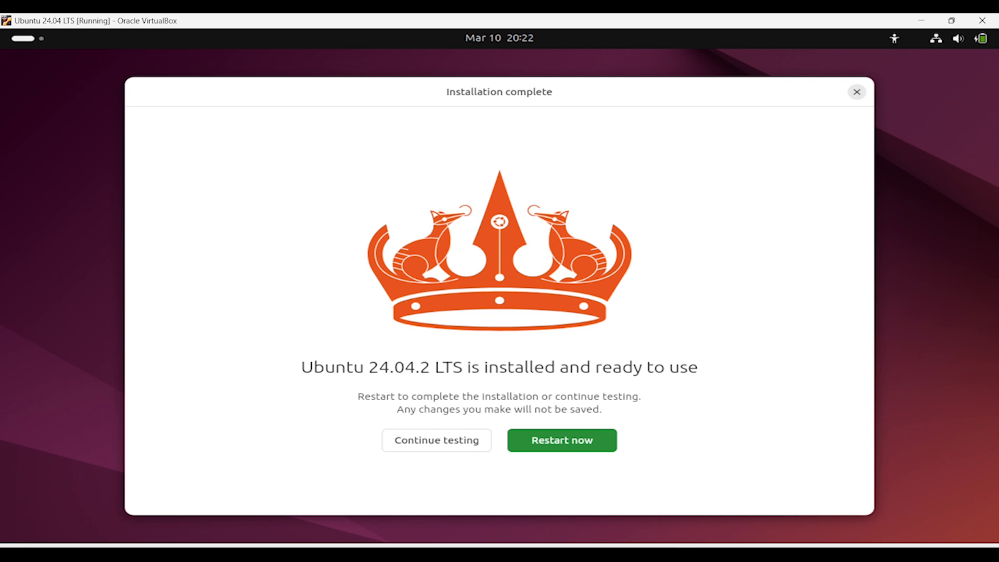
Restart into the installed system, confirm medium removal, and select the ubuntu account
{"action": "left_click", "coordinate": [561, 440]}
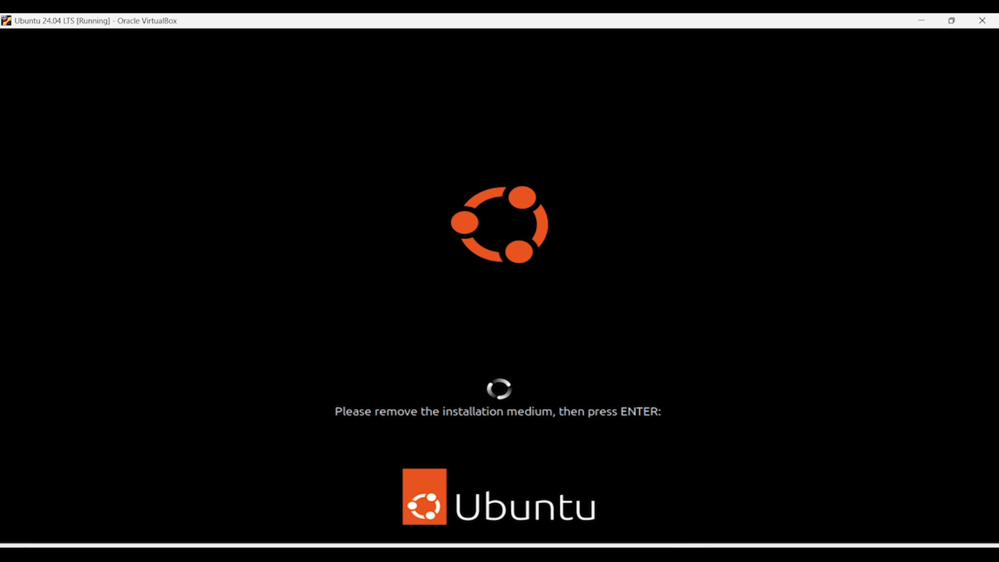
{"action": "key", "text": "Return"}
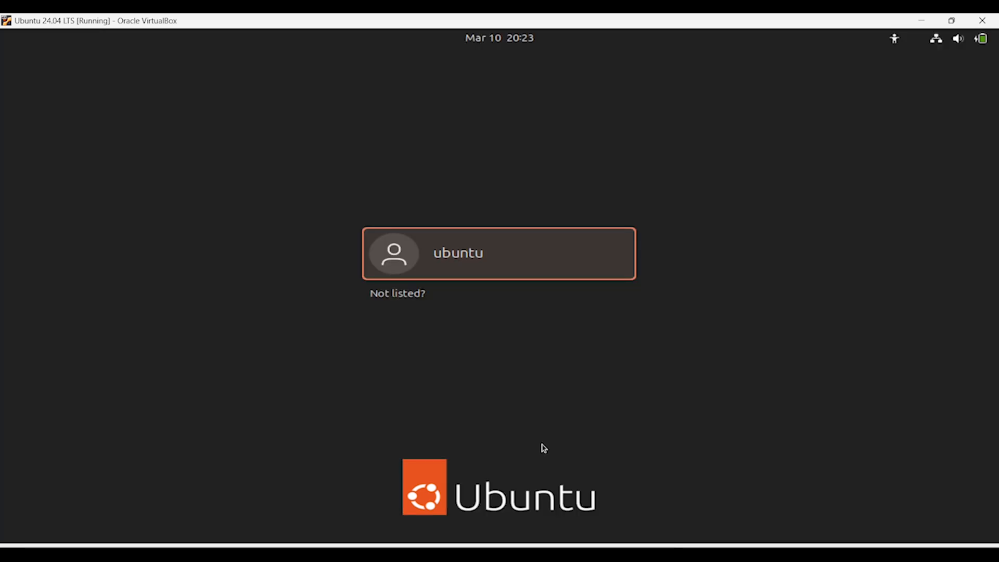
{"action": "left_click", "coordinate": [499, 252]}
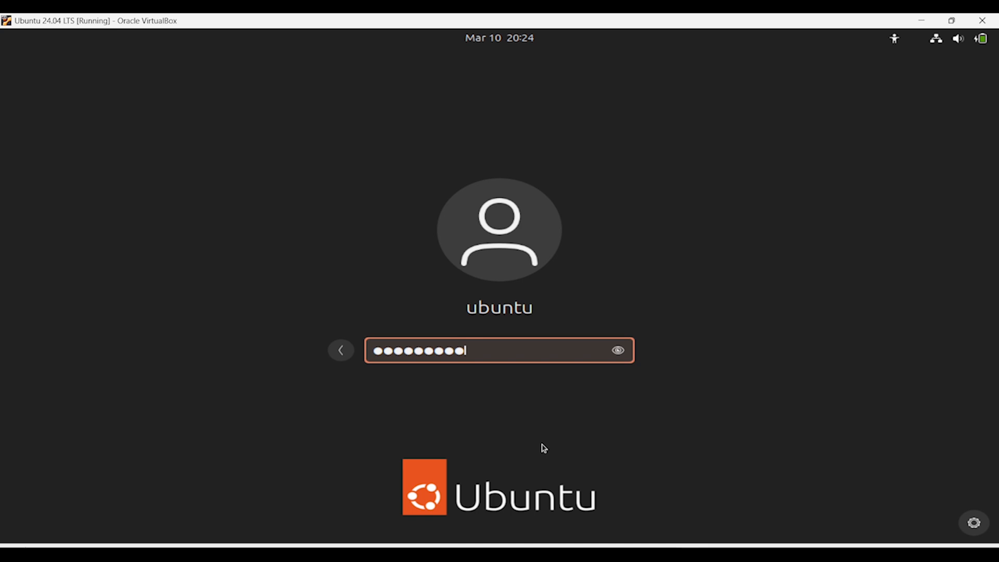
Submit the ubuntu password to reach the Welcome to Ubuntu 24.04.2 LTS screen
{"action": "key", "text": "Return"}
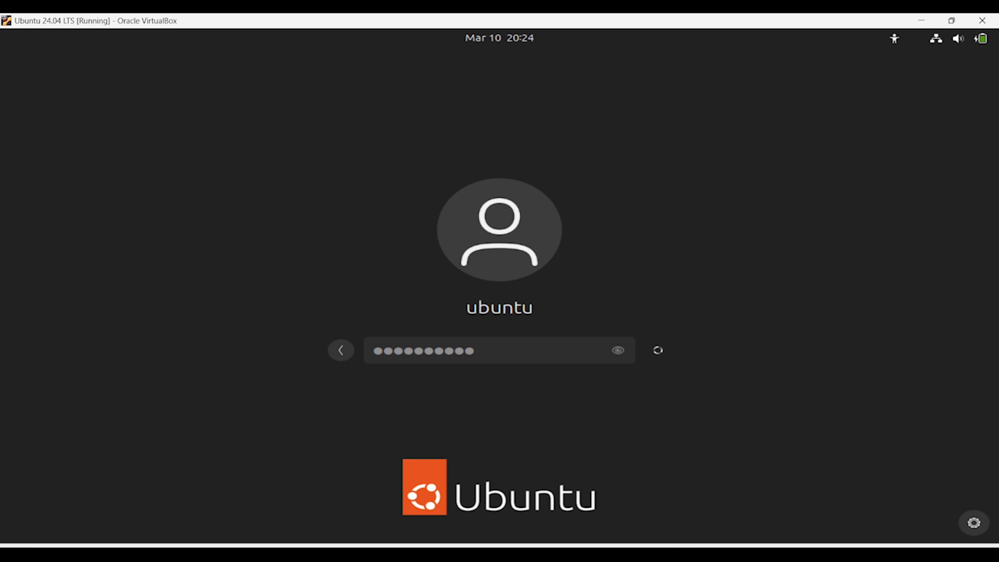
{"action": "key", "text": "Return"}
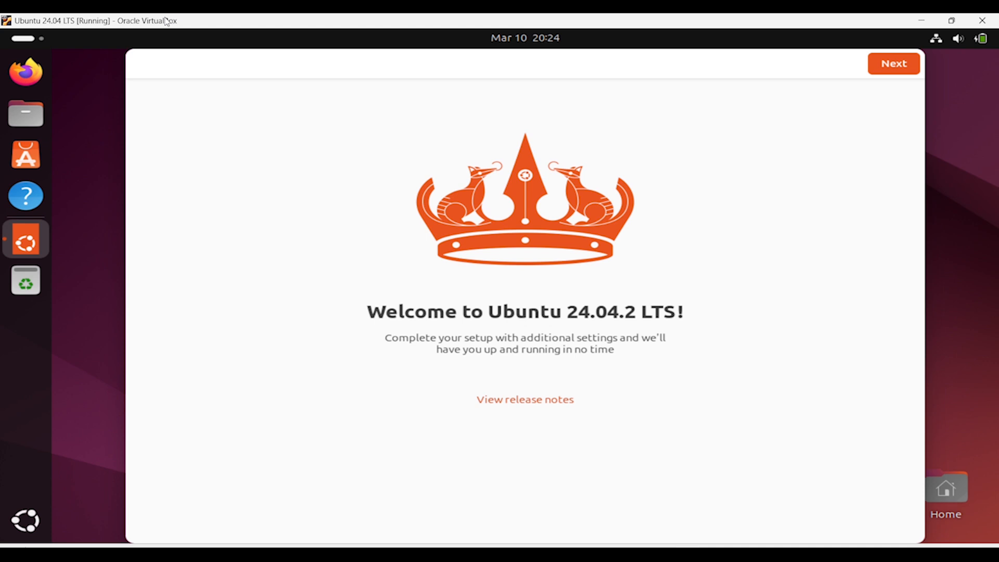
{"action": "mouse_move", "coordinate": [869, 75]}
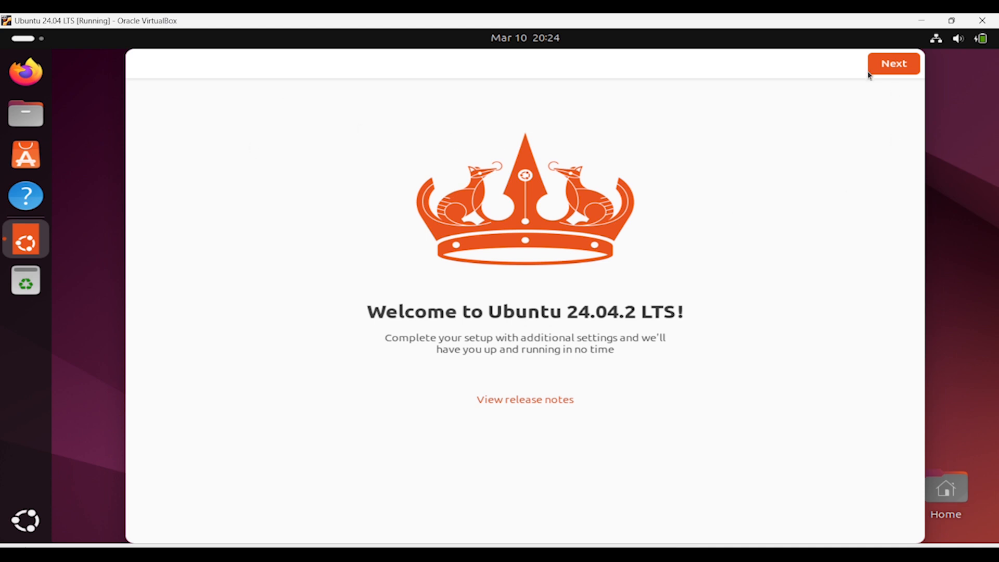
Skip Ubuntu Pro, decline system data sharing, and finish the welcome screens
{"action": "left_click", "coordinate": [892, 63]}
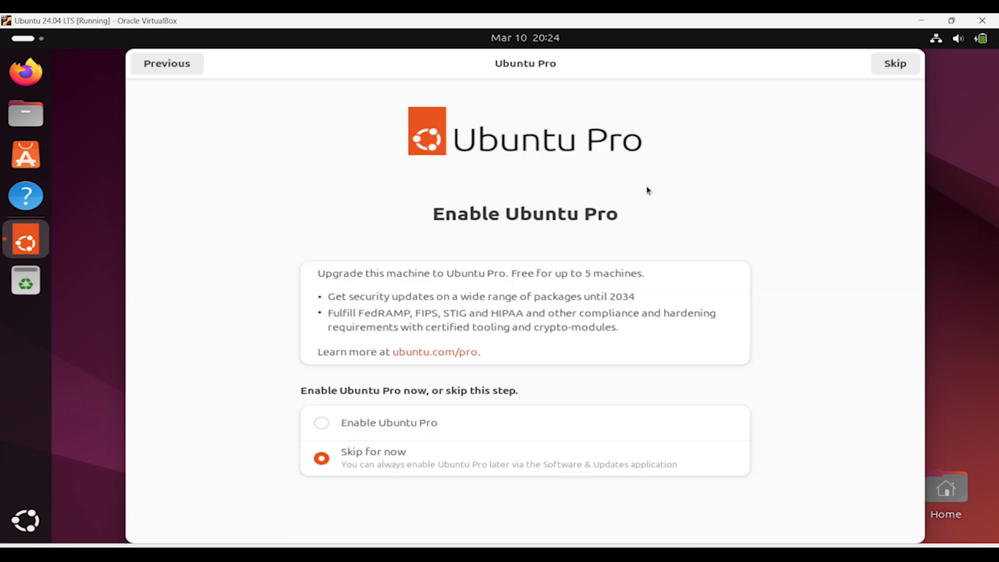
{"action": "mouse_move", "coordinate": [443, 307]}
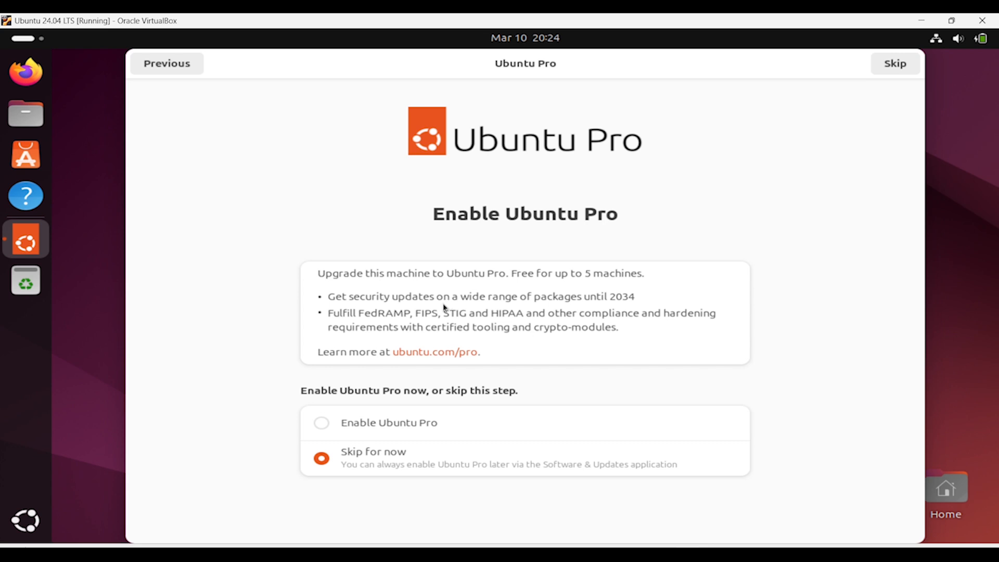
{"action": "left_click", "coordinate": [321, 422]}
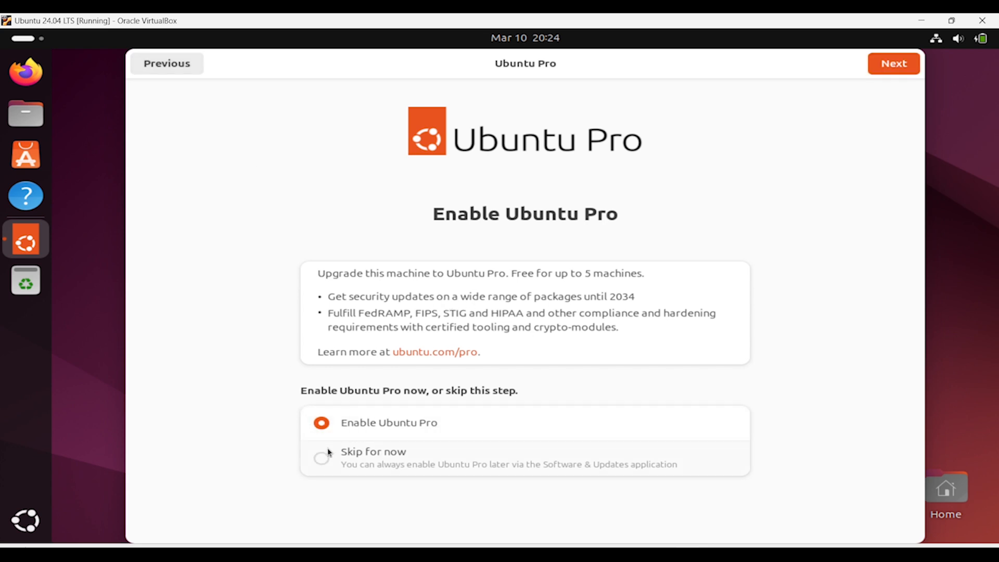
{"action": "mouse_move", "coordinate": [331, 460]}
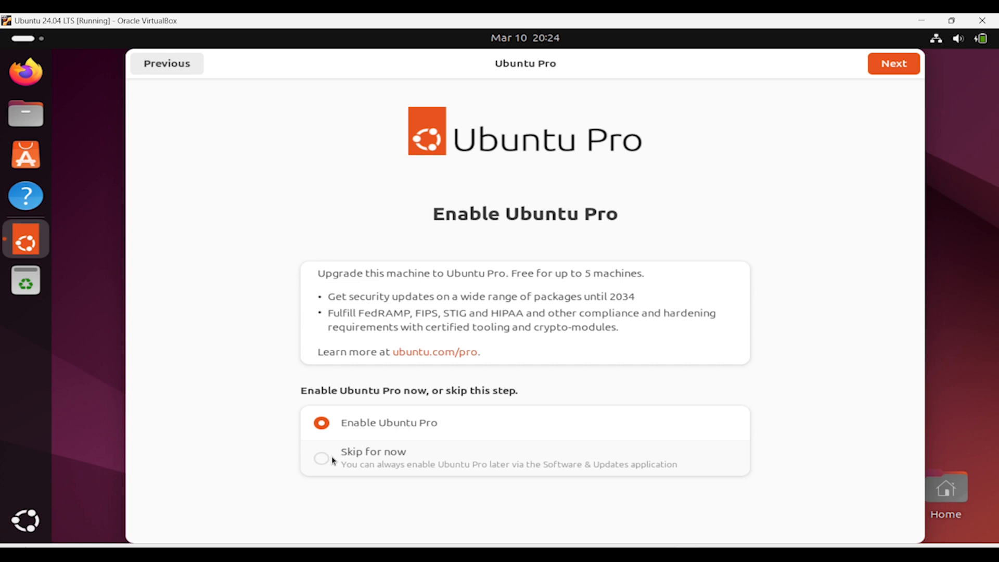
{"action": "left_click", "coordinate": [321, 457]}
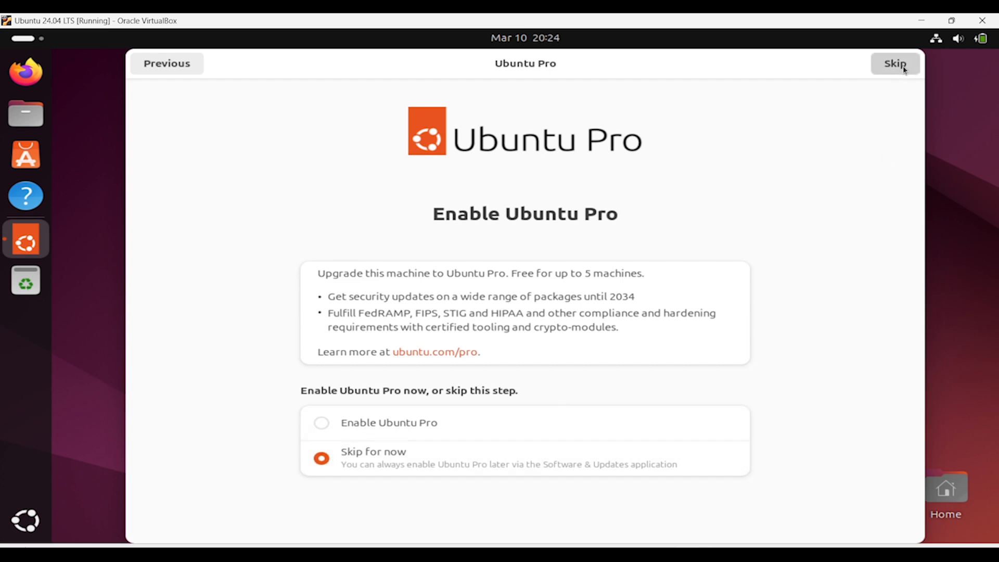
{"action": "left_click", "coordinate": [894, 63]}
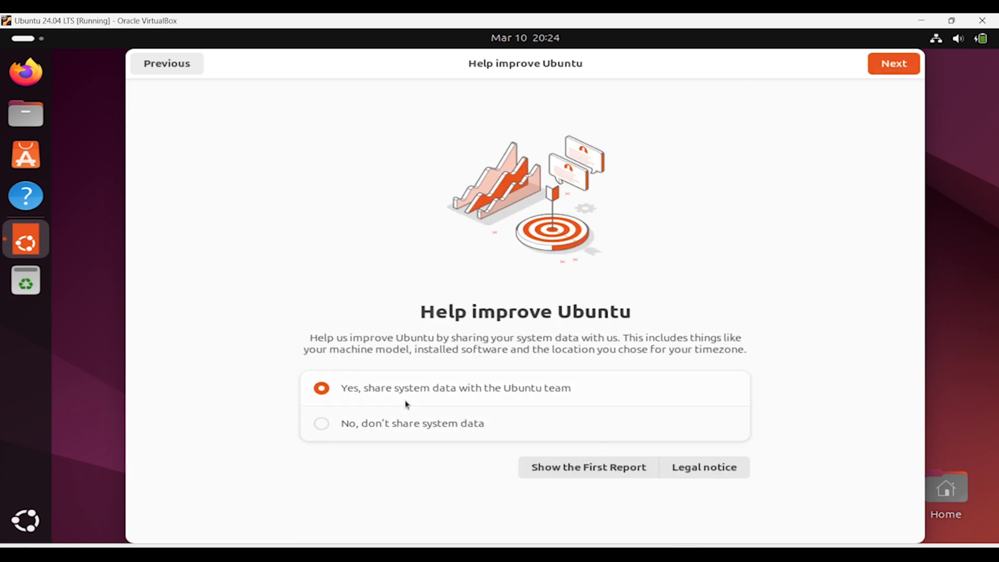
{"action": "left_click", "coordinate": [320, 423]}
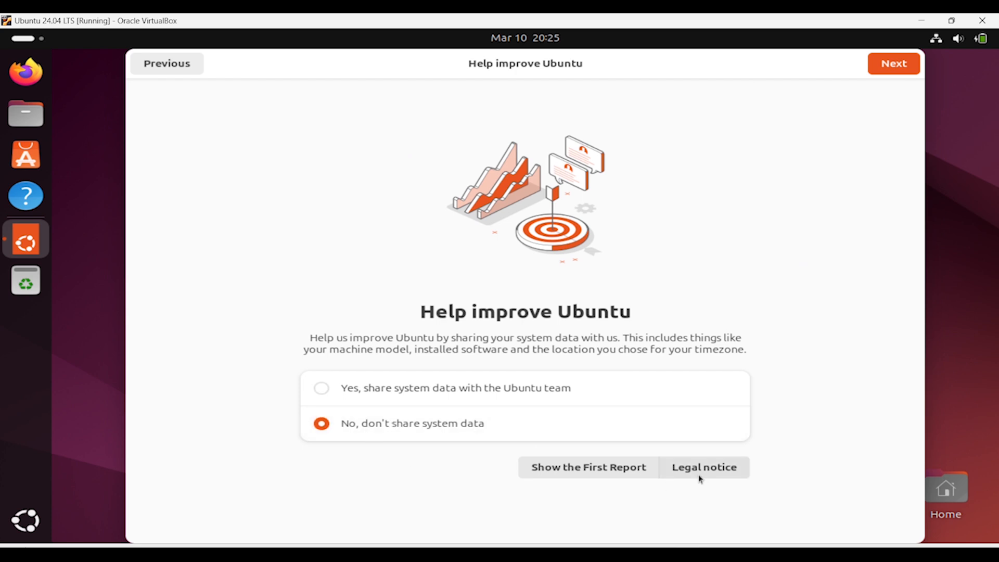
{"action": "left_click", "coordinate": [892, 63]}
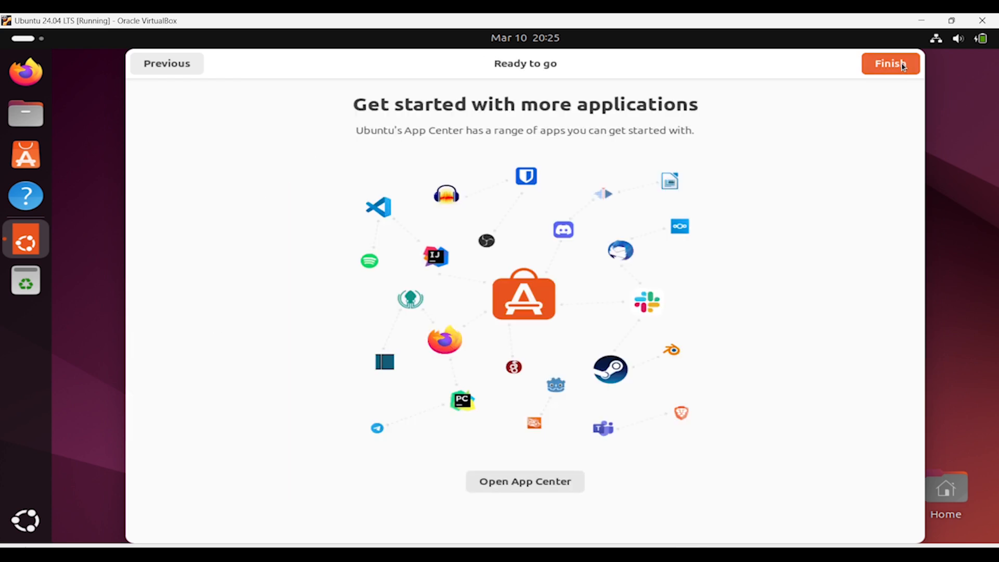
{"action": "left_click", "coordinate": [890, 63]}
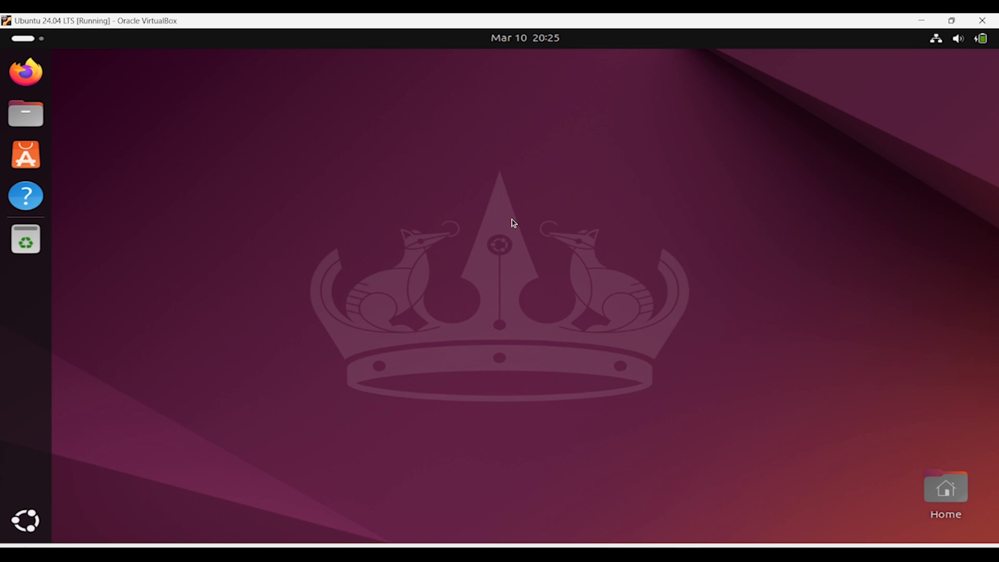
{"action": "mouse_move", "coordinate": [749, 27]}
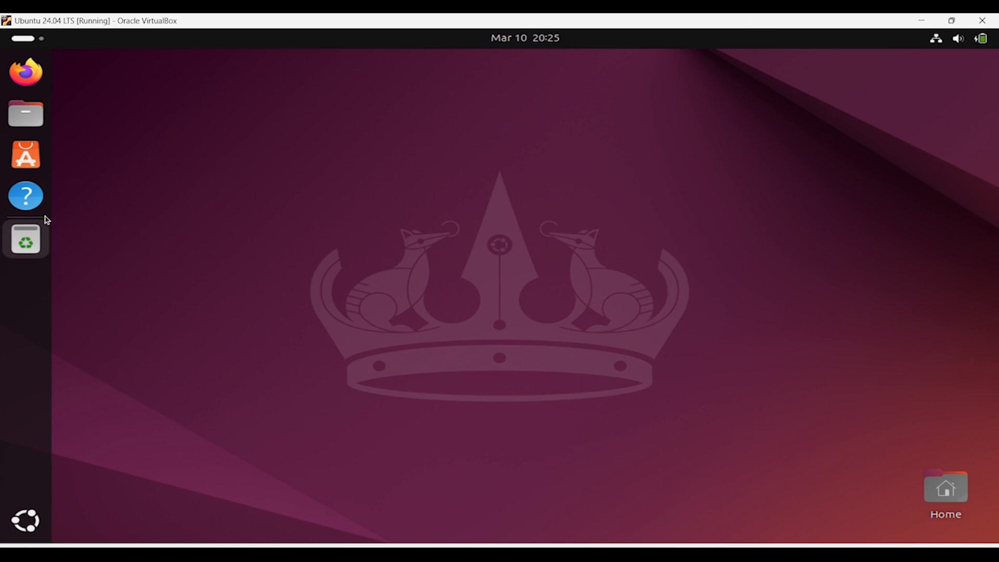
{"action": "mouse_move", "coordinate": [259, 420]}
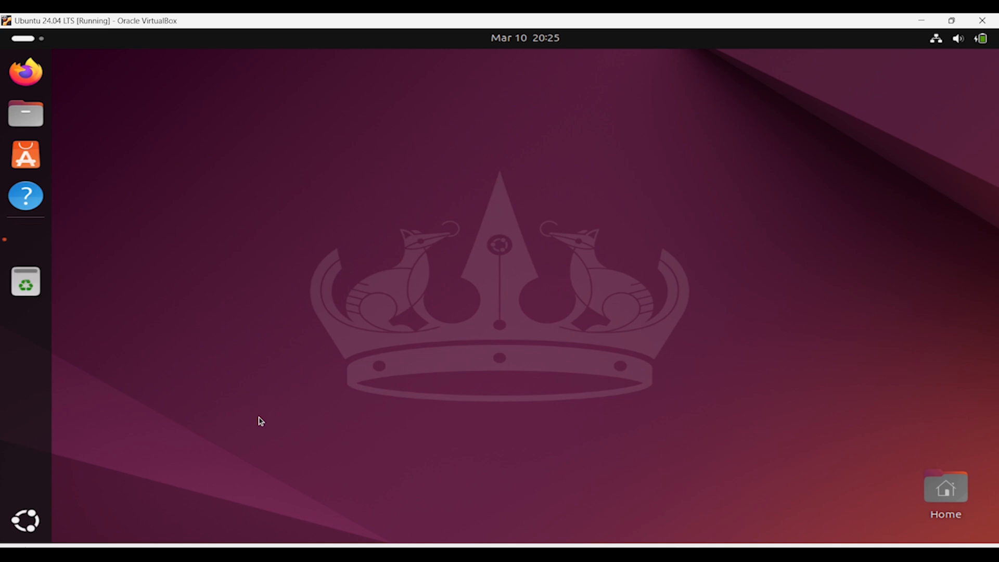
{"action": "left_click", "coordinate": [26, 238]}
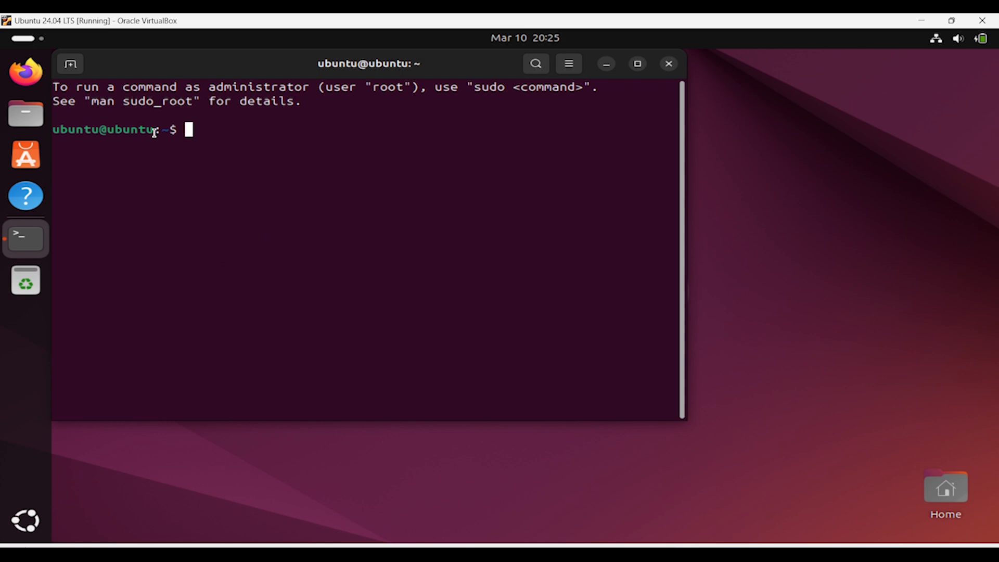
{"action": "left_click", "coordinate": [636, 63]}
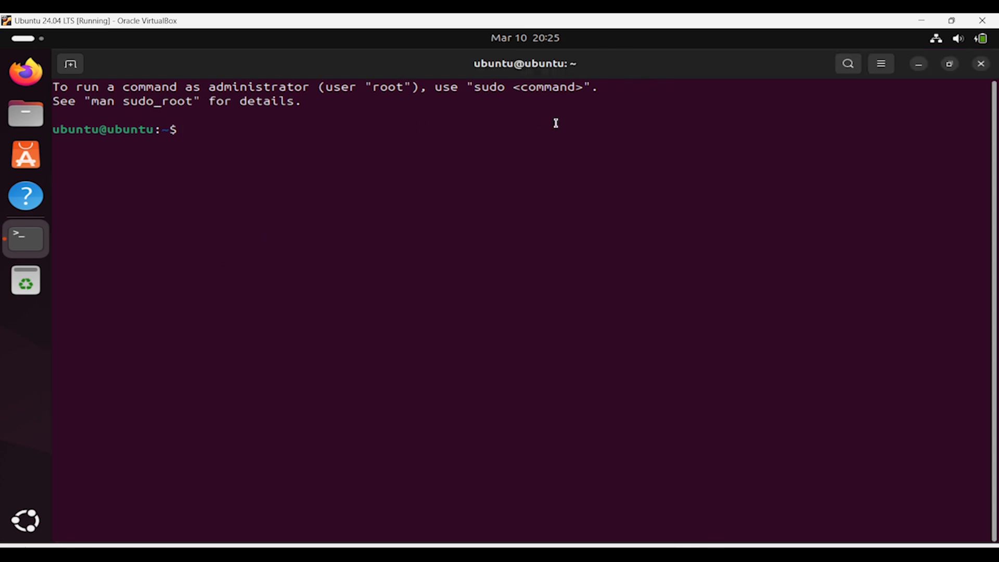
{"action": "mouse_move", "coordinate": [982, 20]}
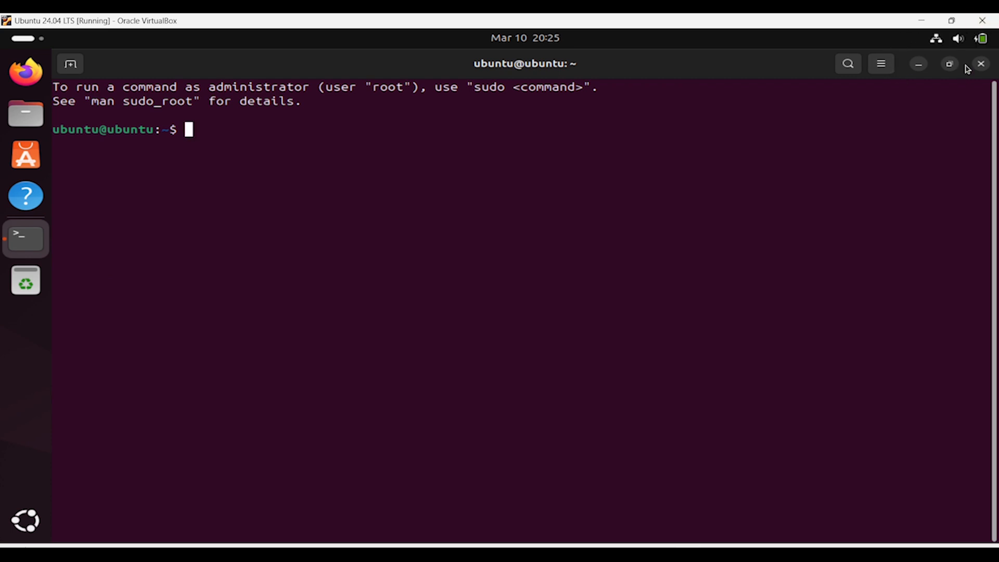
{"action": "left_click", "coordinate": [980, 64]}
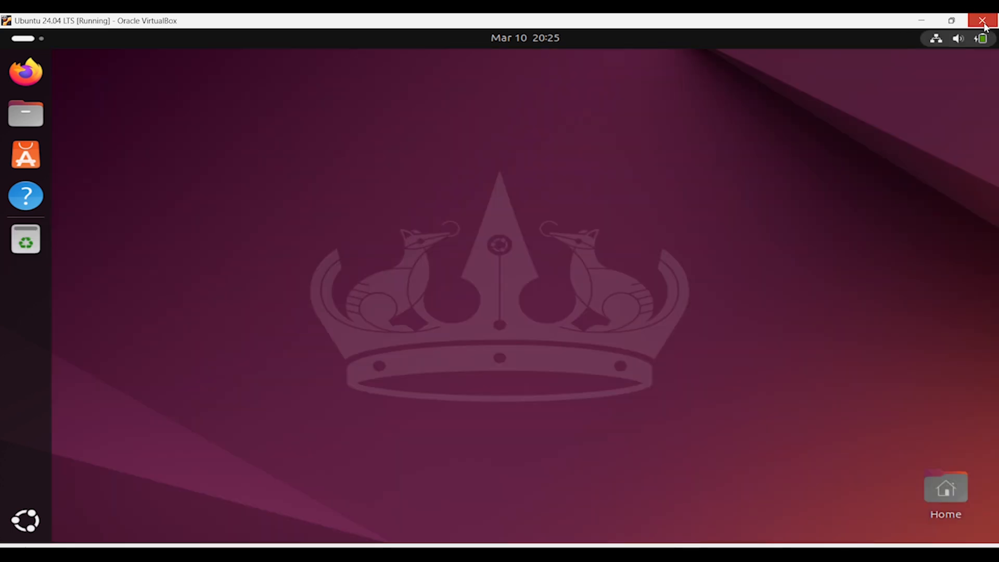
Power off the Ubuntu 24.04 LTS VM and maximize VirtualBox Manager
{"action": "left_click", "coordinate": [981, 20]}
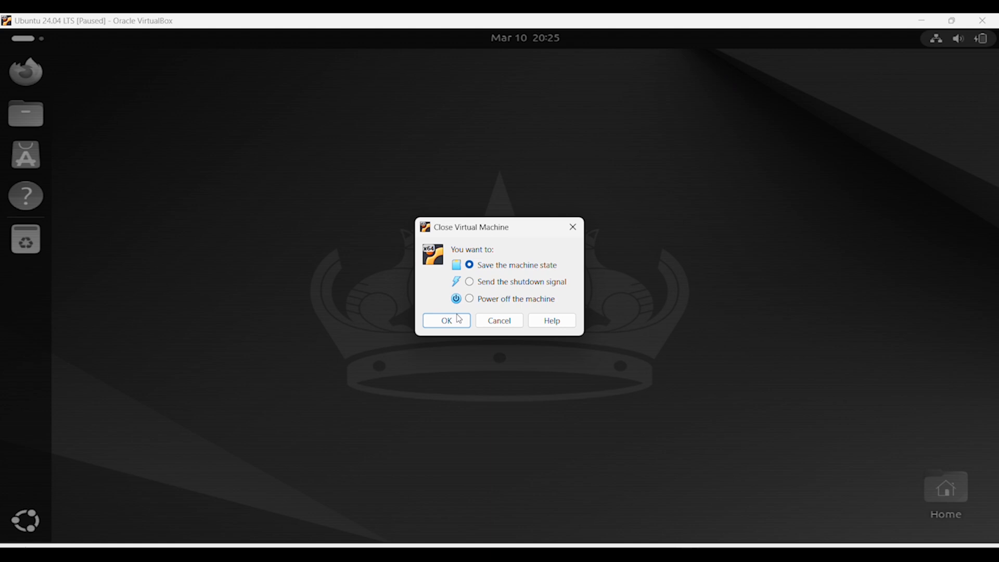
{"action": "mouse_move", "coordinate": [503, 281]}
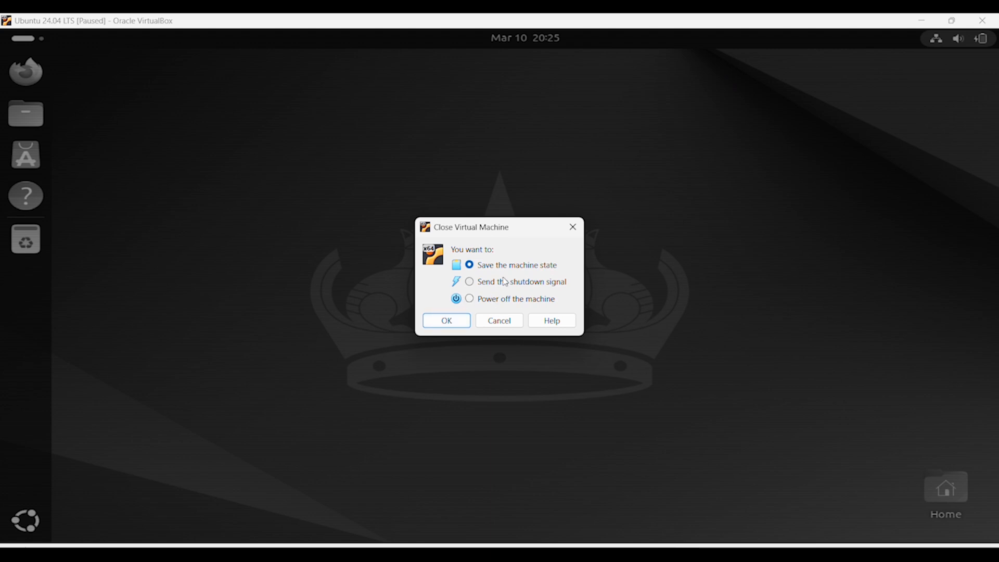
{"action": "left_click", "coordinate": [498, 321]}
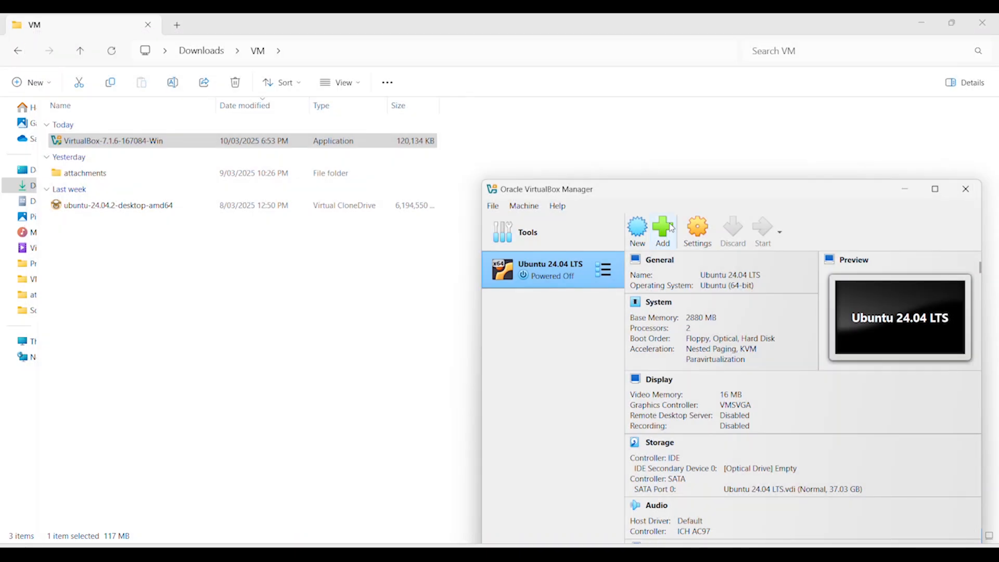
{"action": "left_click", "coordinate": [934, 188]}
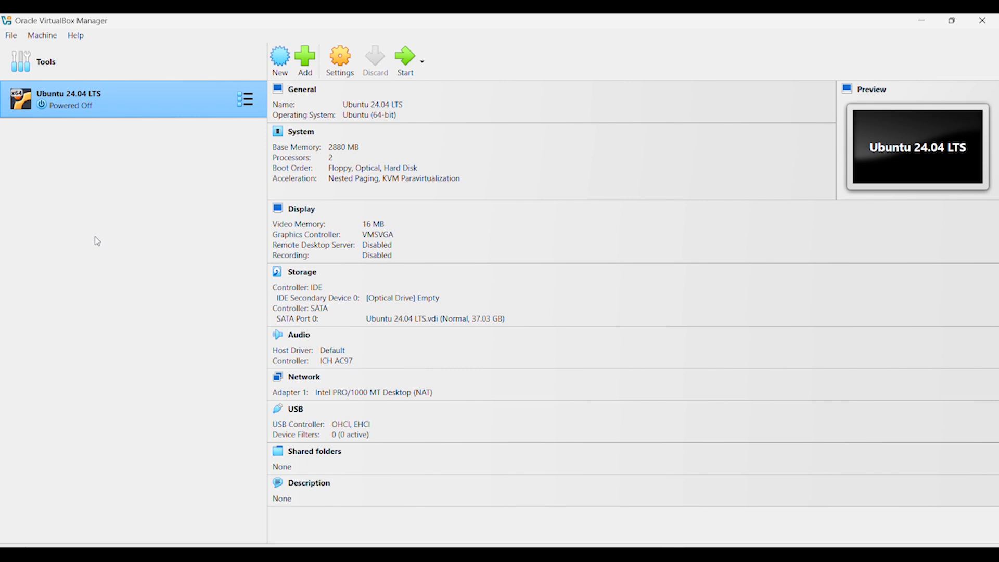
{"action": "mouse_move", "coordinate": [159, 104]}
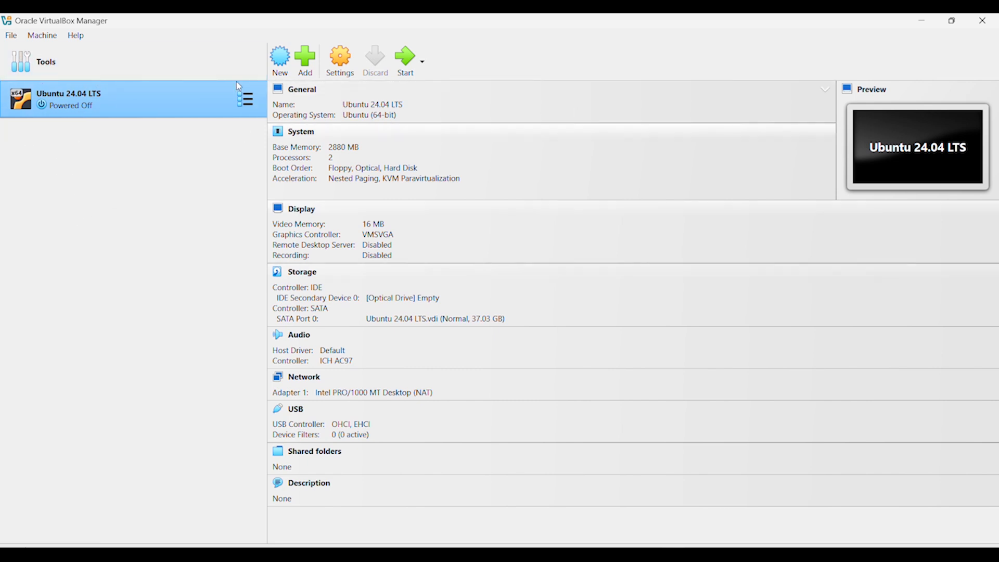
{"action": "mouse_move", "coordinate": [392, 61]}
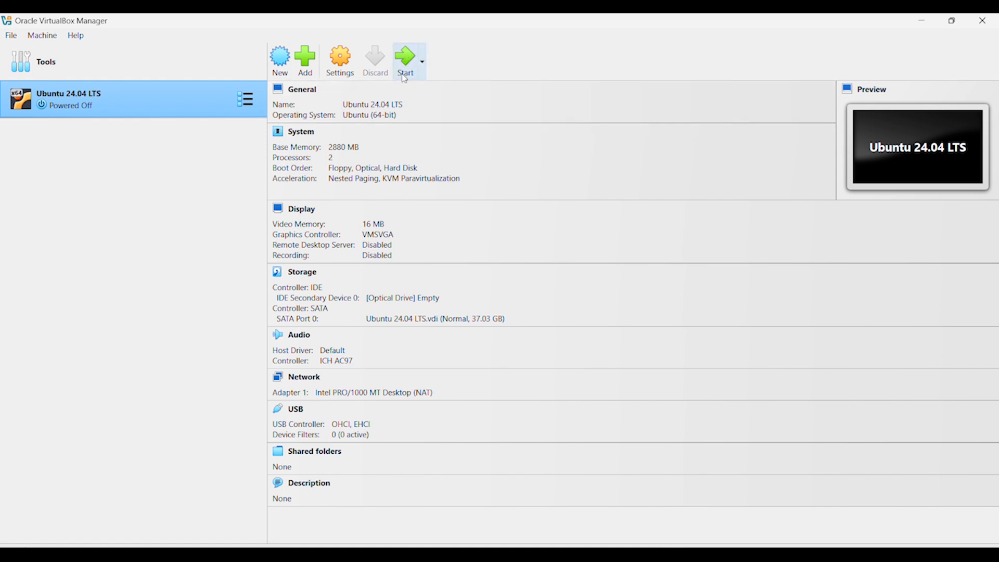
Start the powered-off Ubuntu 24.04 LTS machine from VirtualBox Manager
{"action": "left_click", "coordinate": [405, 57]}
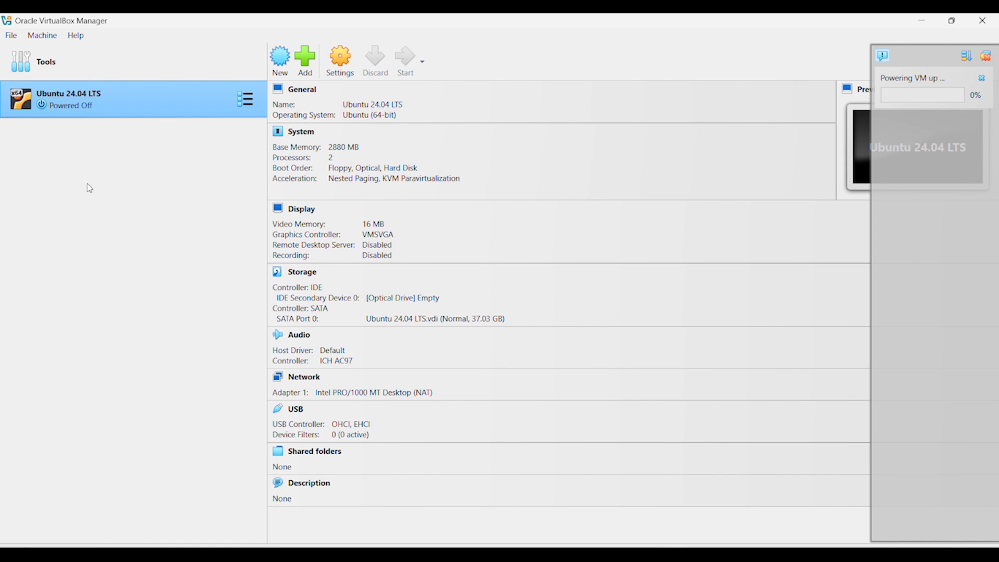
{"action": "mouse_move", "coordinate": [146, 162]}
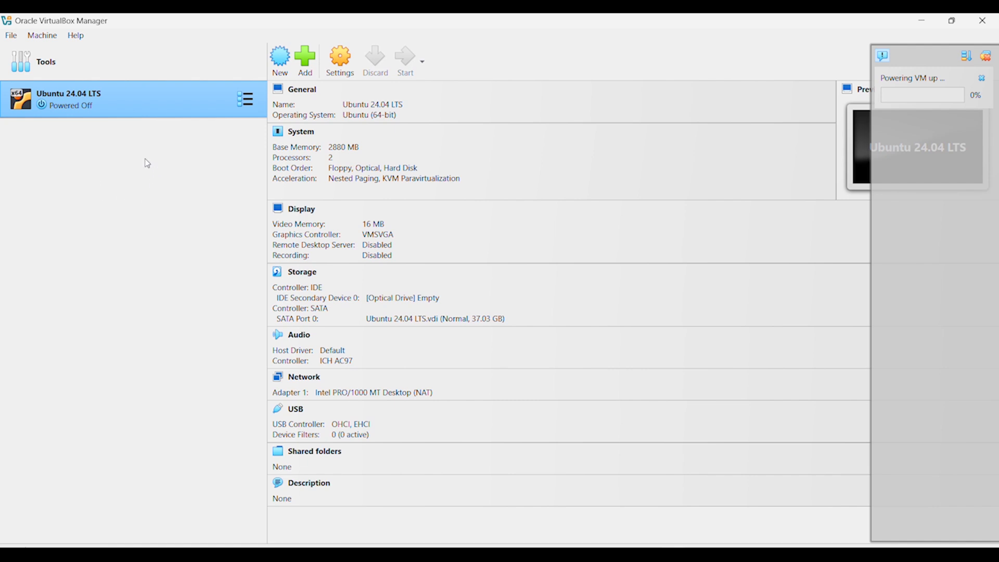
{"action": "mouse_move", "coordinate": [34, 148]}
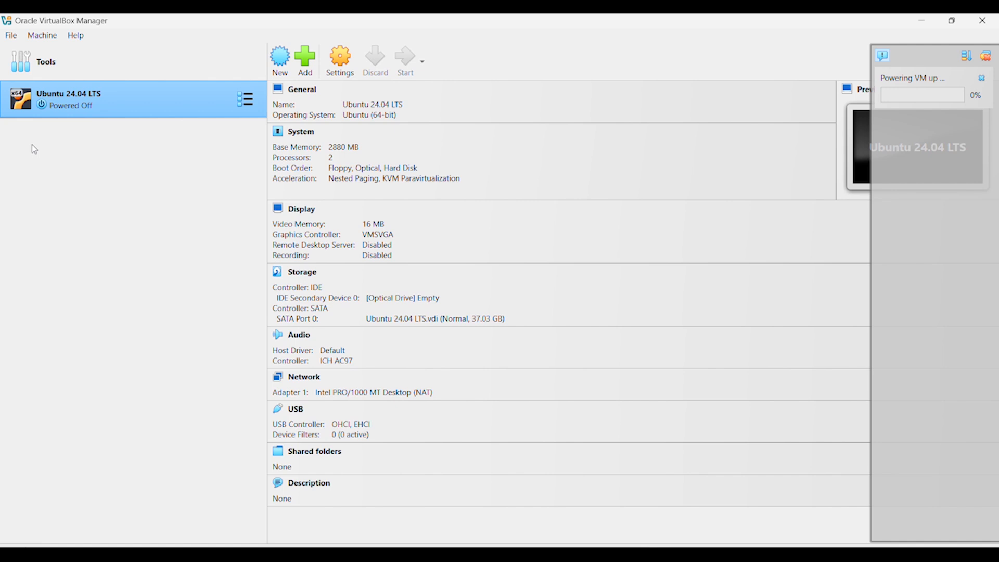
{"action": "mouse_move", "coordinate": [202, 256]}
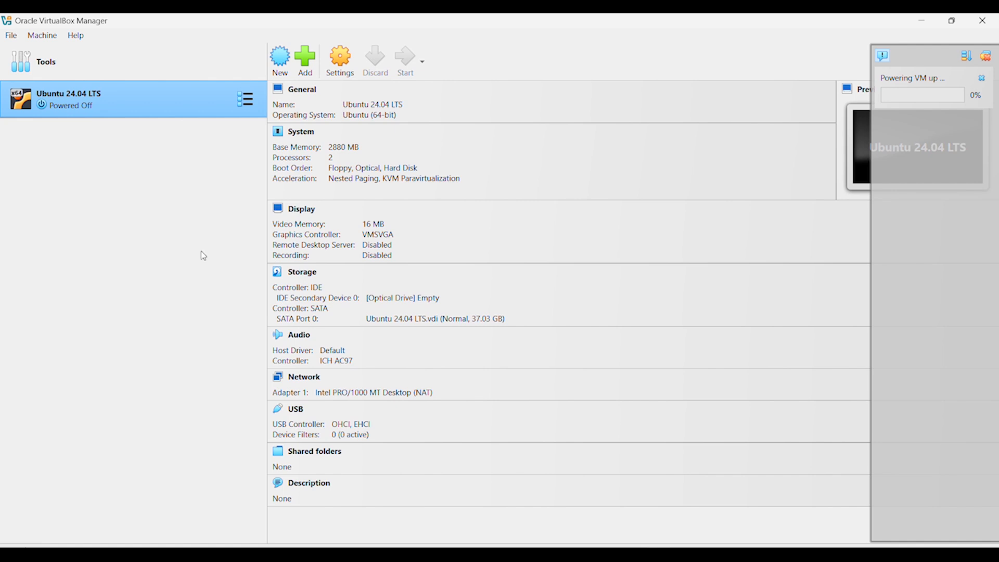
{"action": "mouse_move", "coordinate": [130, 144]}
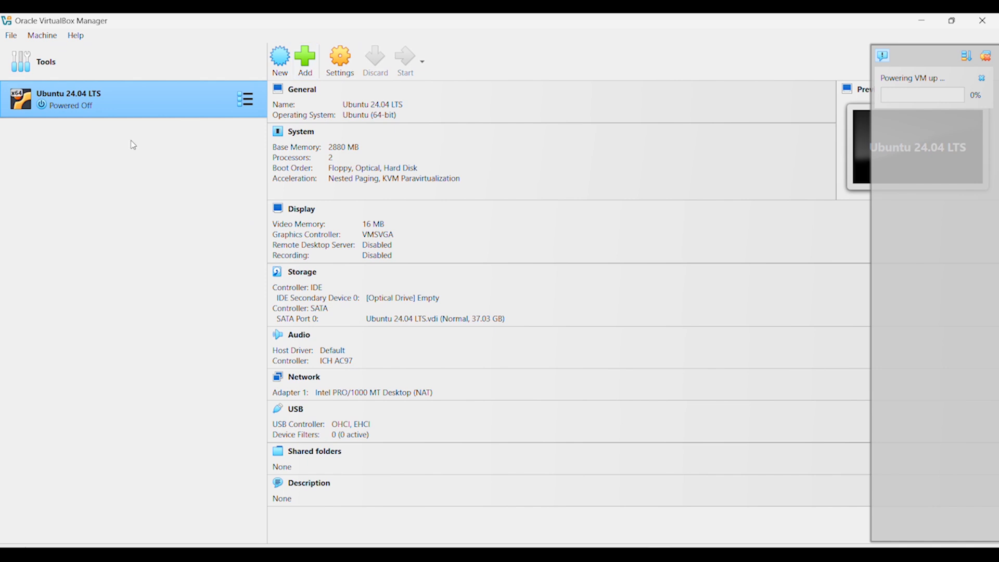
{"action": "mouse_move", "coordinate": [136, 152]}
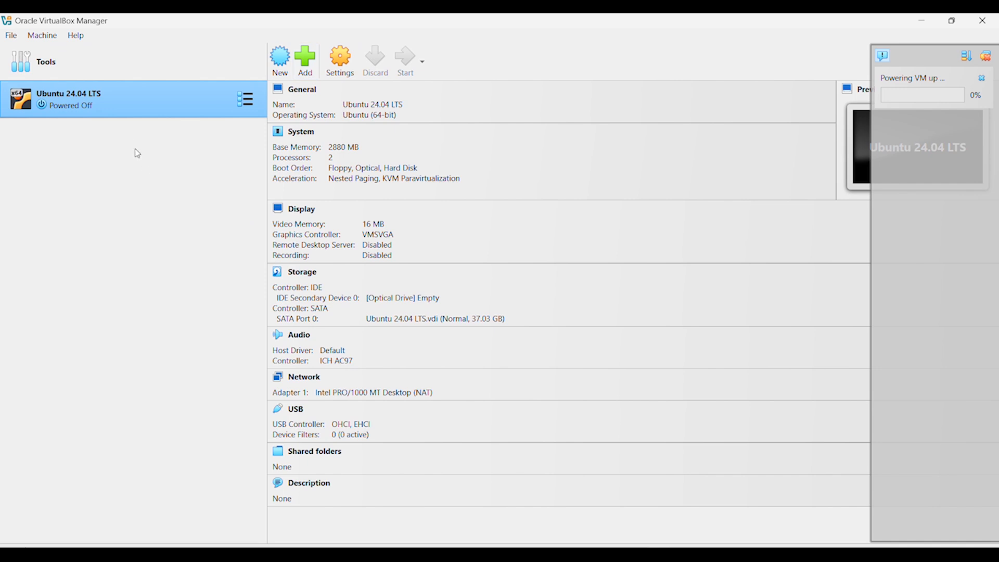
{"action": "mouse_move", "coordinate": [796, 19]}
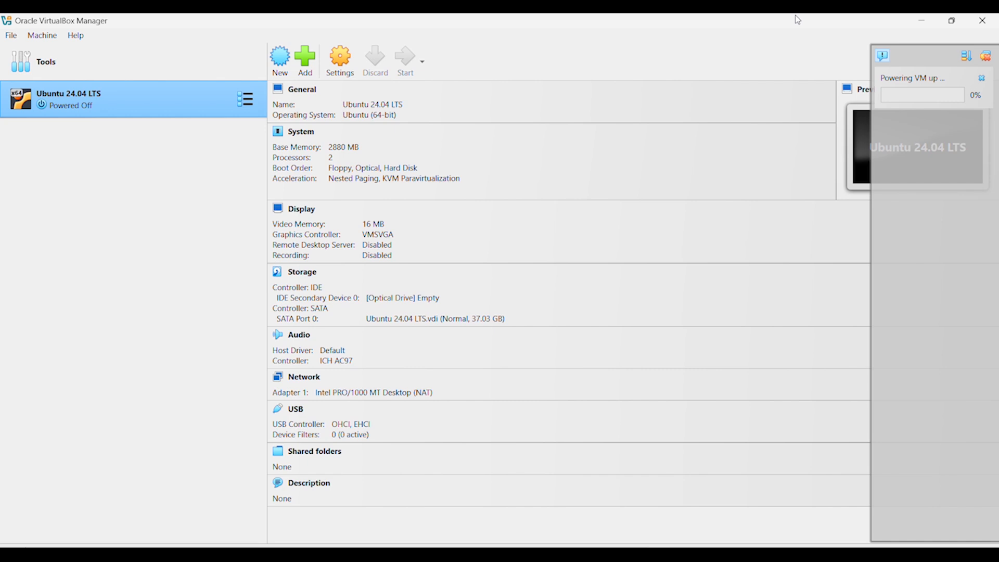
{"action": "mouse_move", "coordinate": [677, 17]}
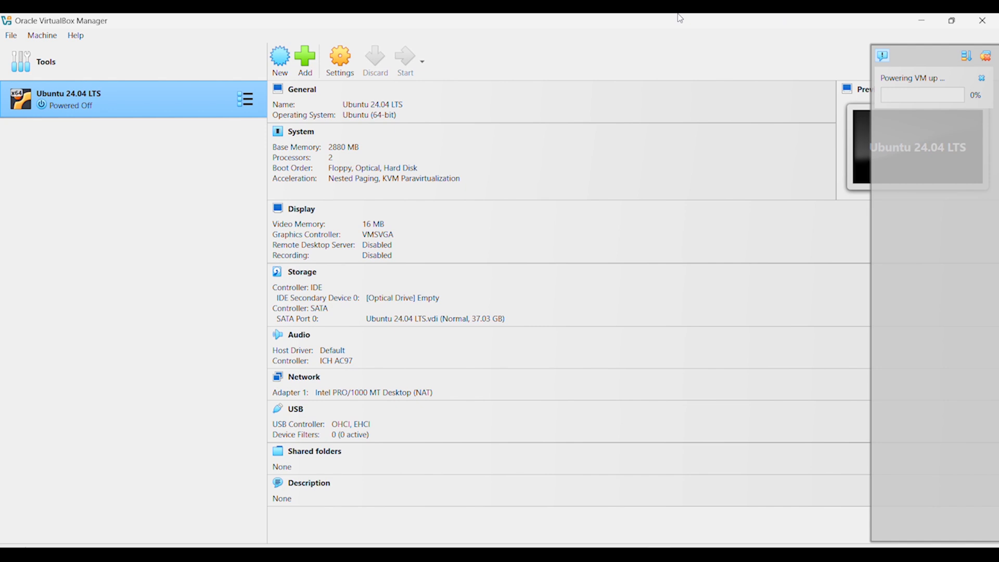
{"action": "mouse_move", "coordinate": [464, 39]}
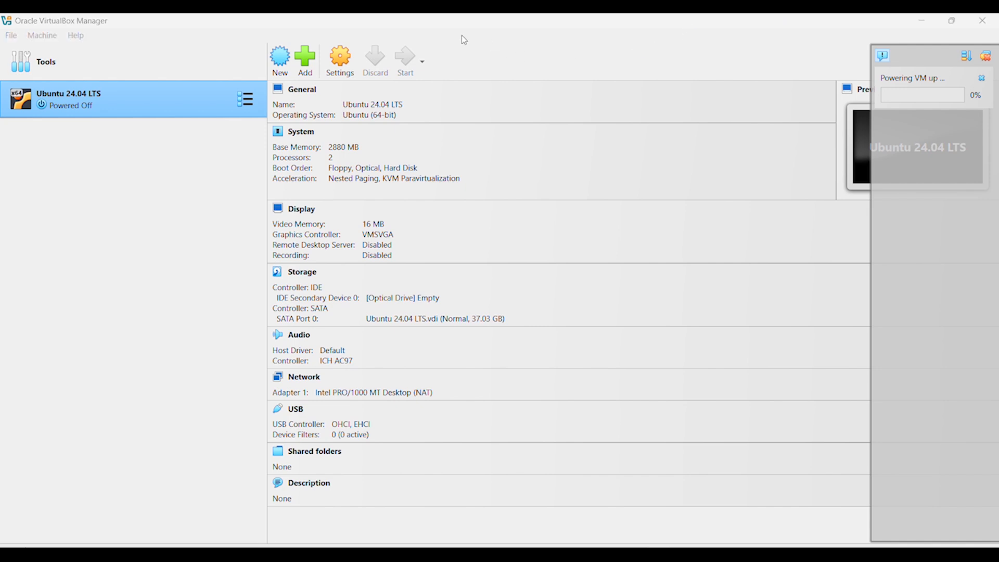
Open a Terminal from the Ubuntu dock in the running VM window
{"action": "left_click", "coordinate": [405, 60]}
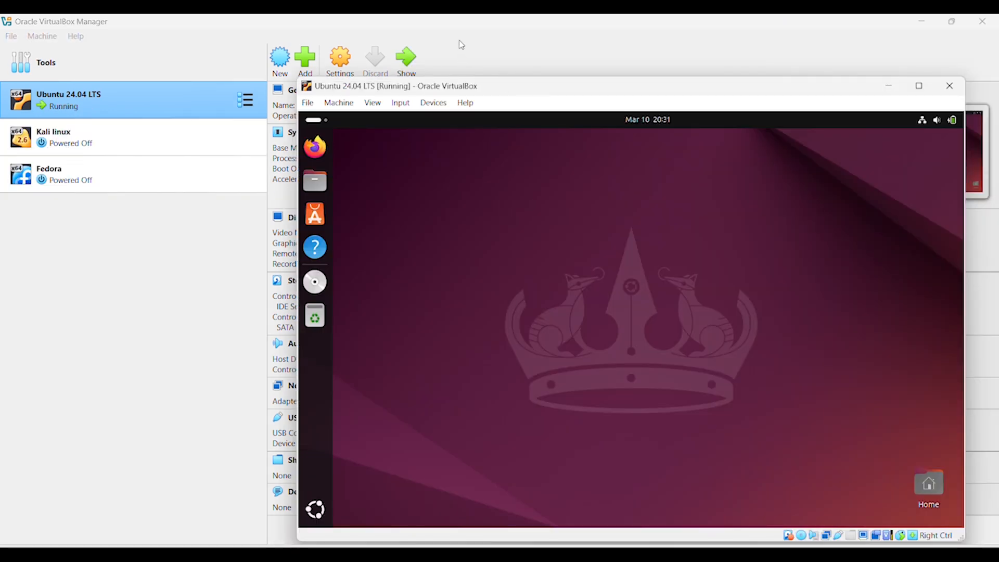
{"action": "mouse_move", "coordinate": [462, 45]}
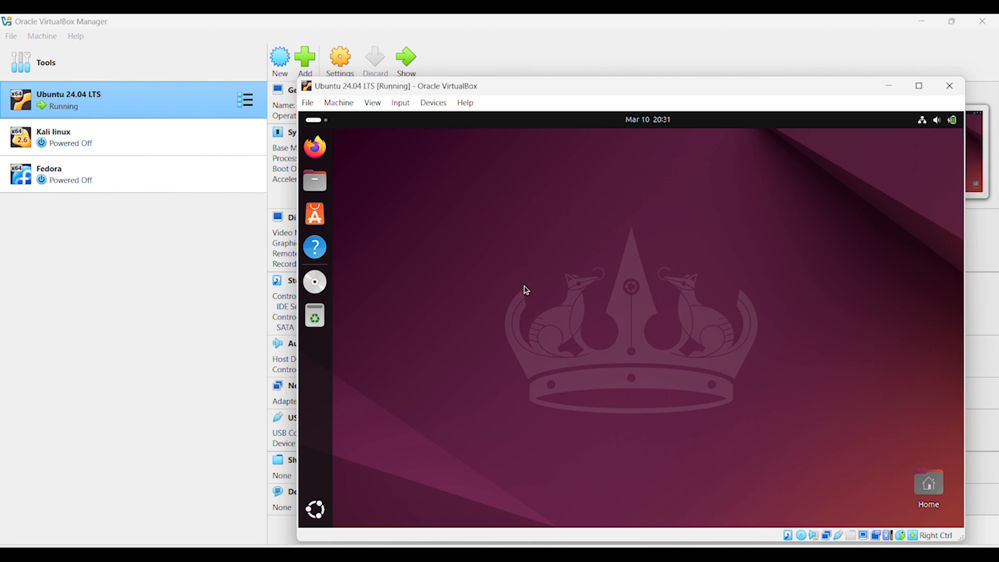
{"action": "left_click", "coordinate": [314, 281]}
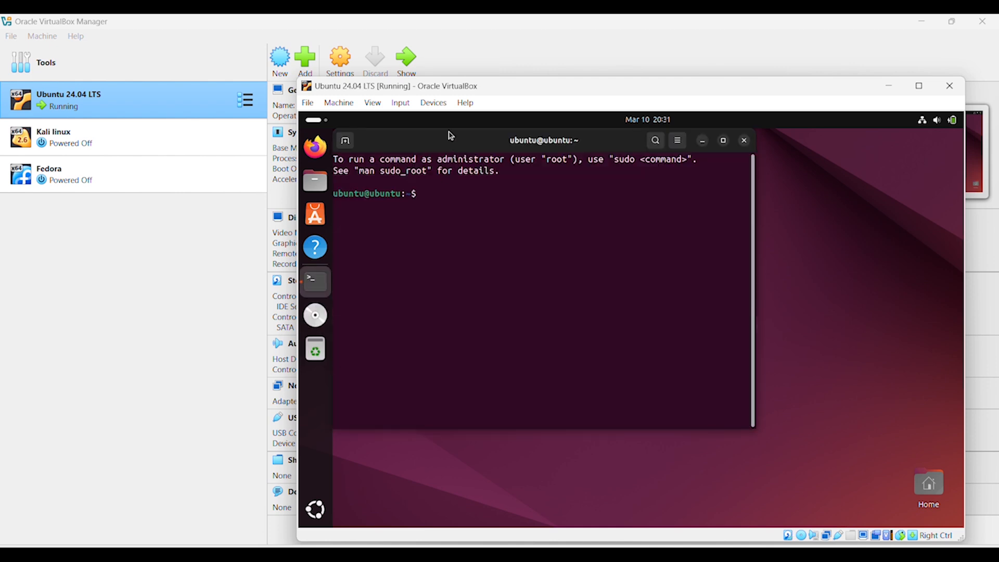